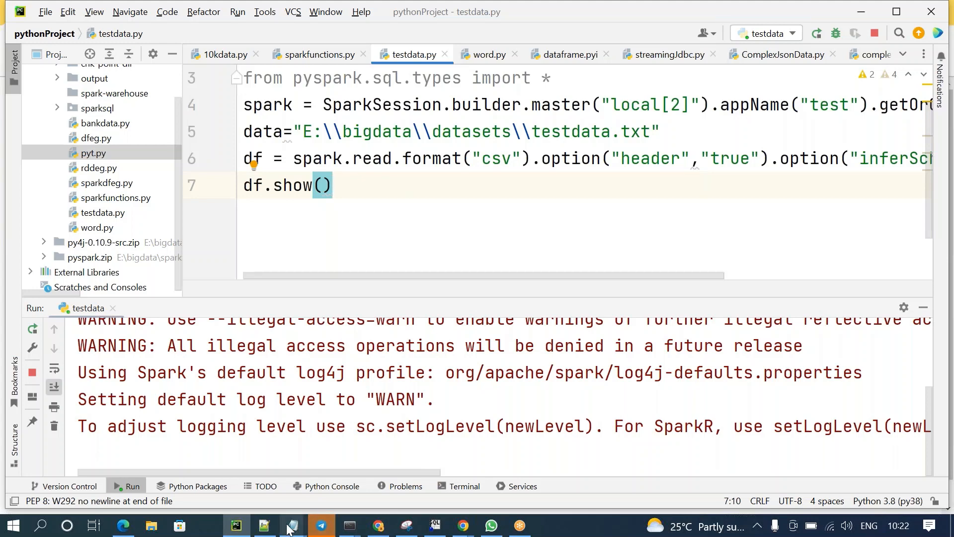
mouse_move(263, 524)
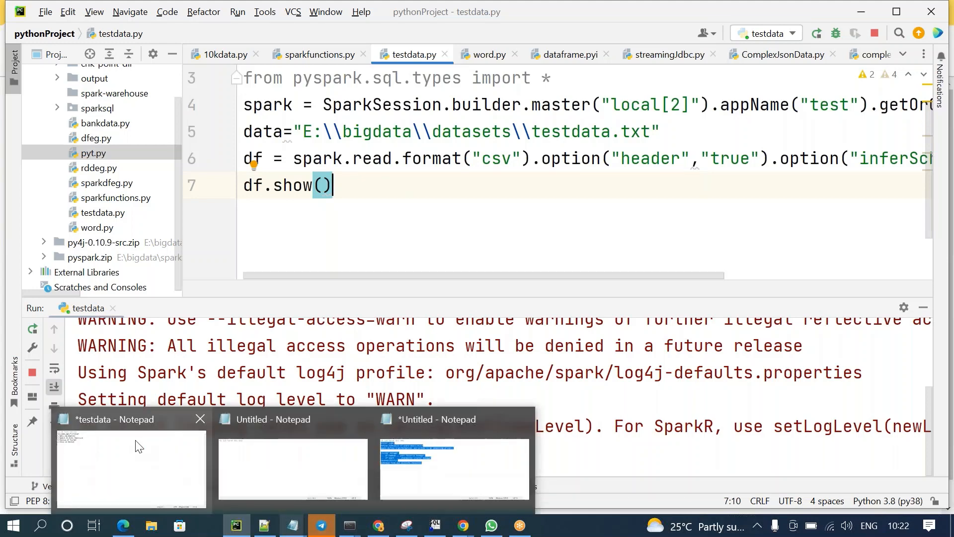
In Notepad's testdata file, select the two comma-separated rows to compare with the malformed ones
click(130, 466)
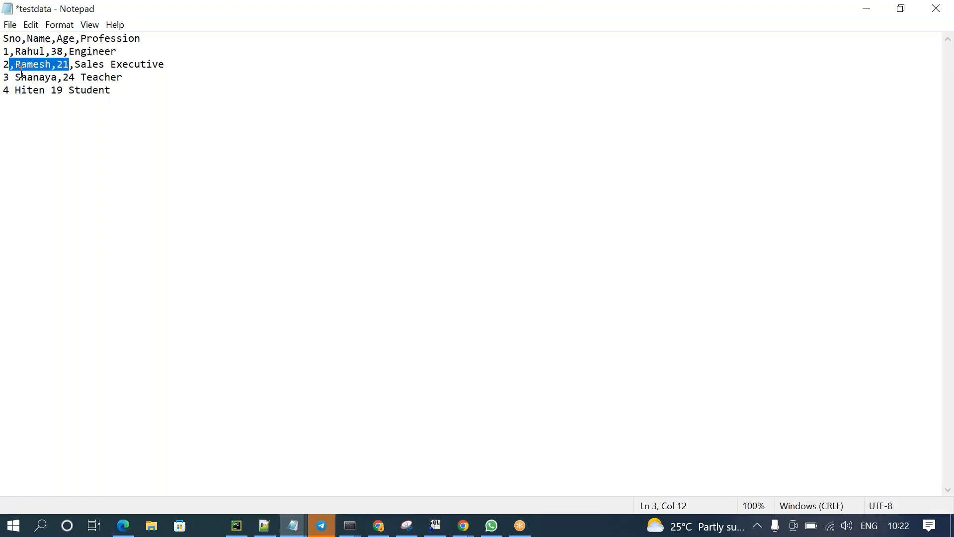
click(17, 77)
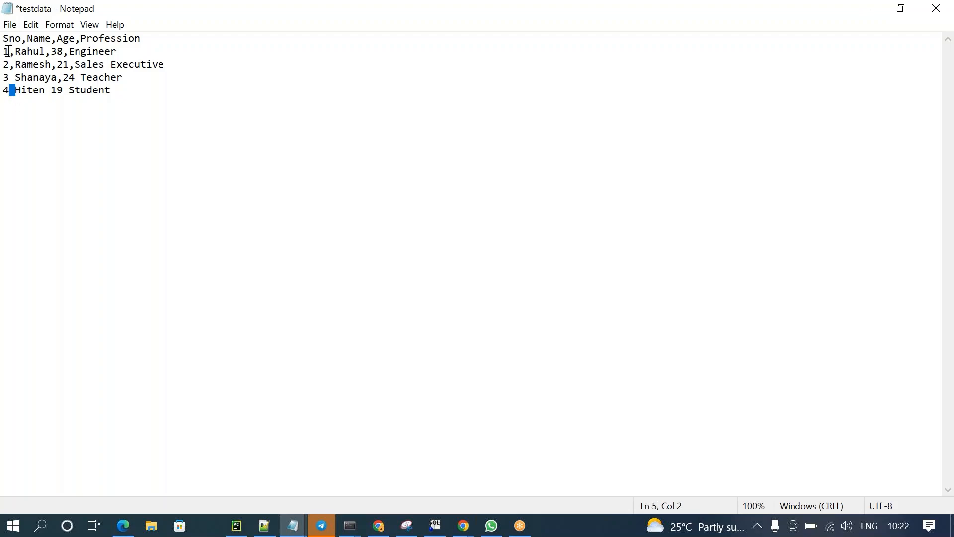
drag(5, 51, 162, 64)
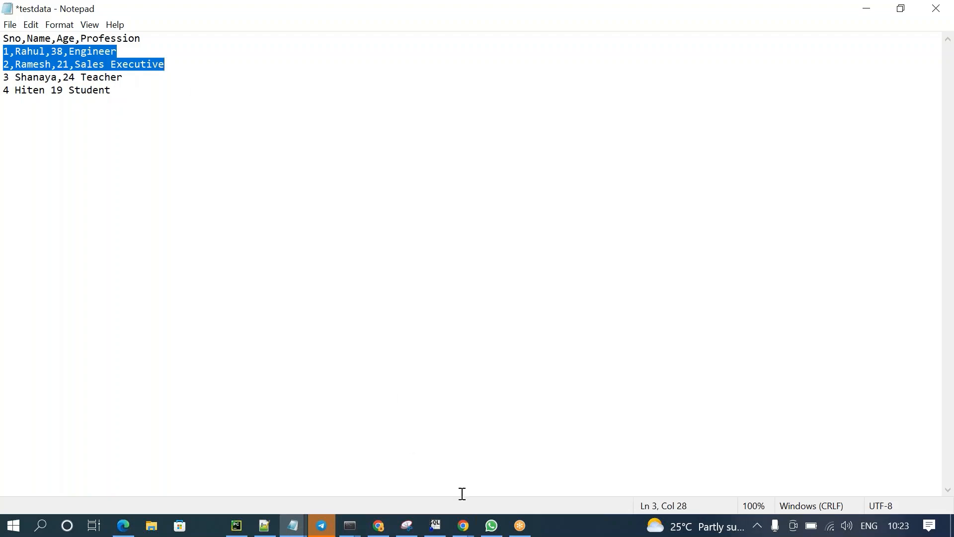
mouse_move(291, 526)
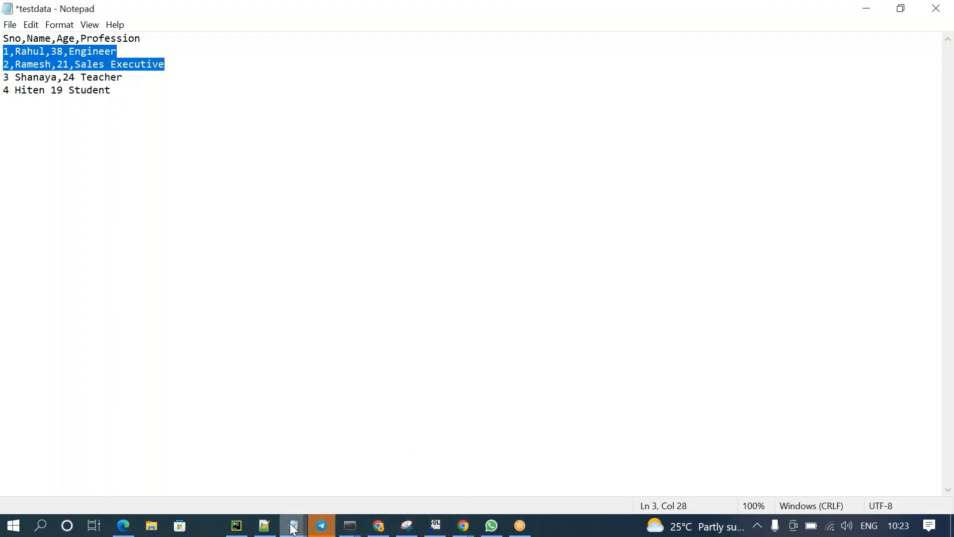
mouse_move(236, 524)
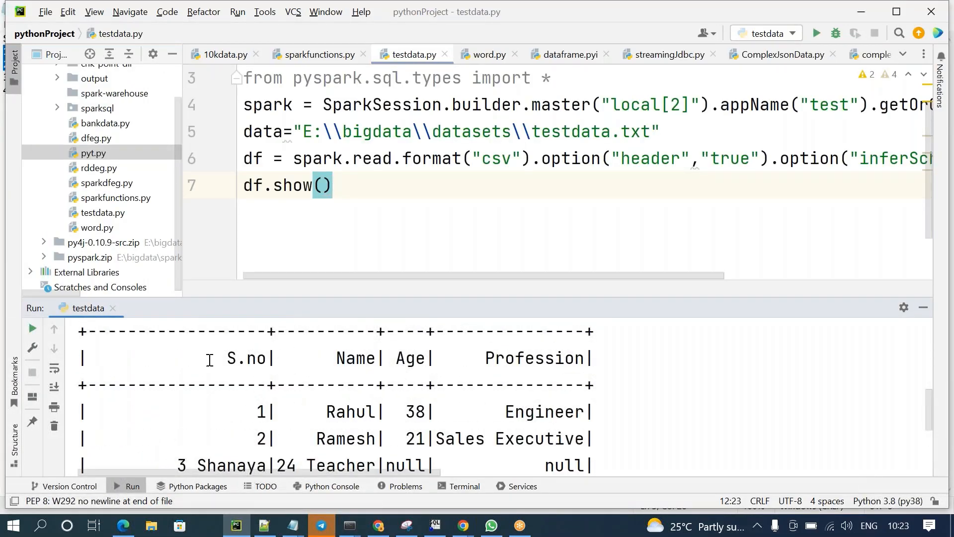
mouse_move(405, 525)
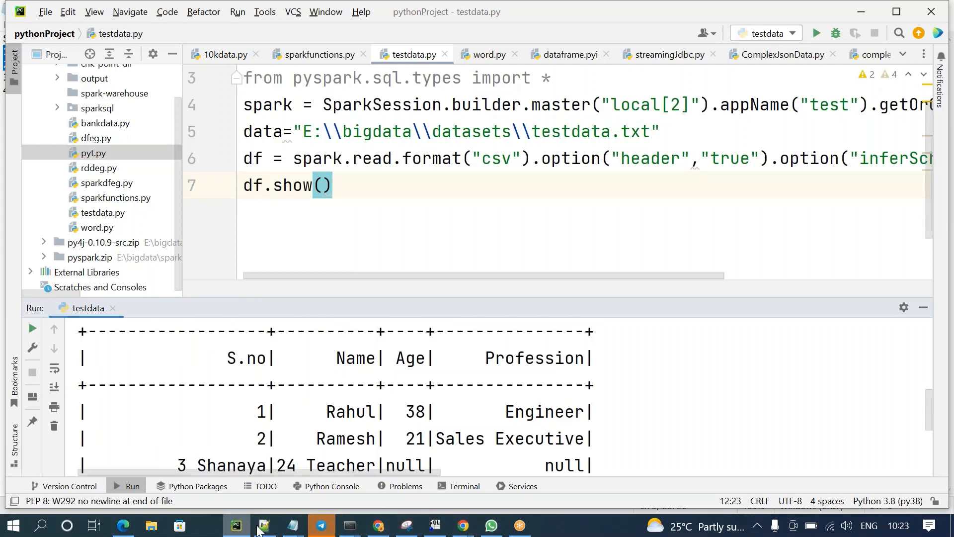
mouse_move(263, 525)
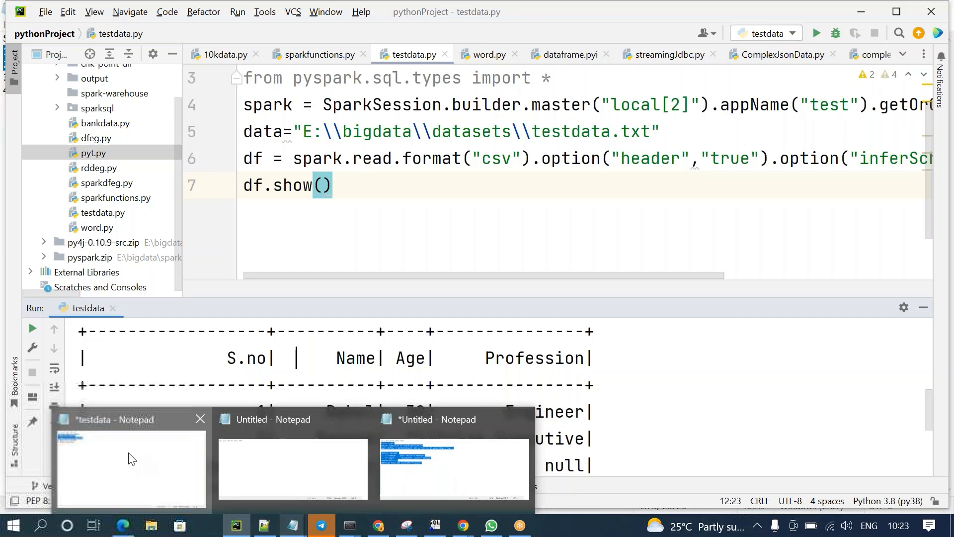
Save testdata in Notepad, then view the mangled Shanaya and Hiten rows in PyCharm's output
click(131, 465)
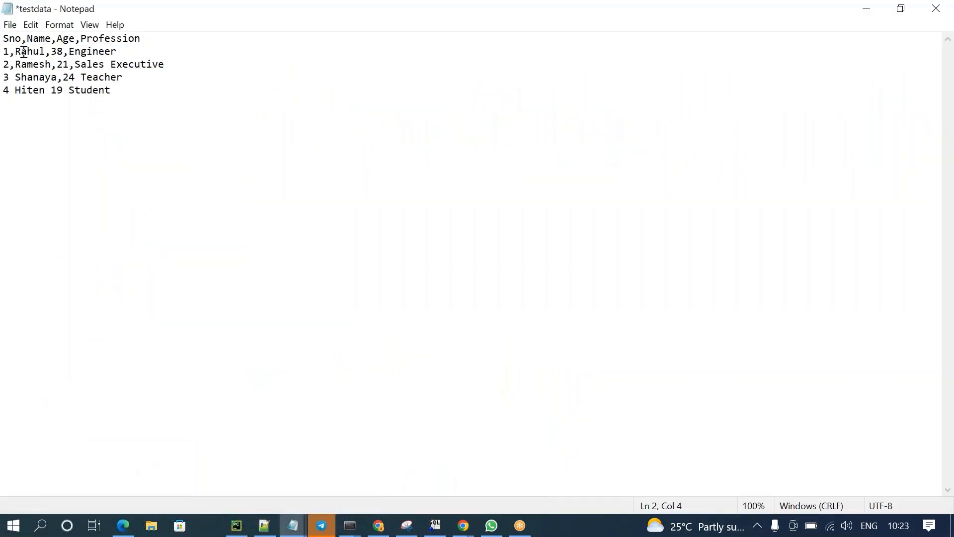
key(ctrl+s)
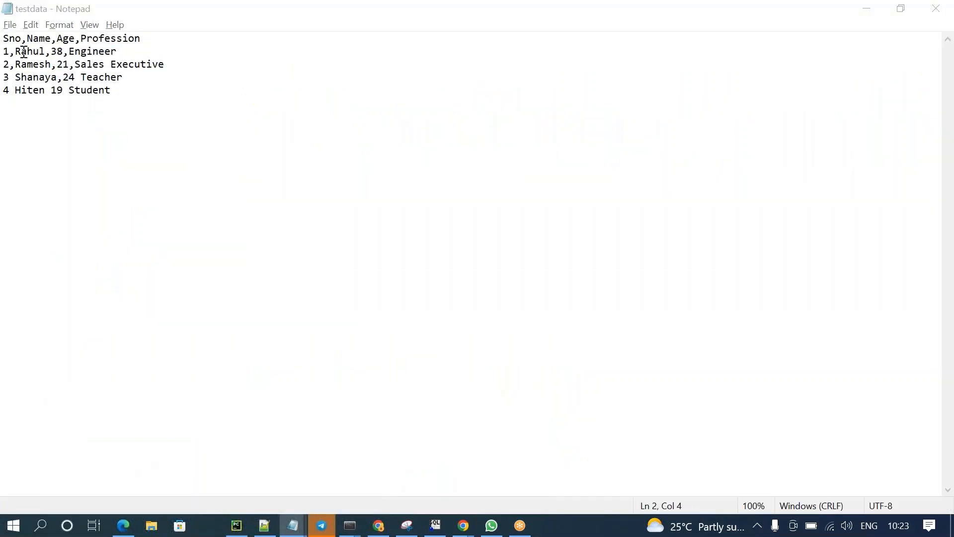
click(235, 525)
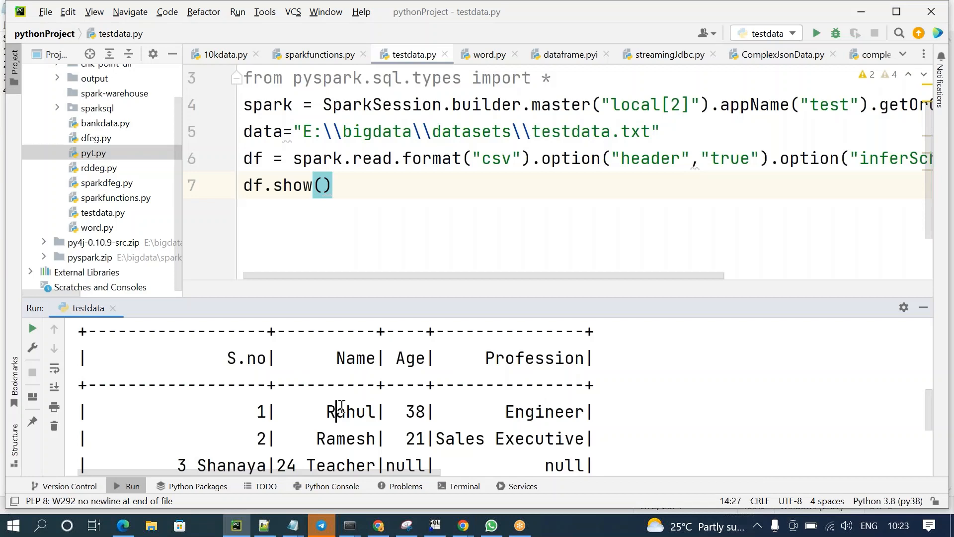
scroll(down, 3)
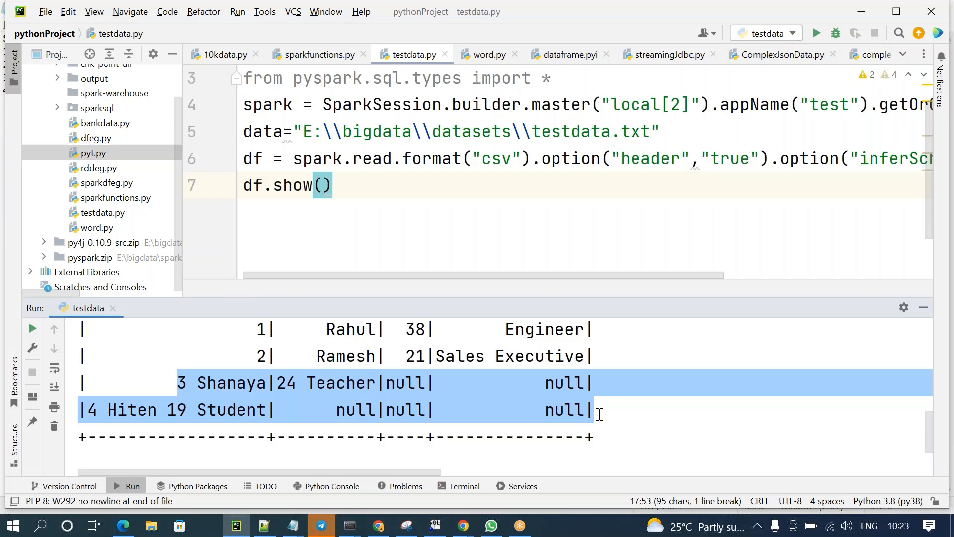
mouse_move(258, 332)
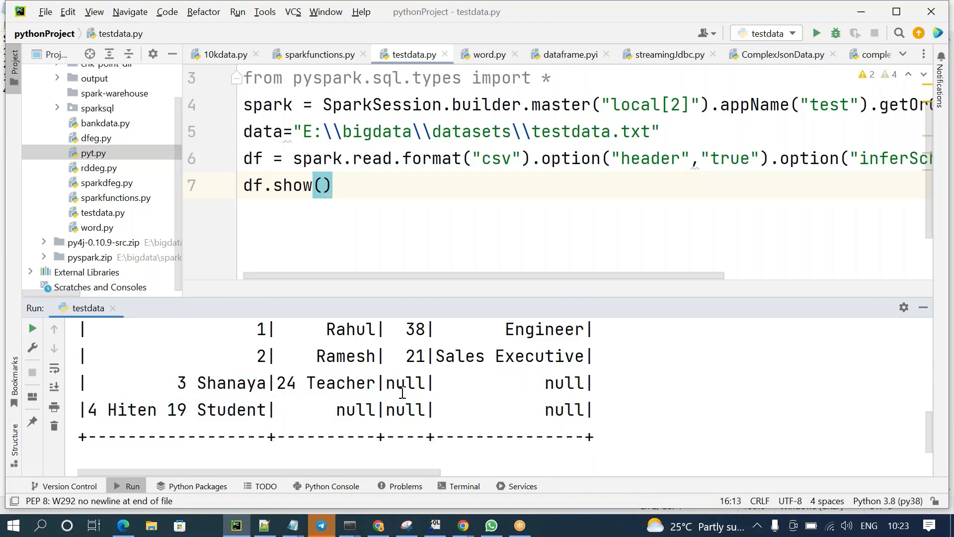
mouse_move(239, 398)
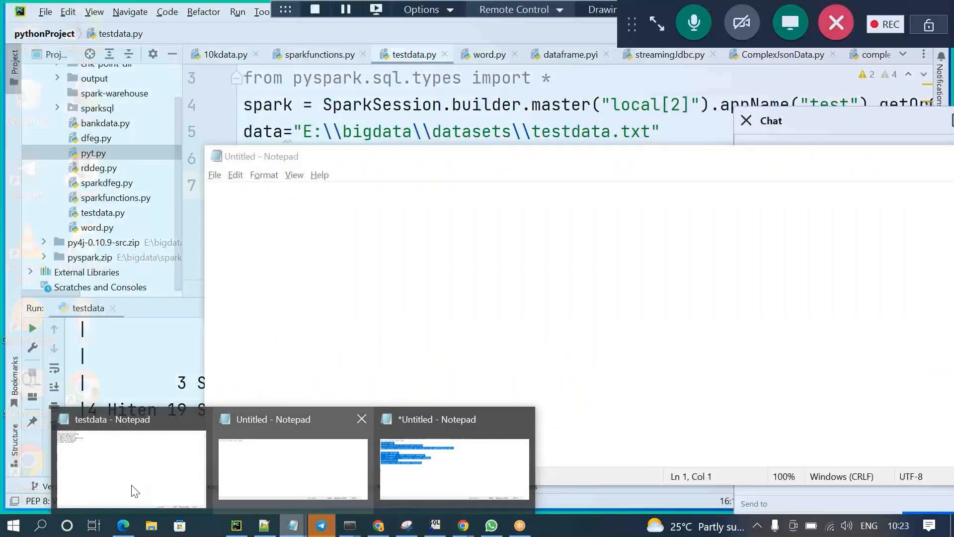
click(131, 469)
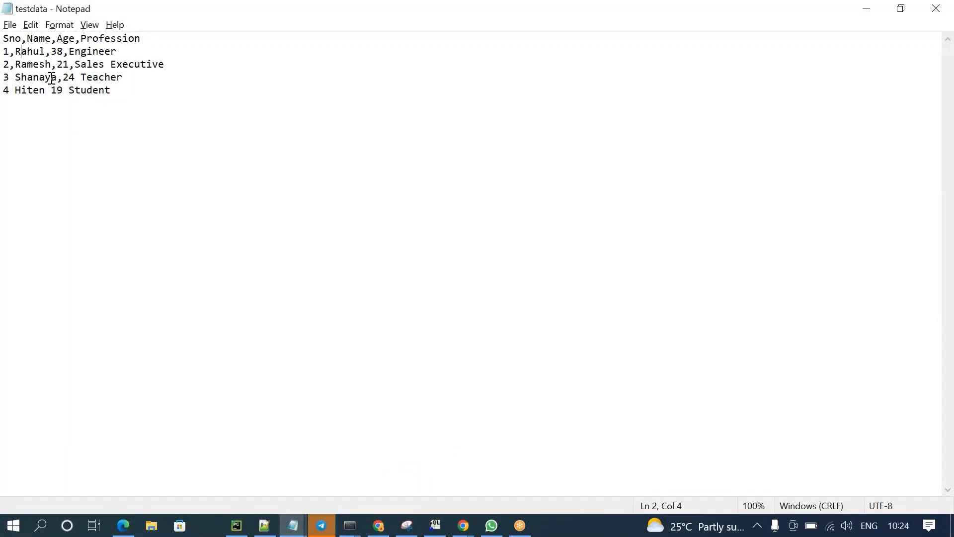
click(11, 78)
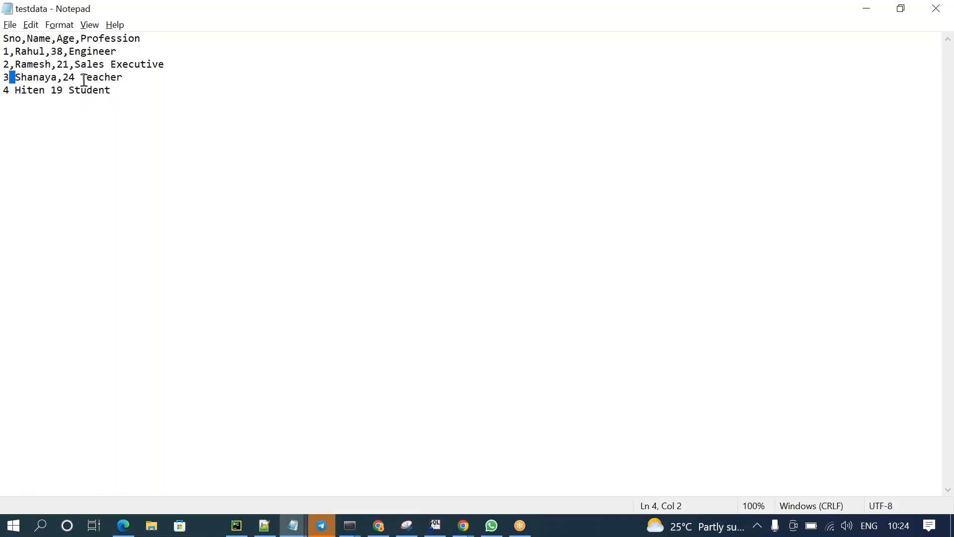
click(78, 77)
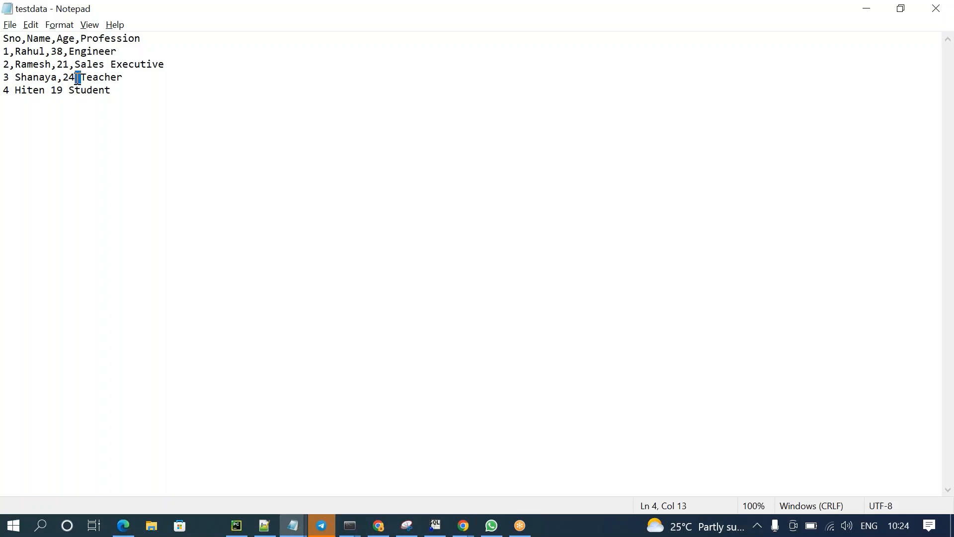
click(111, 90)
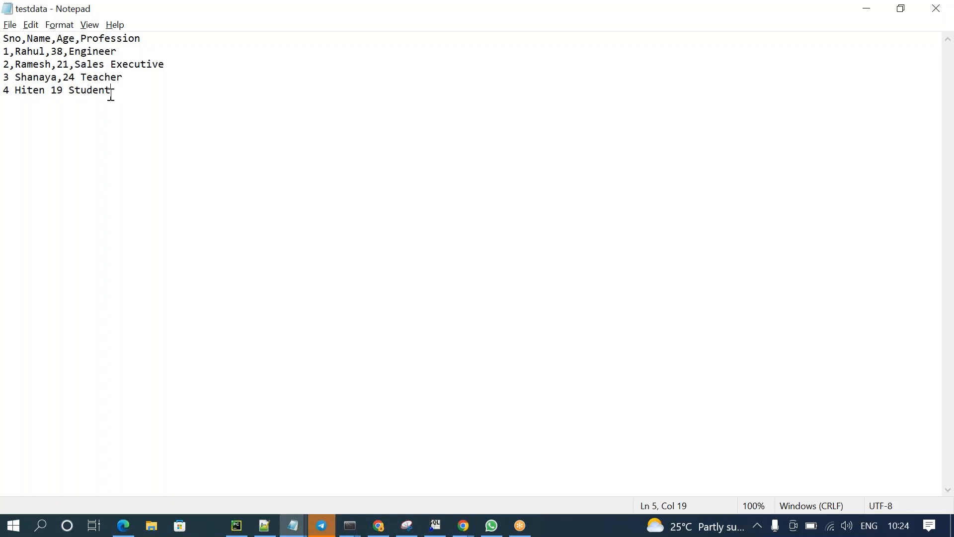
drag(113, 90, 2, 77)
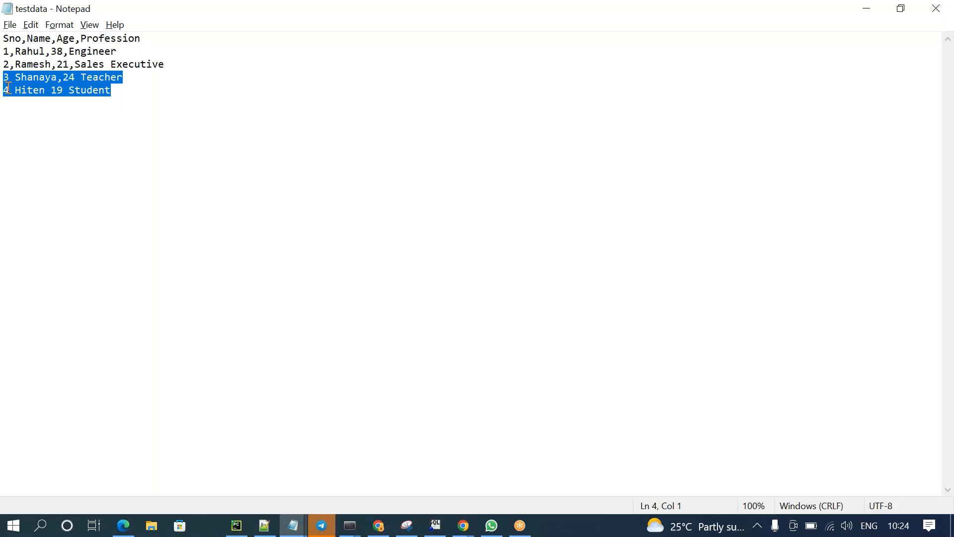
click(235, 525)
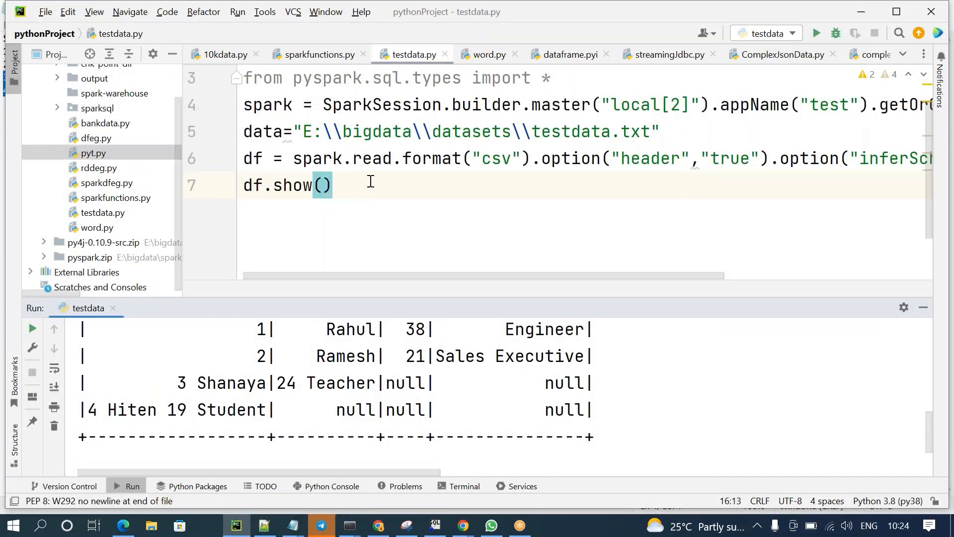
mouse_move(380, 525)
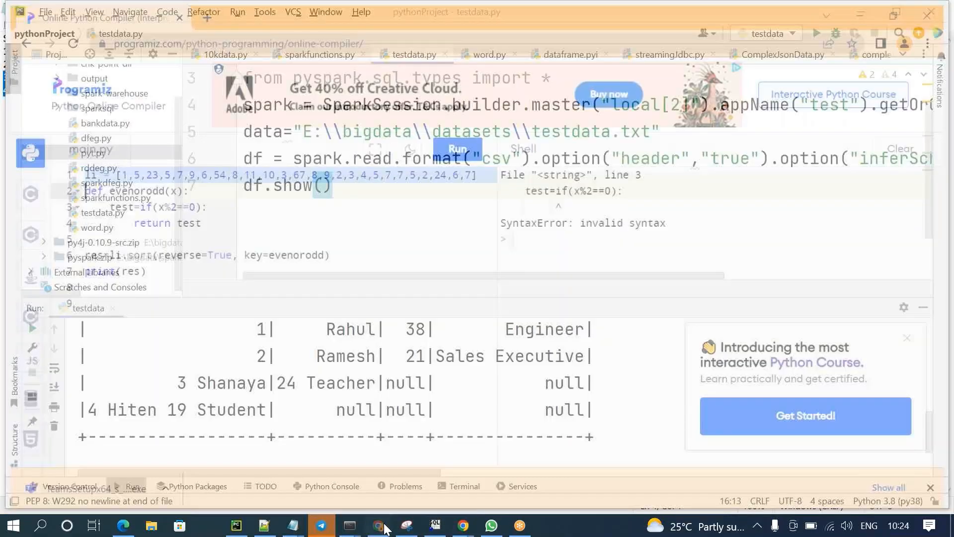
mouse_move(434, 525)
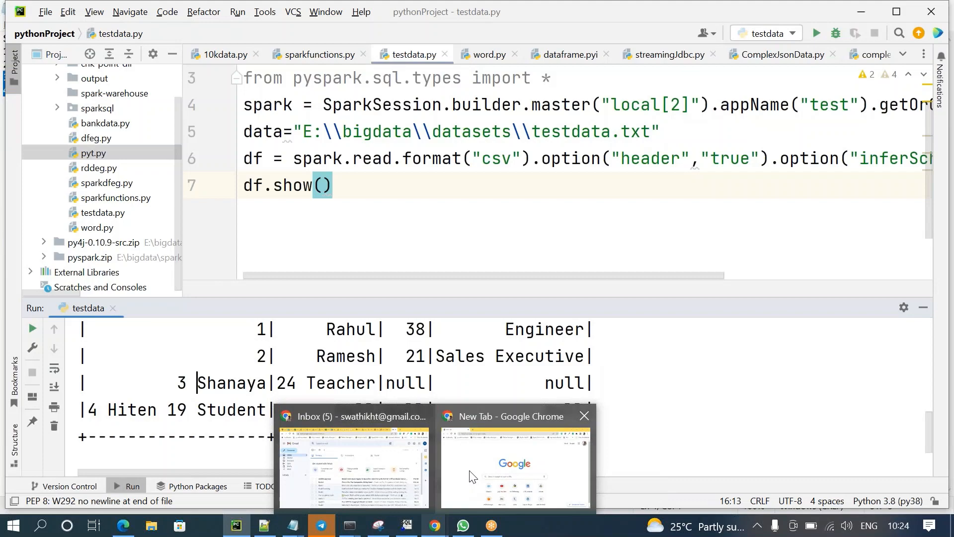
Open the Spark DataFrameReader docs and highlight the encoding and header CSV options
click(514, 463)
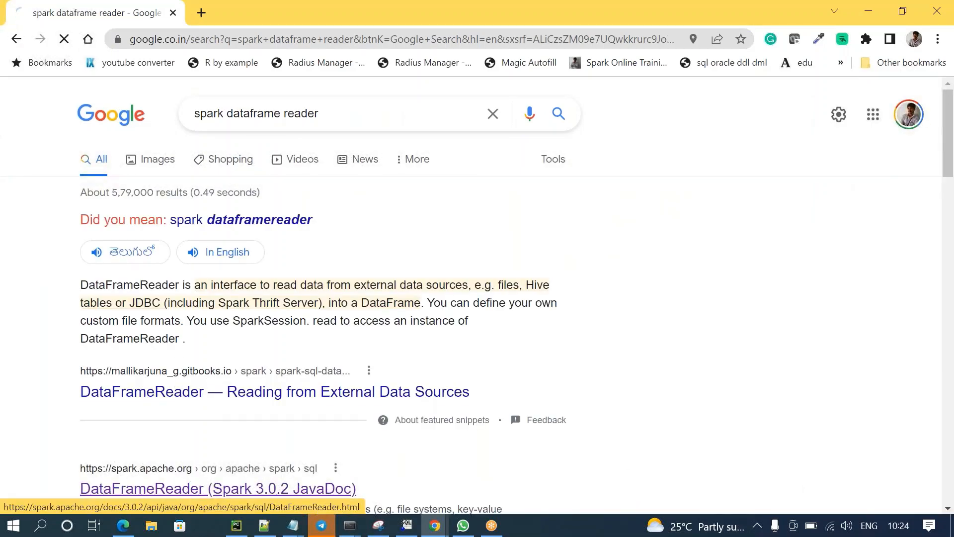
click(217, 488)
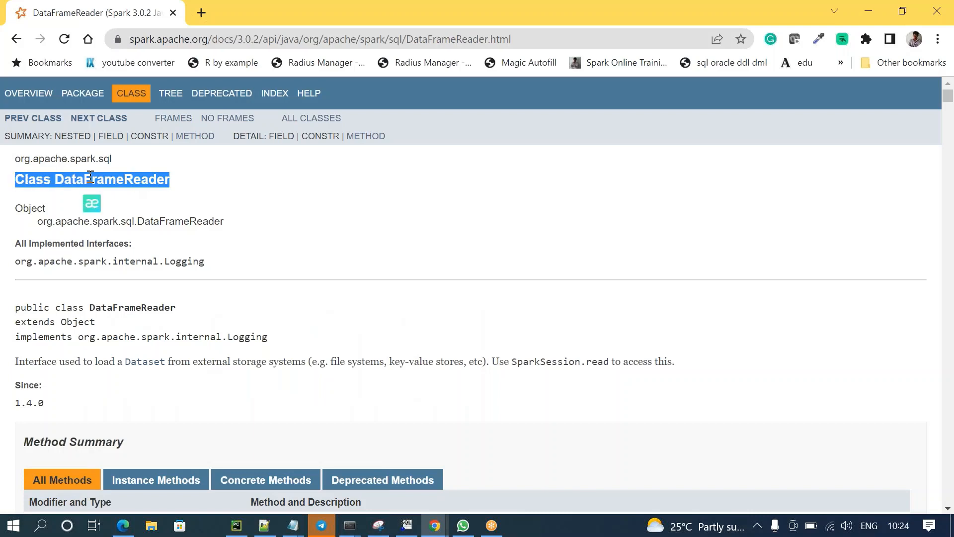
scroll(down, 3)
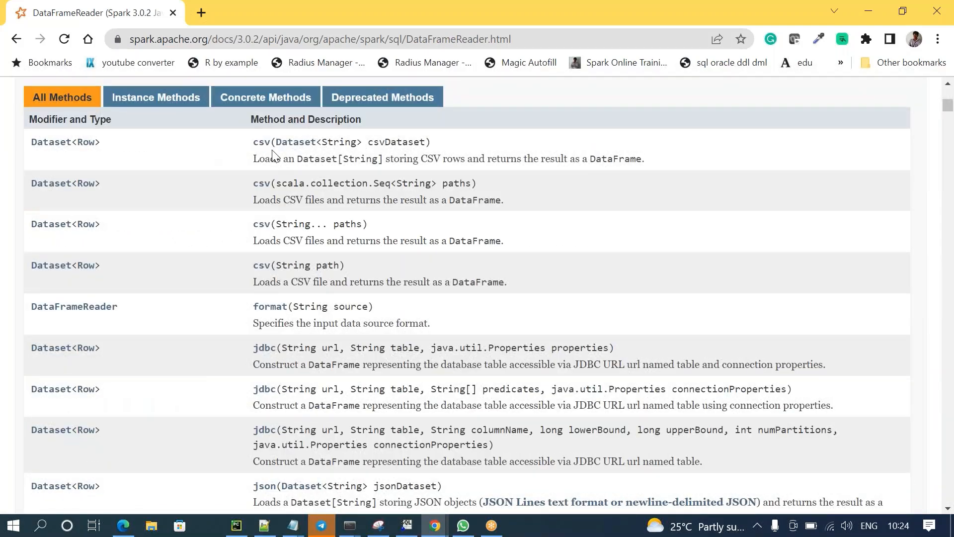
mouse_move(263, 177)
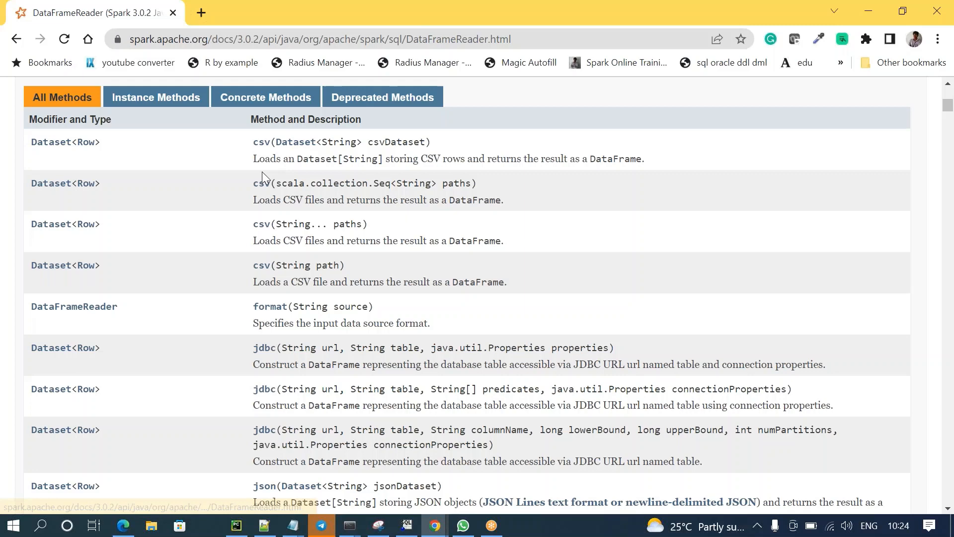
mouse_move(263, 256)
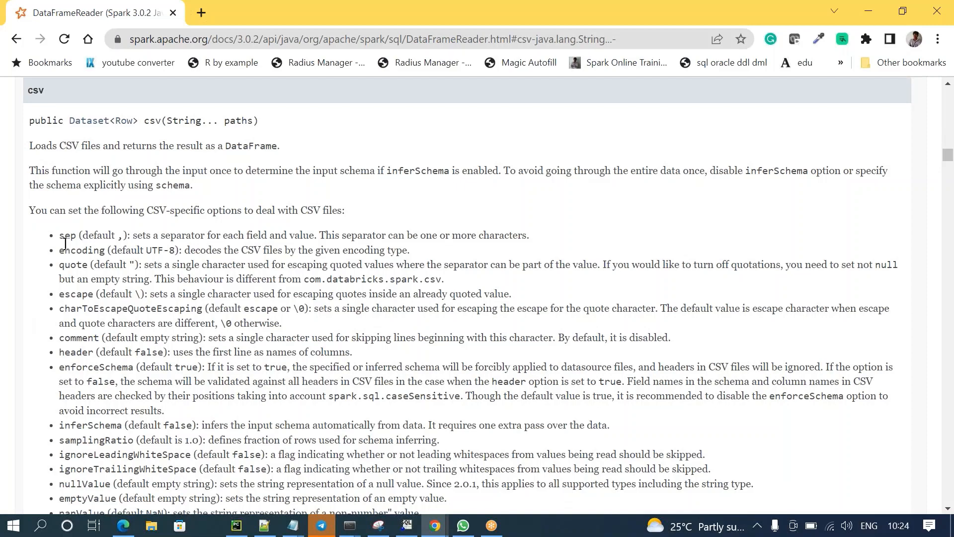
double_click(81, 219)
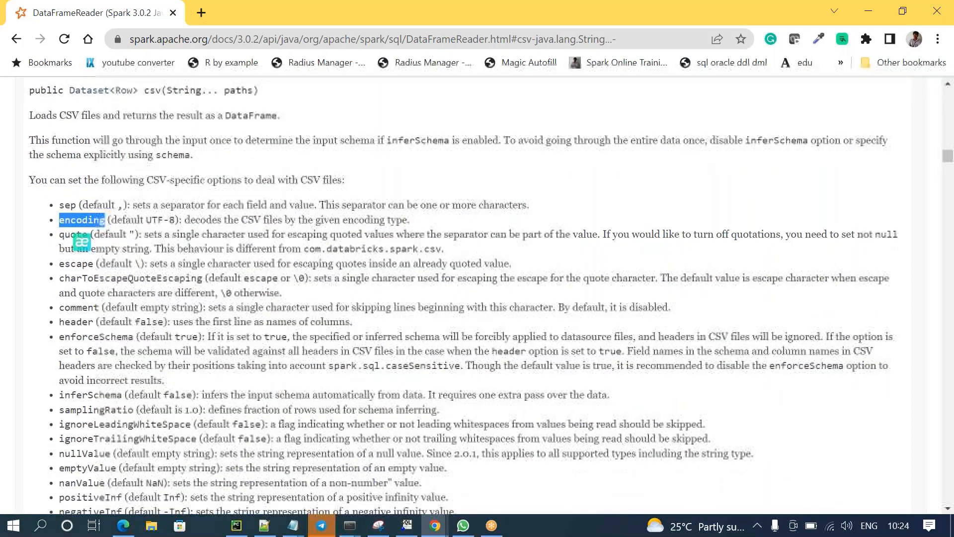
scroll(down, 3)
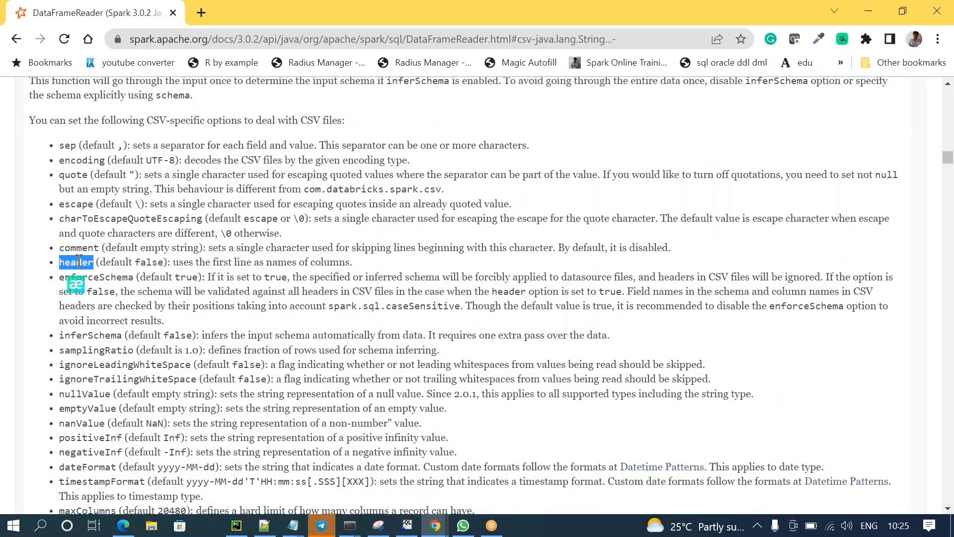
double_click(67, 144)
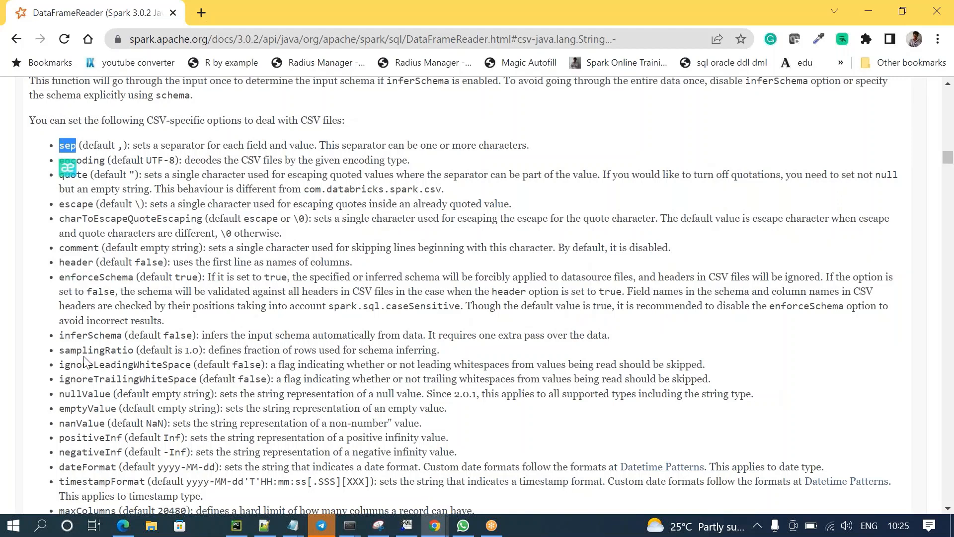
Highlight inferSchema, maxColumns with its 20480 default, and the corrupt-record mode option
double_click(90, 334)
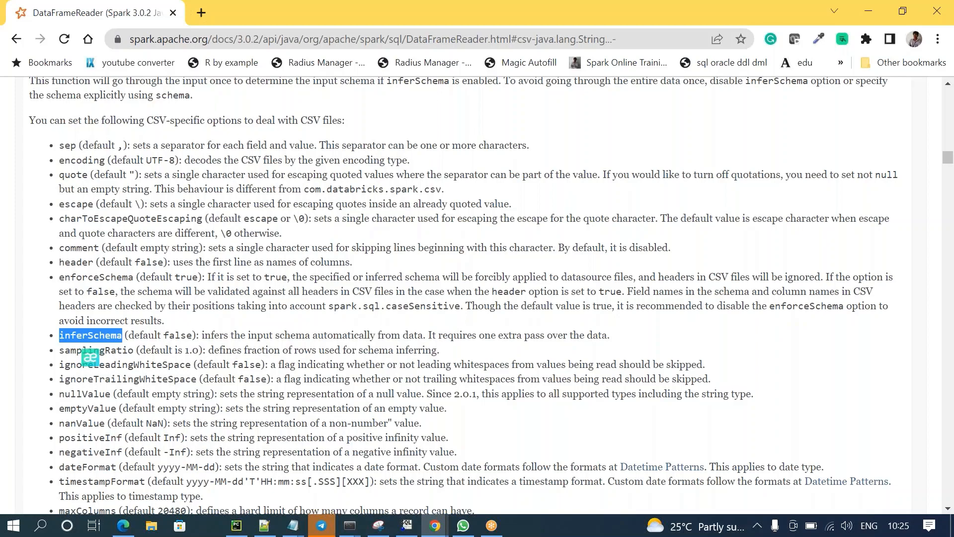
scroll(down, 3)
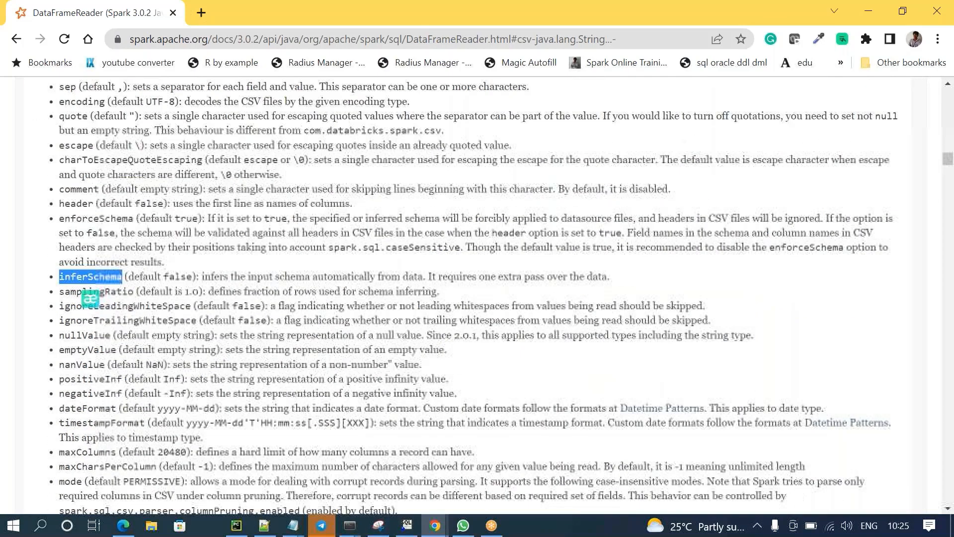
scroll(down, 3)
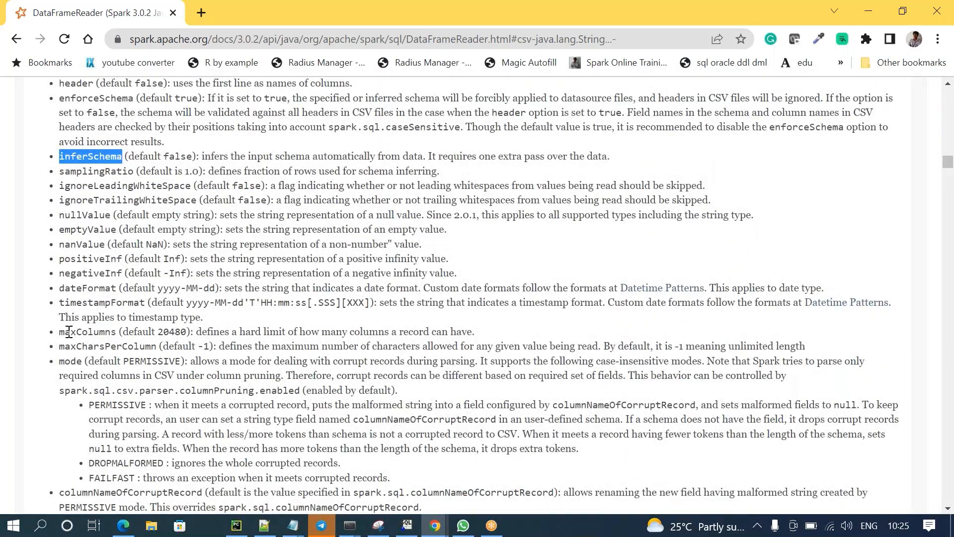
double_click(86, 331)
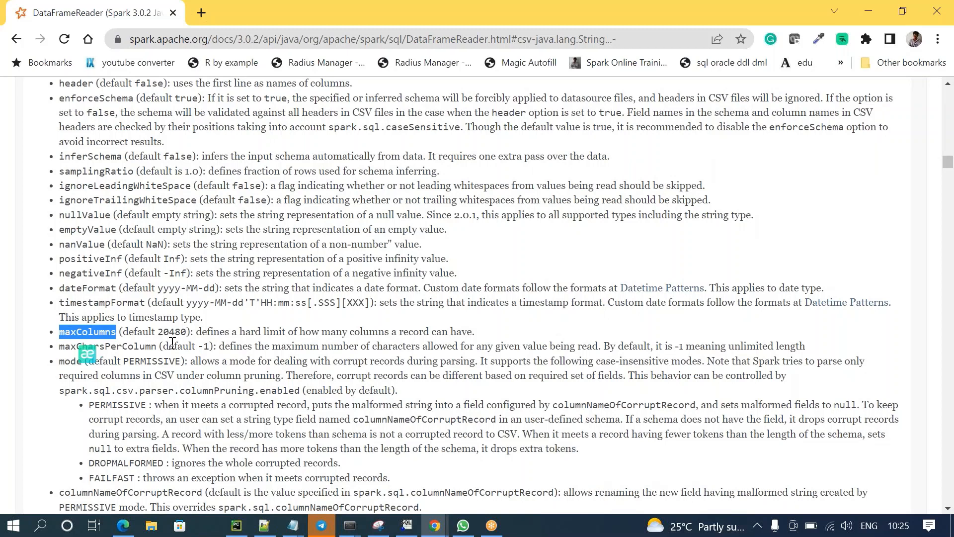
double_click(170, 331)
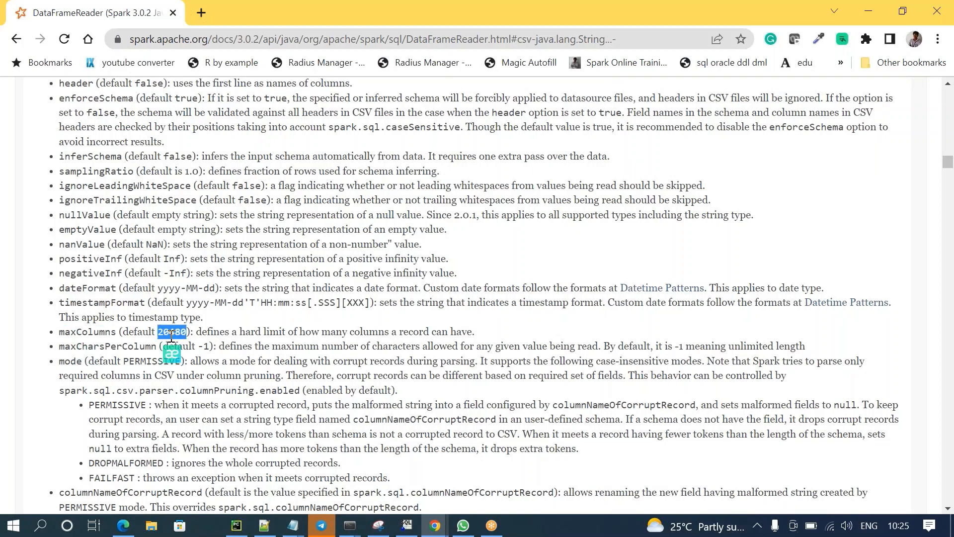
double_click(87, 332)
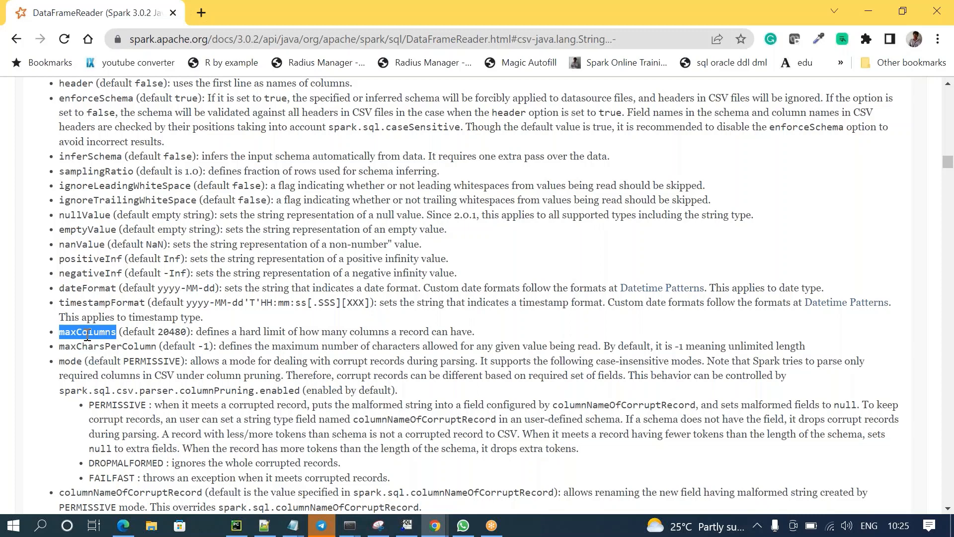
click(87, 331)
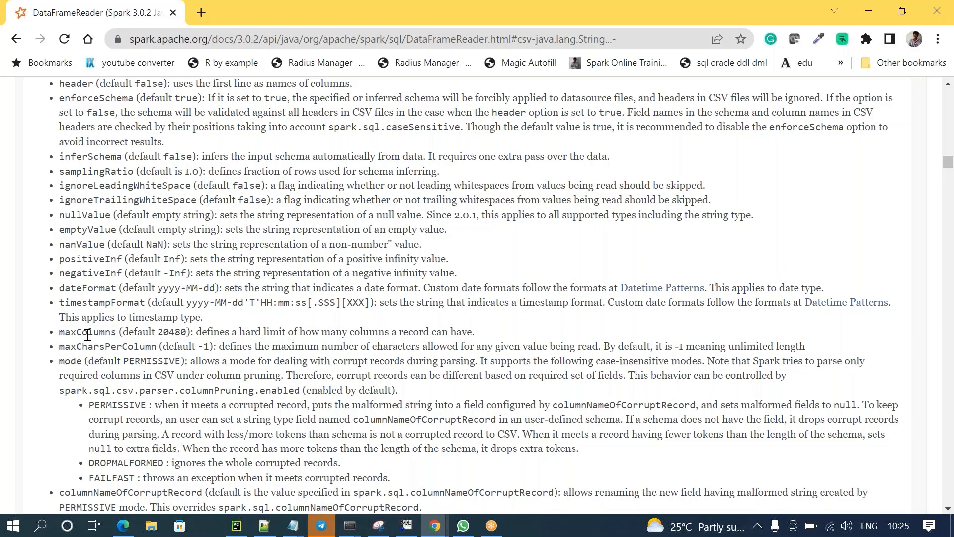
scroll(down, 3)
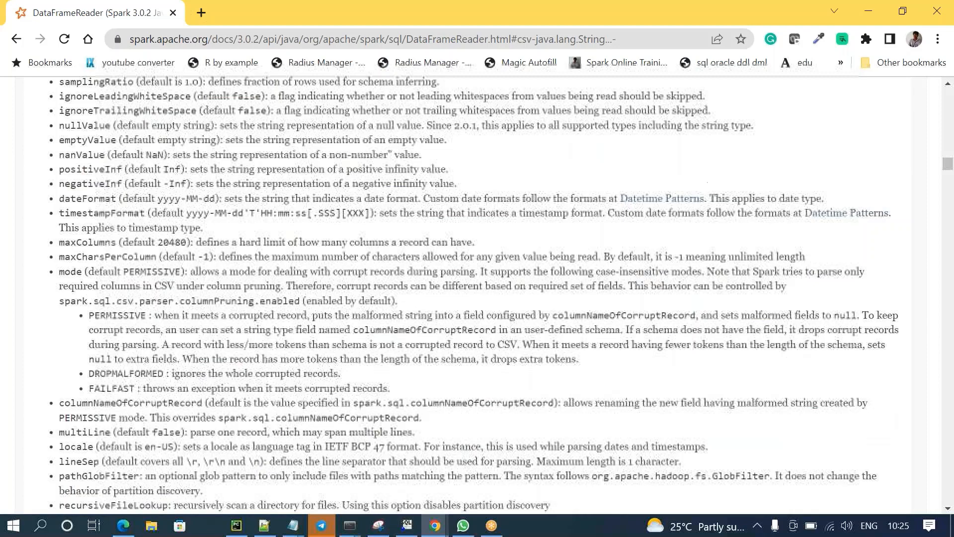
double_click(71, 271)
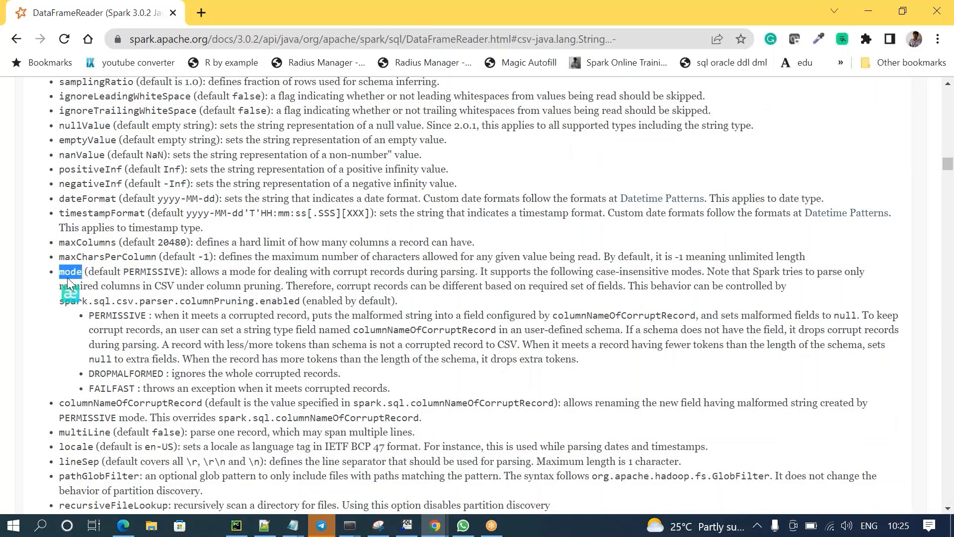
key(alt+tab)
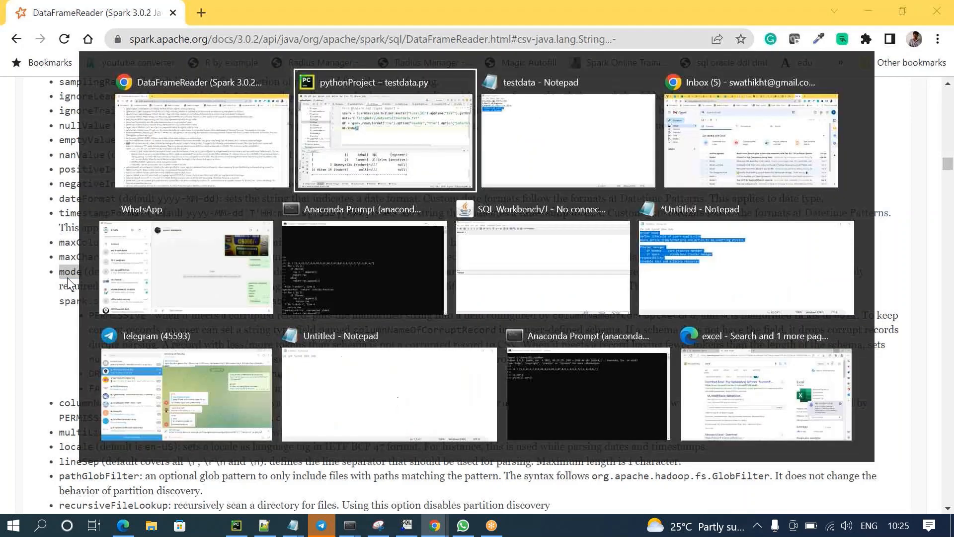
Add .option("mode","") to the CSV read chain in testdata.py
click(385, 130)
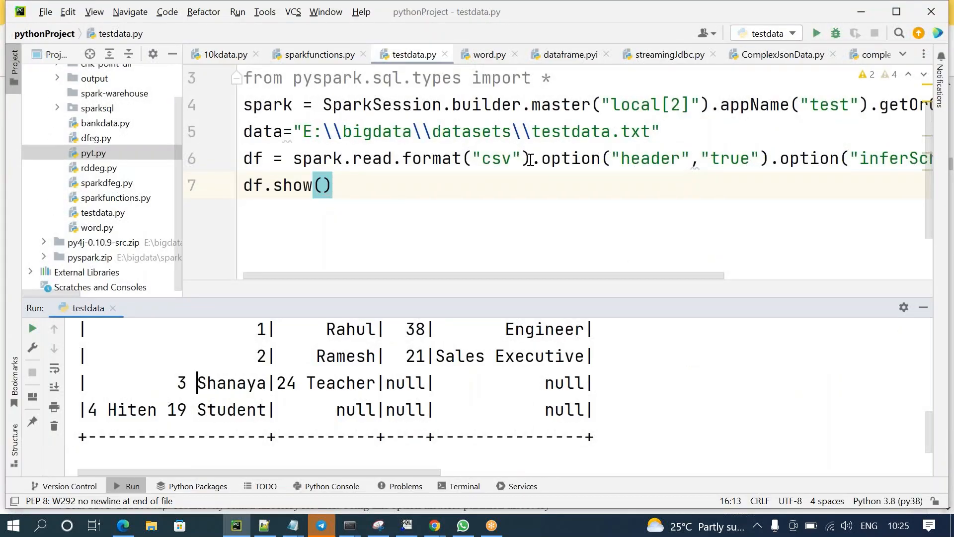
text(option()
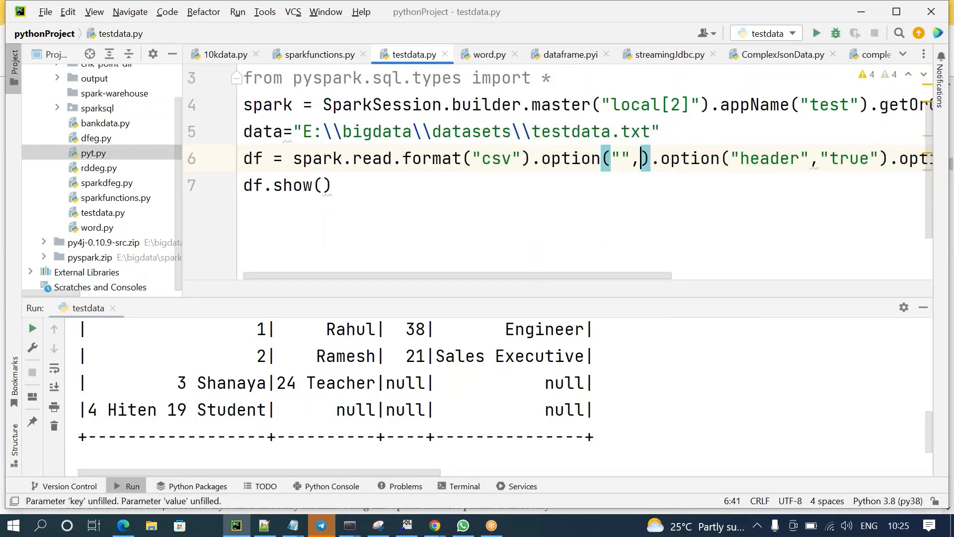
text("")
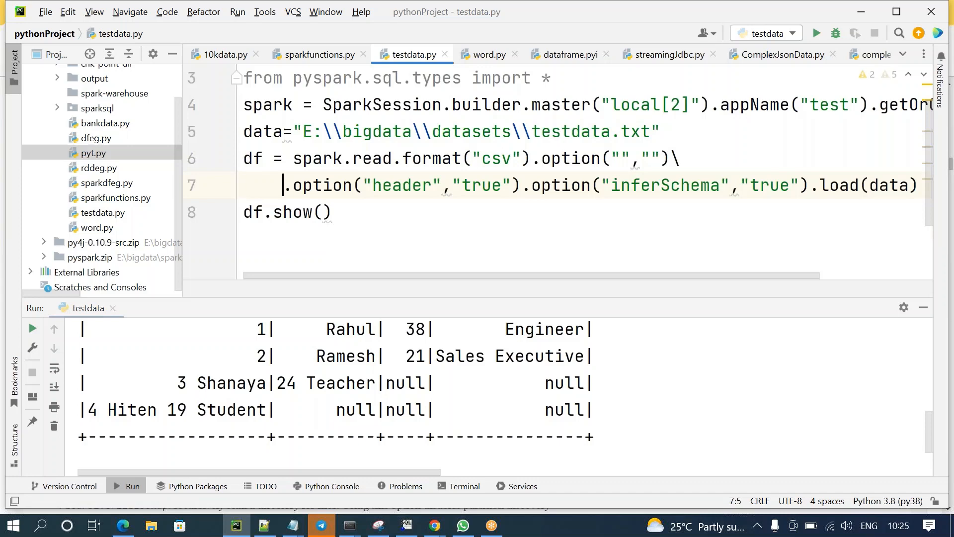
click(621, 158)
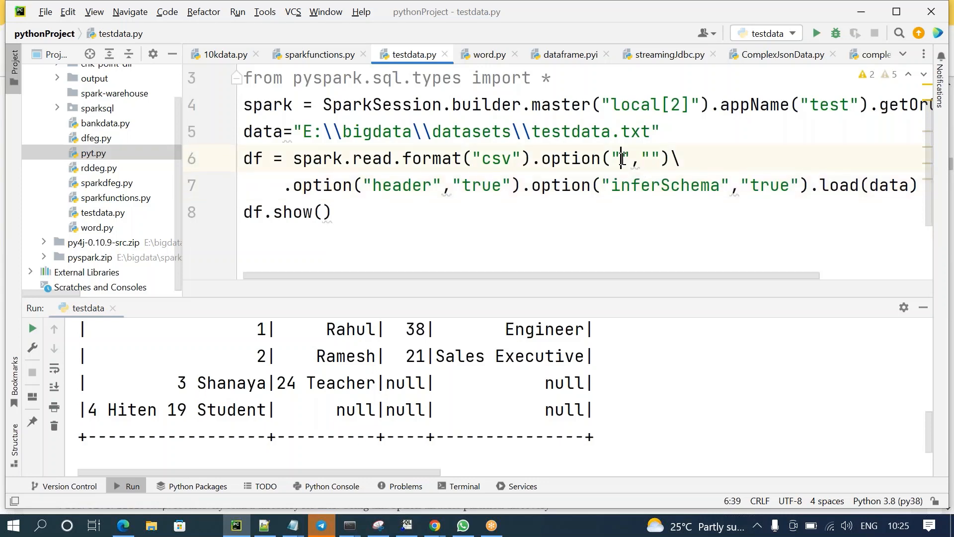
text(mode)
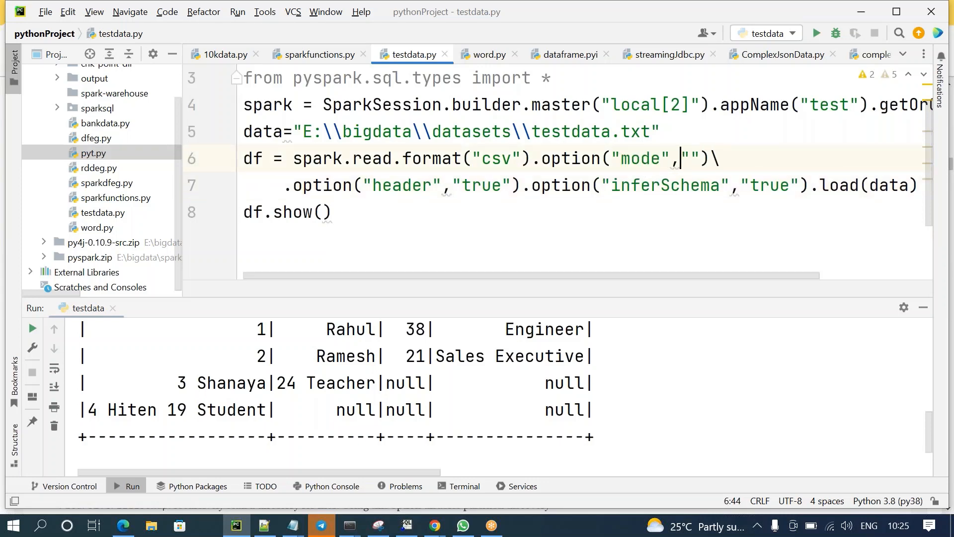
click(434, 525)
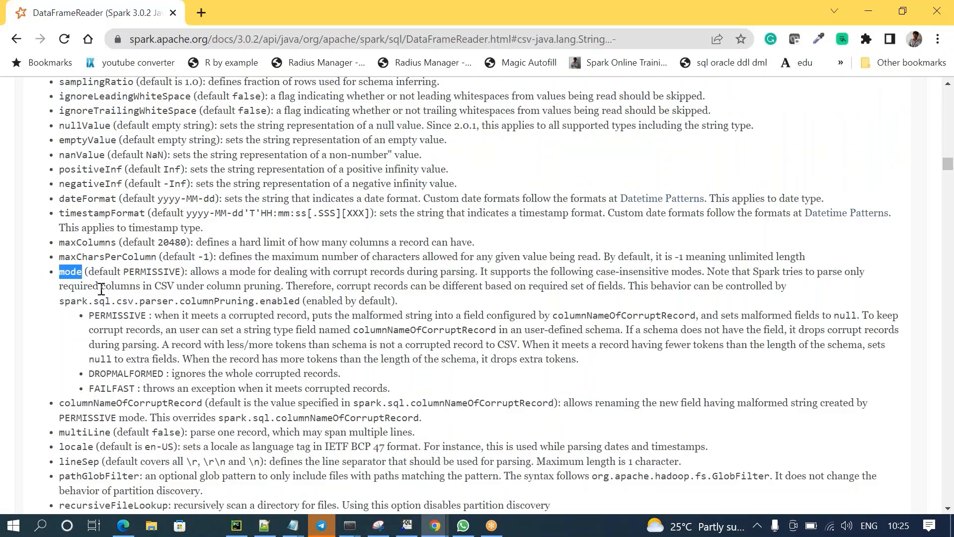
double_click(151, 271)
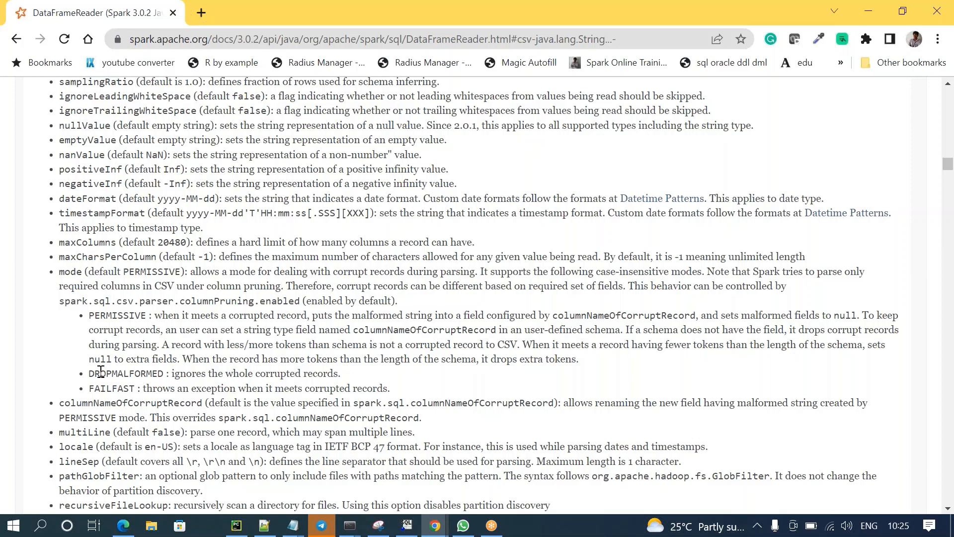
double_click(125, 373)
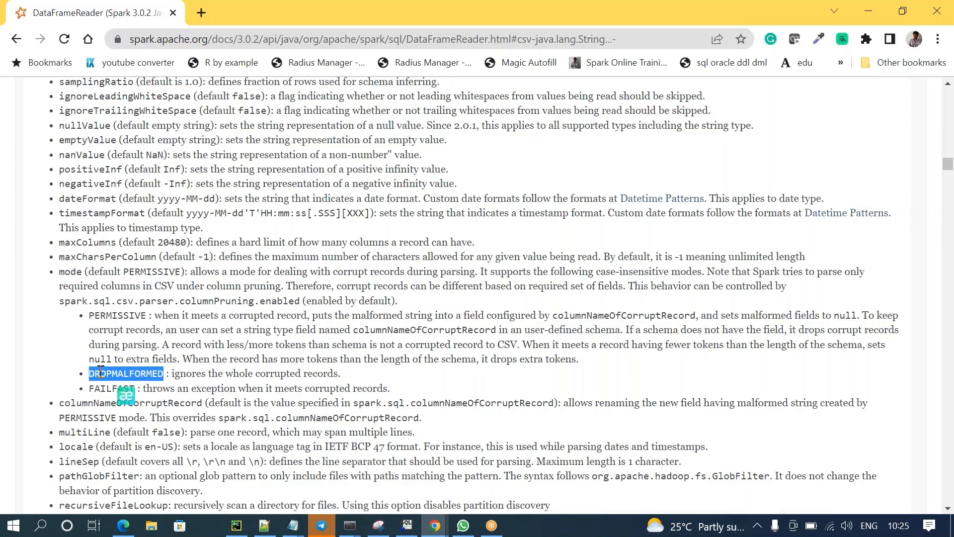
click(235, 526)
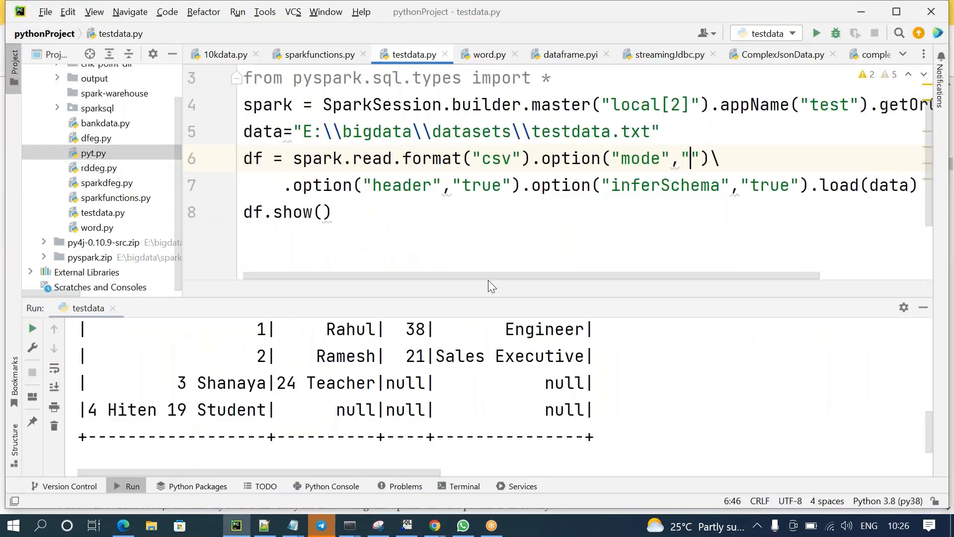
Set the mode value to DROPMALFORMED and rerun testdata.py
text(DROPMALFORMED)
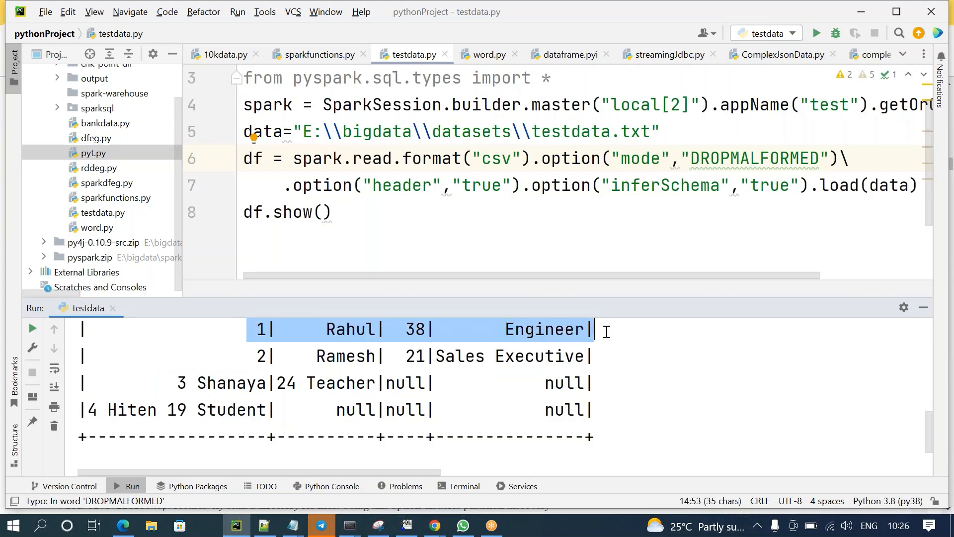
mouse_move(492, 376)
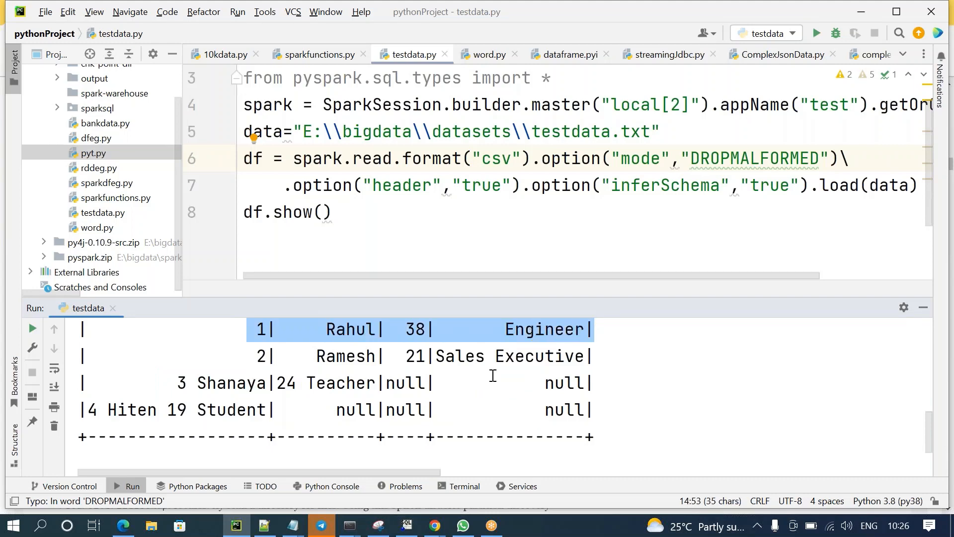
mouse_move(359, 355)
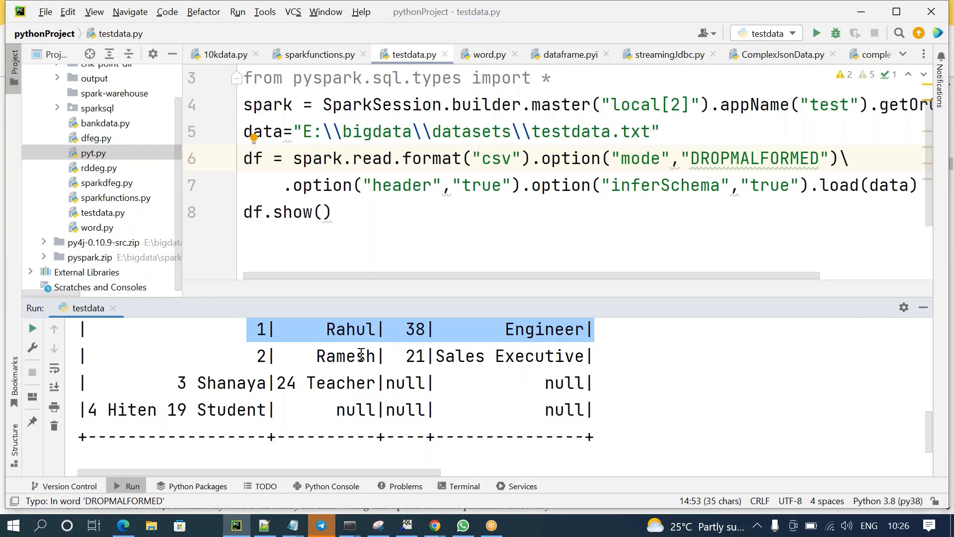
mouse_move(298, 365)
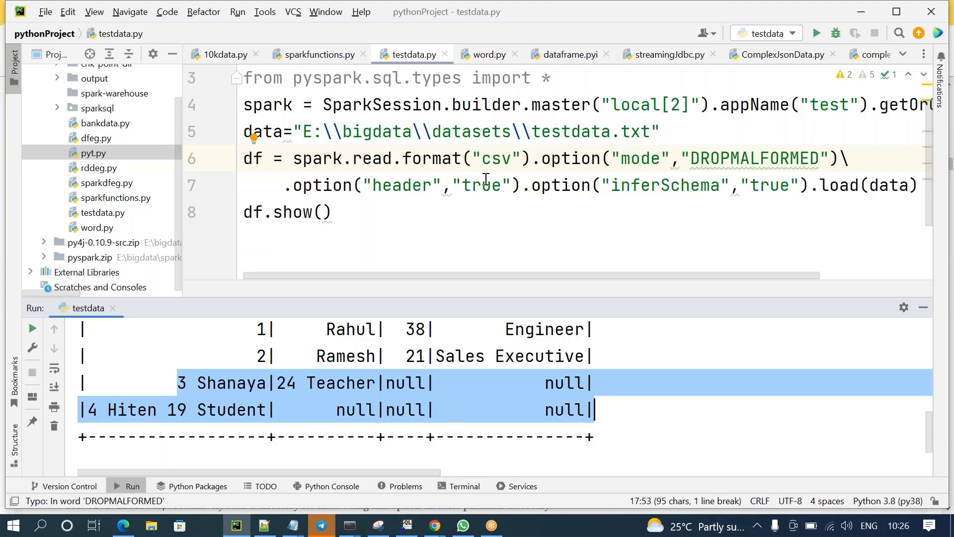
click(700, 158)
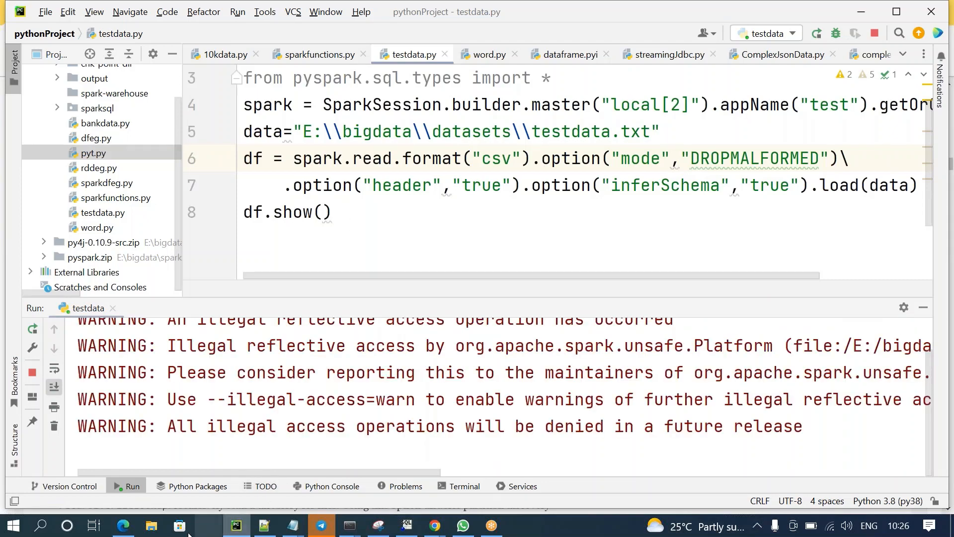
mouse_move(433, 525)
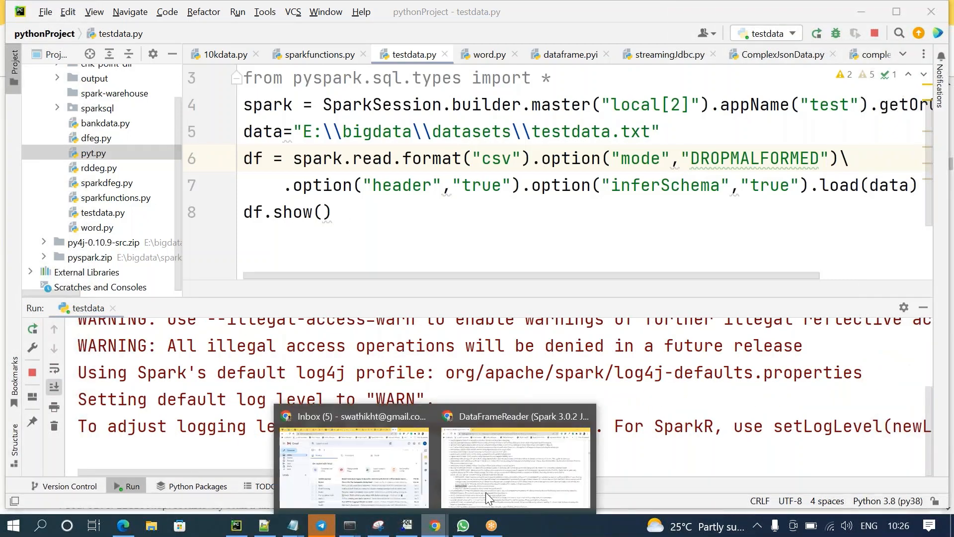
Review the DROPMALFORMED and FAILFAST descriptions and copy the columnNameOfCorruptRecord option name
click(517, 468)
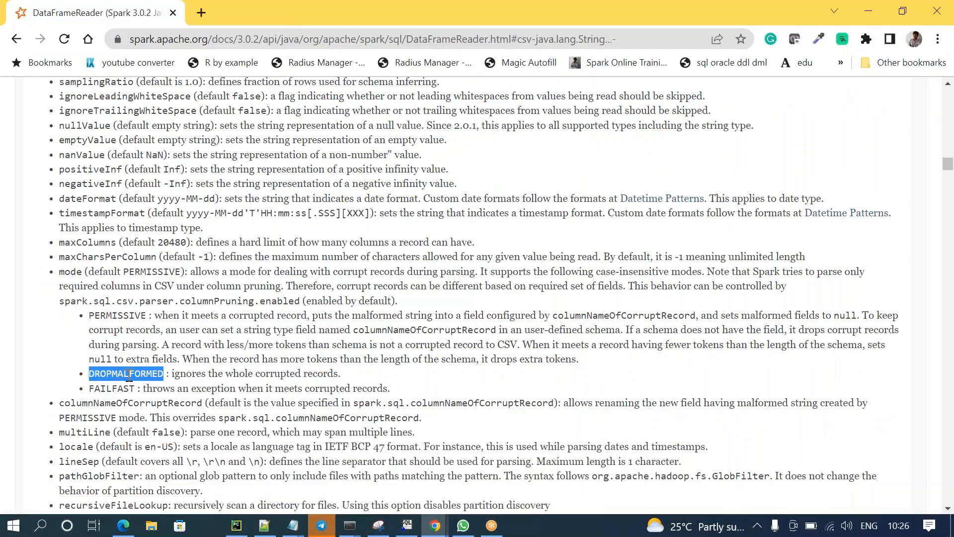
double_click(278, 373)
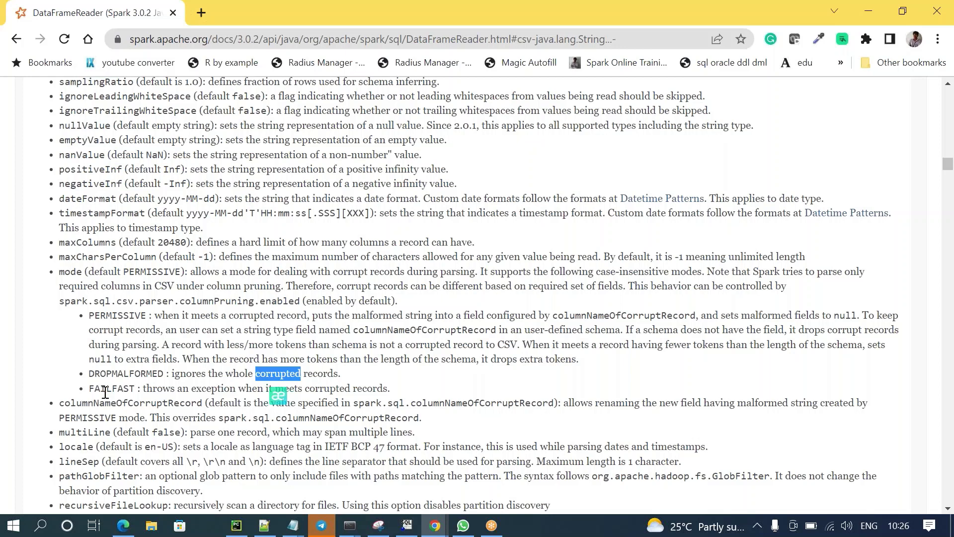
double_click(111, 388)
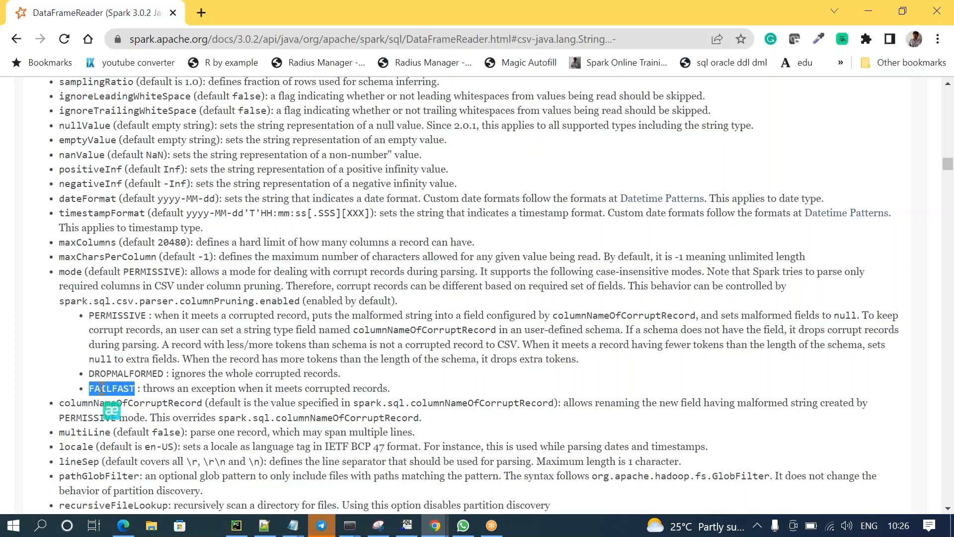
double_click(159, 388)
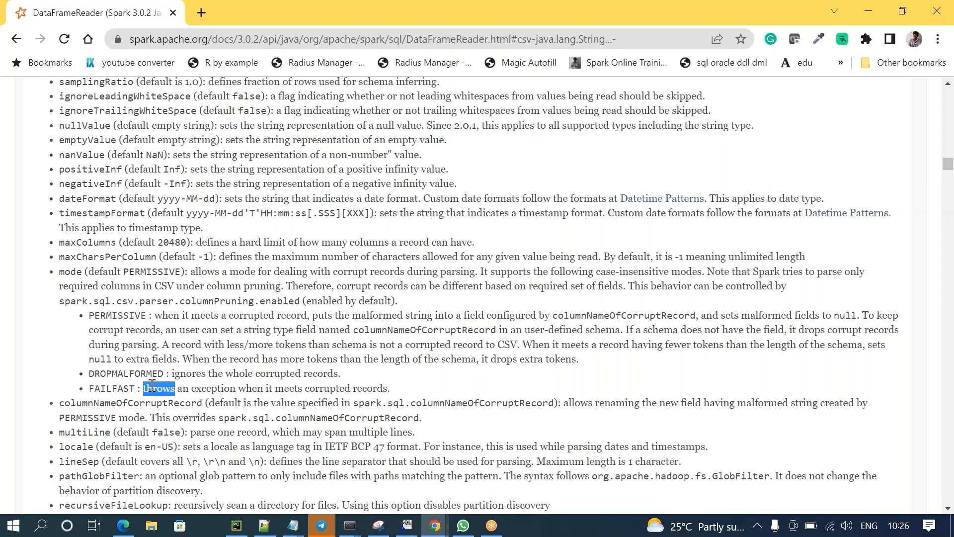
mouse_move(401, 333)
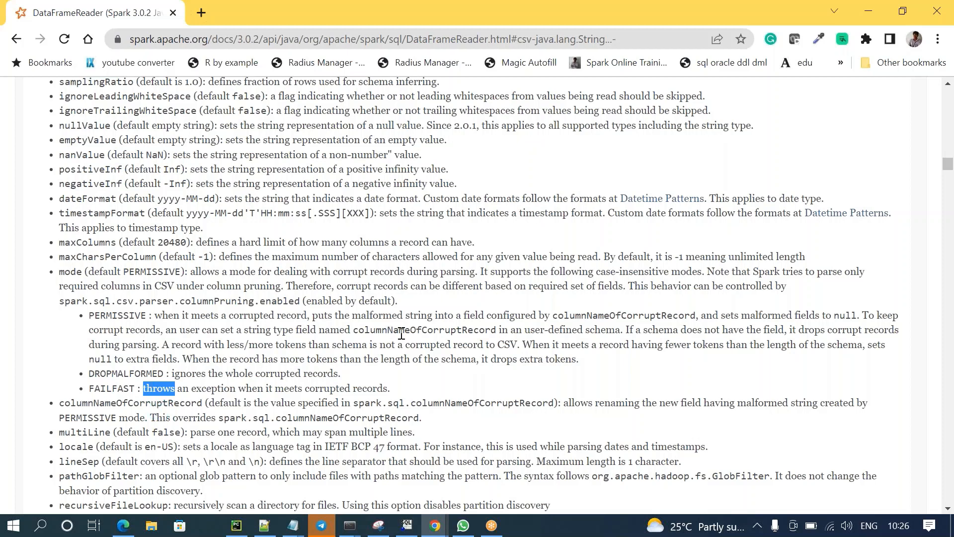
double_click(424, 329)
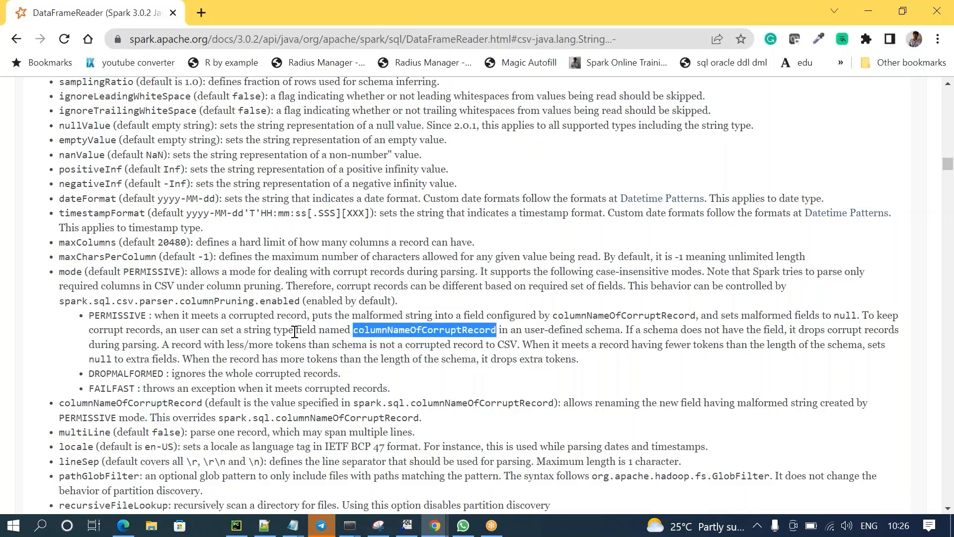
mouse_move(72, 423)
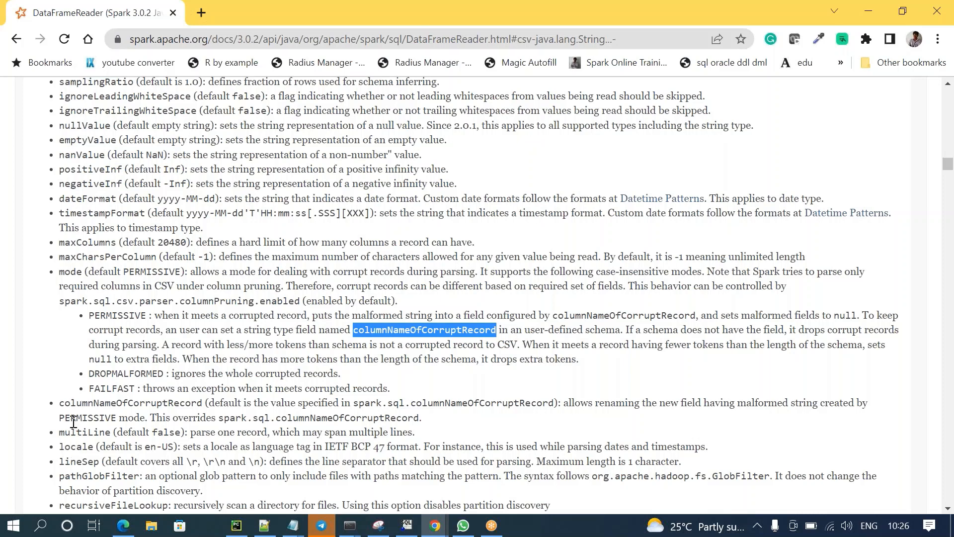
mouse_move(436, 326)
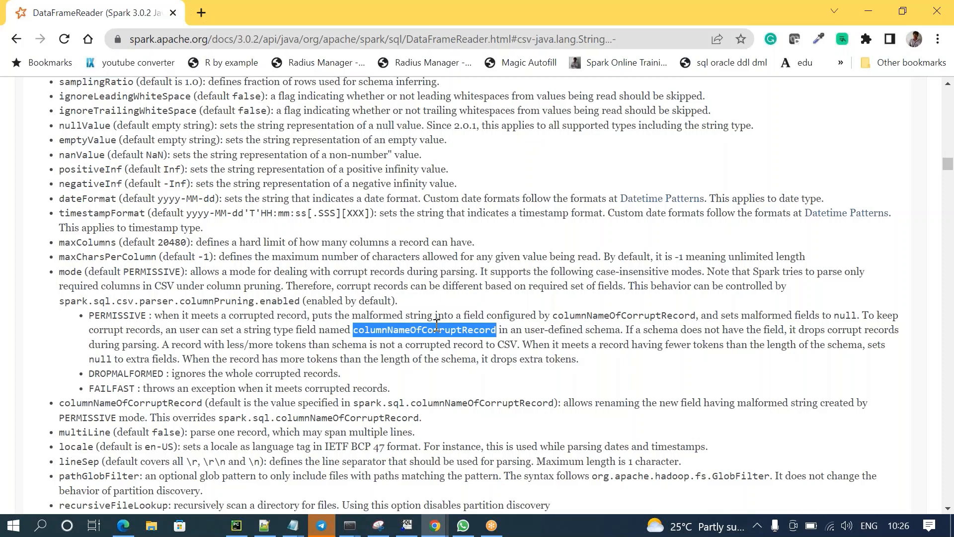
right_click(435, 329)
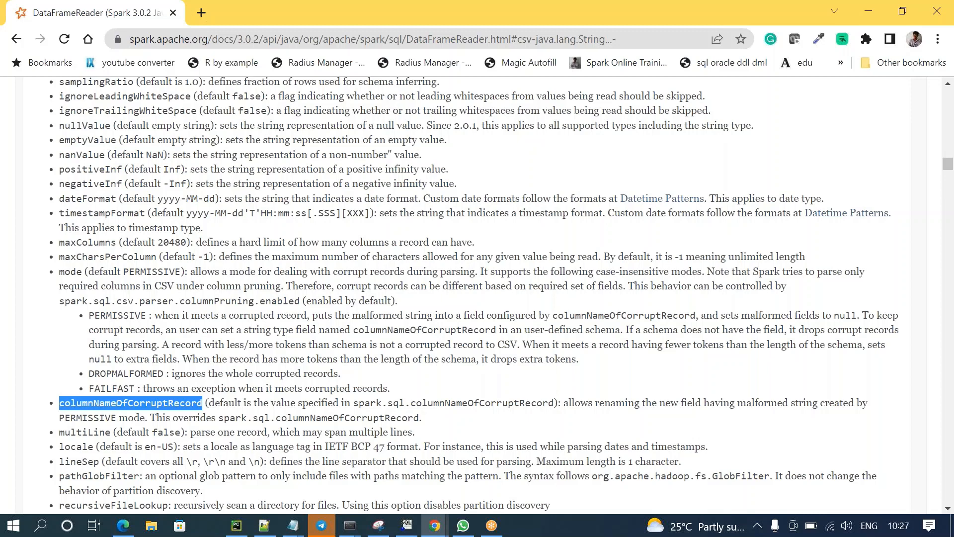
click(235, 525)
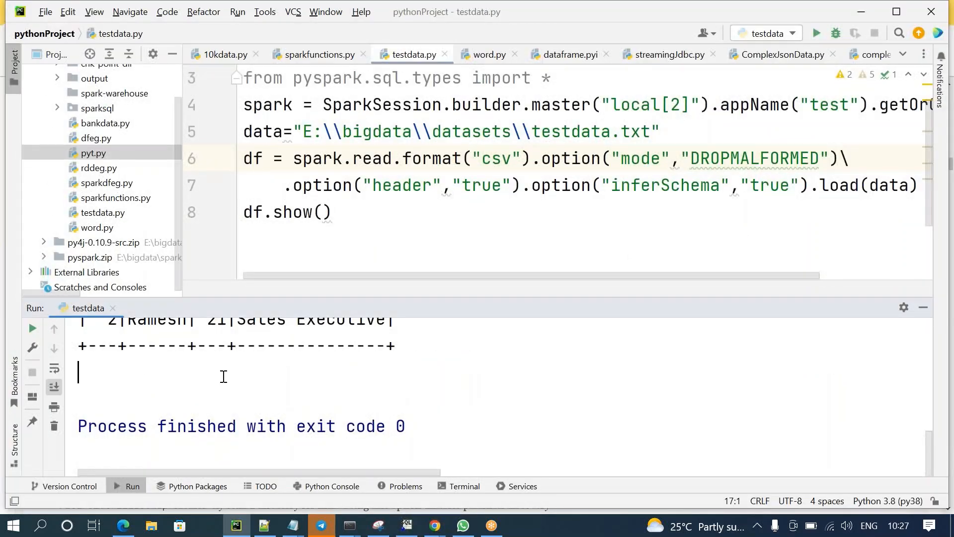
Add .option("columnNameOfCorruptRecord","wrong") to the read chain and rerun the script
scroll(up, 3)
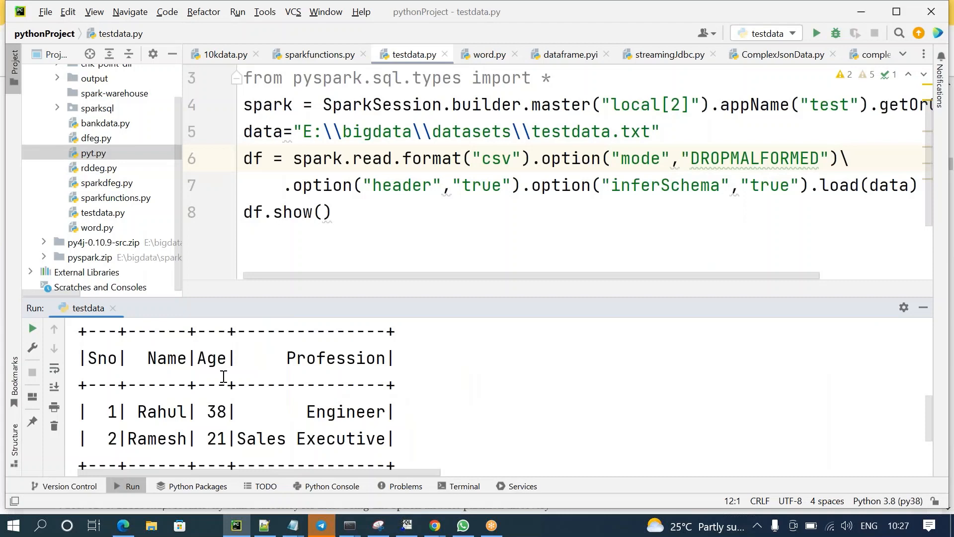
click(298, 184)
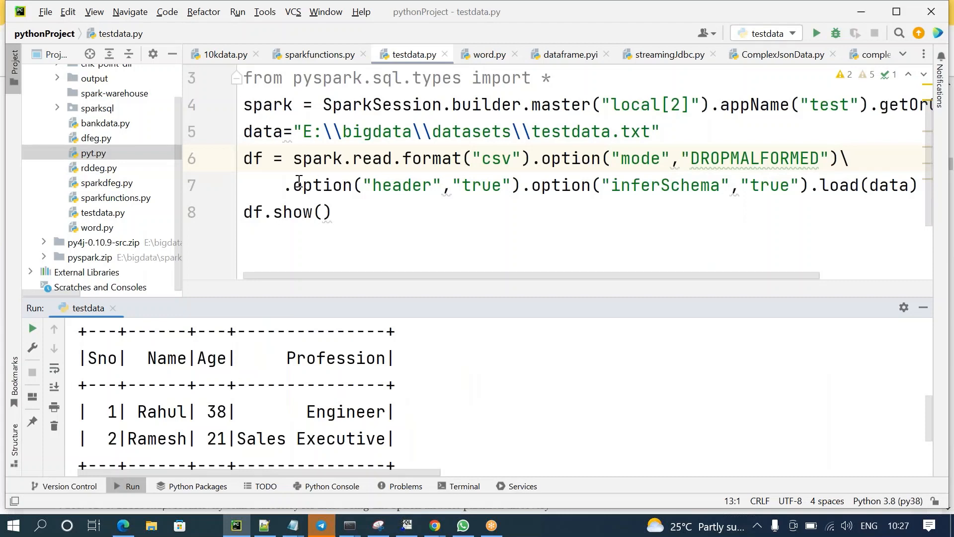
click(283, 185)
text(.option()
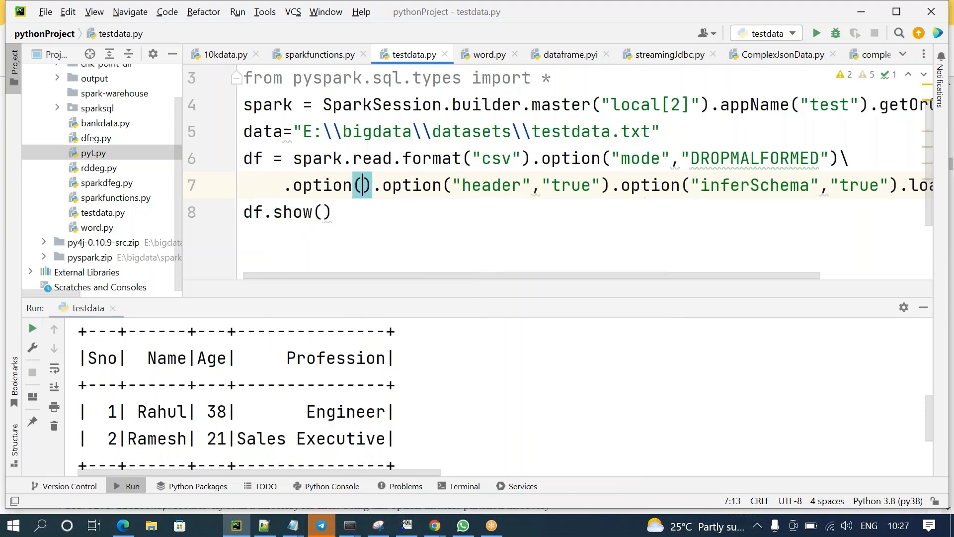
text("","",)
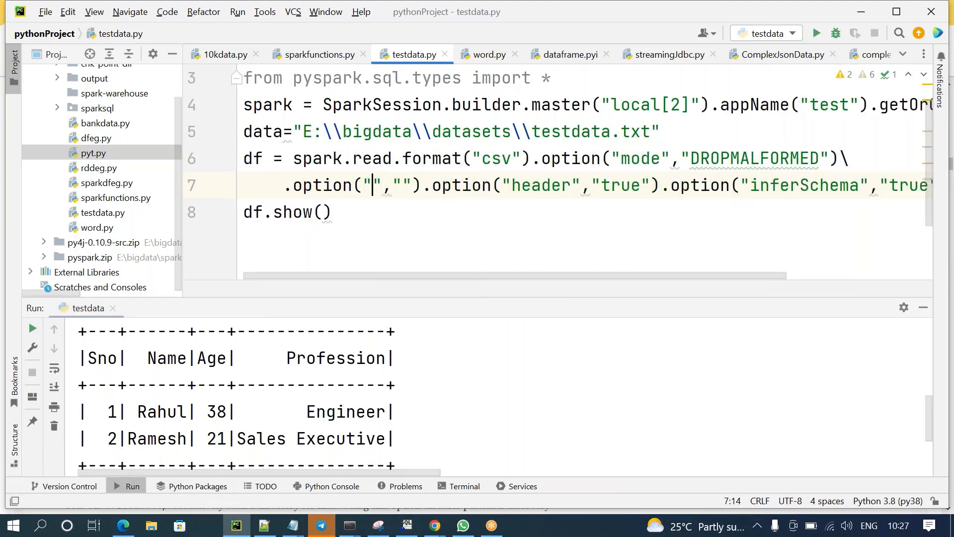
text(columnNameOfCorruptRecord)
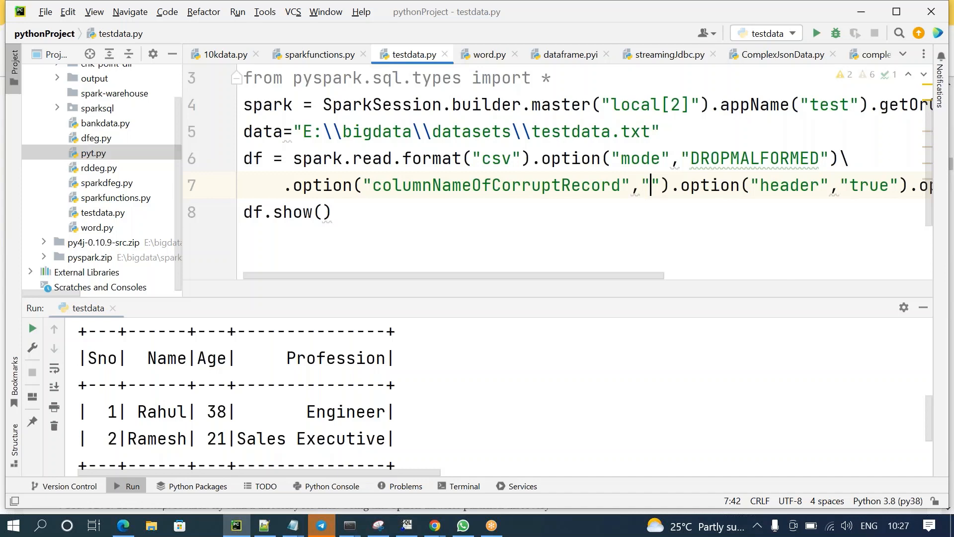
text(spam)
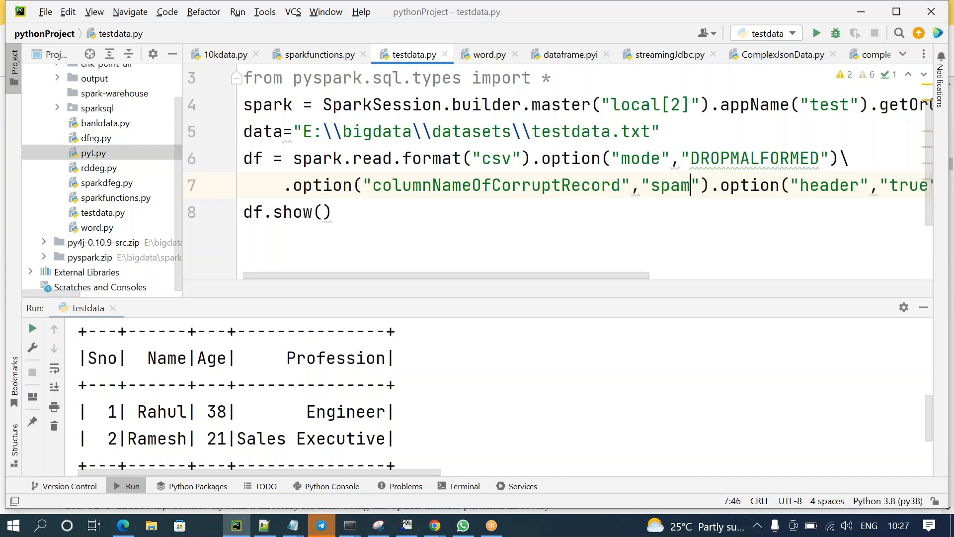
text(wrong)
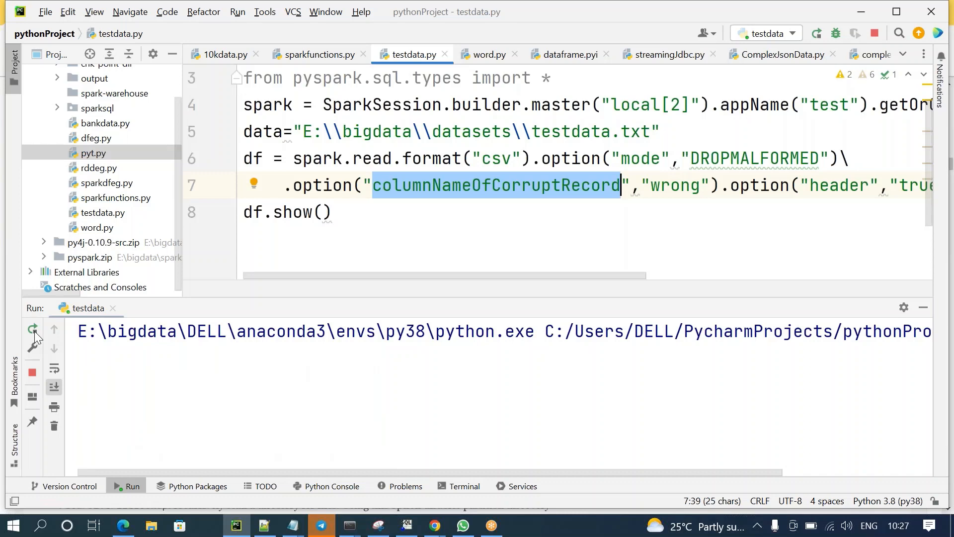
click(32, 329)
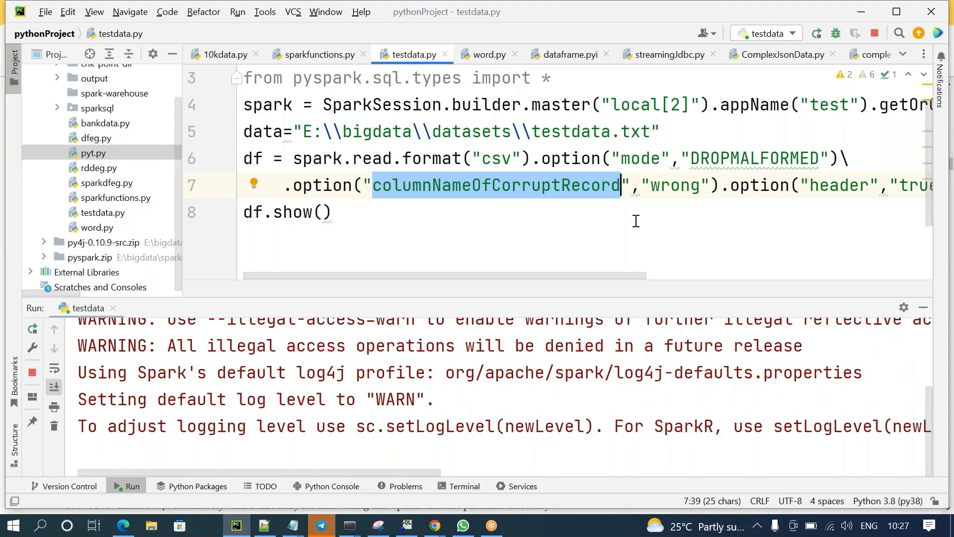
Inspect the output's Rahul and Ramesh rows, then look up PERMISSIVE mode in the docs
double_click(674, 185)
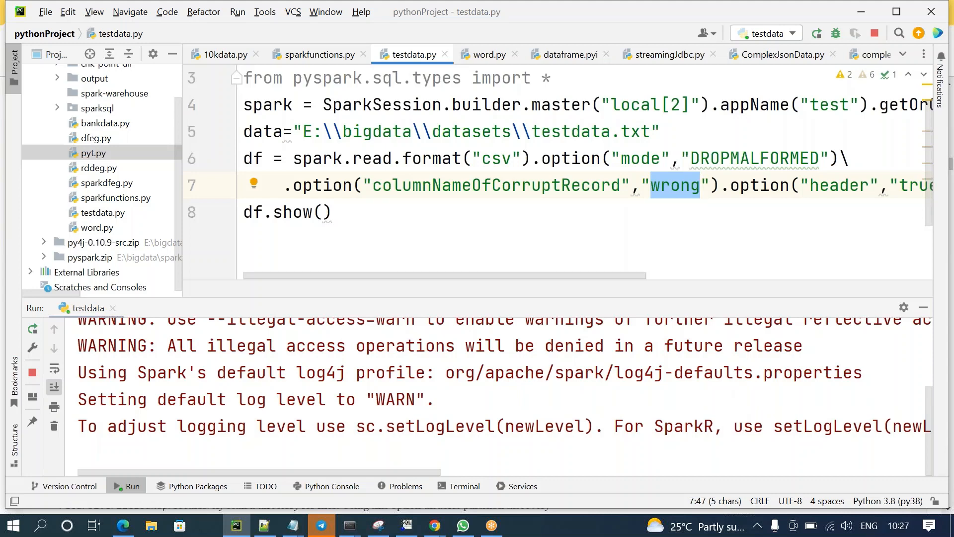
mouse_move(518, 299)
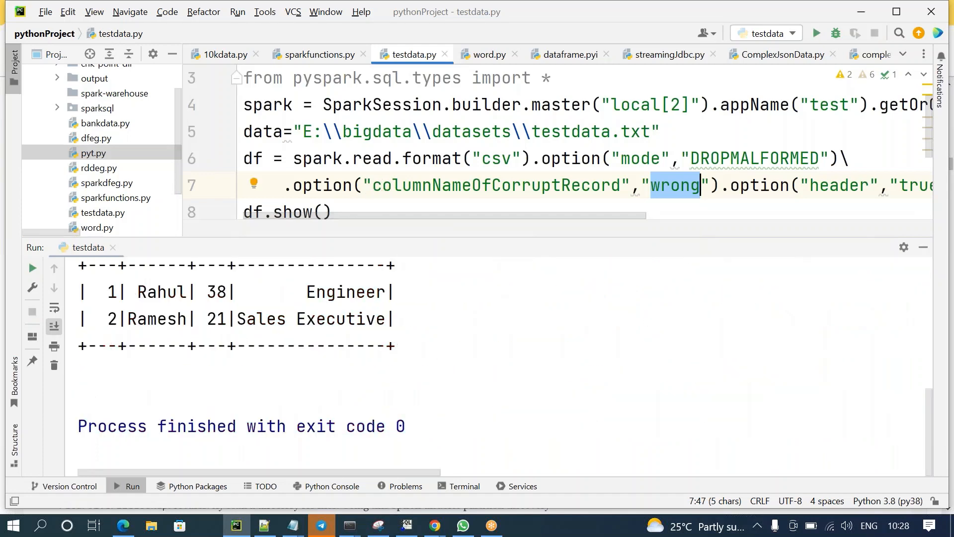
click(817, 33)
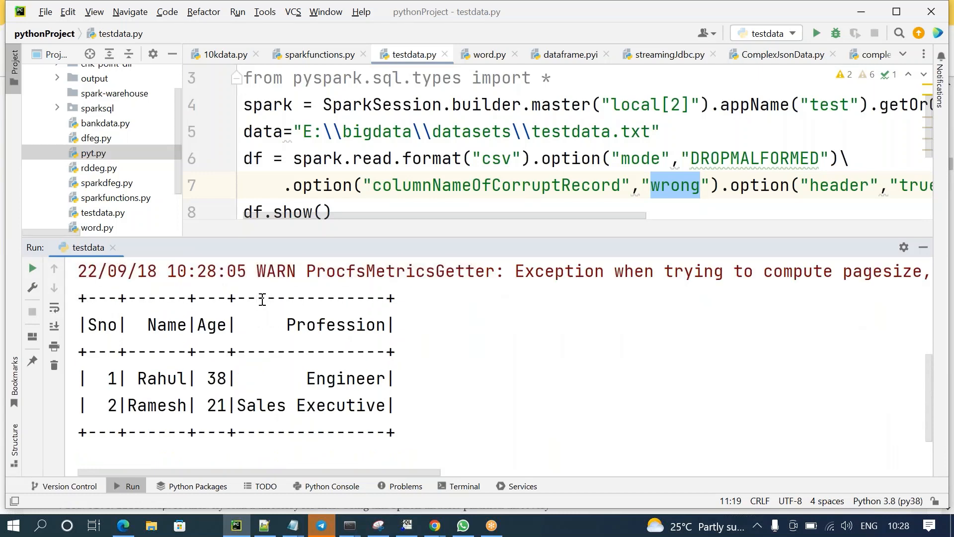
double_click(336, 325)
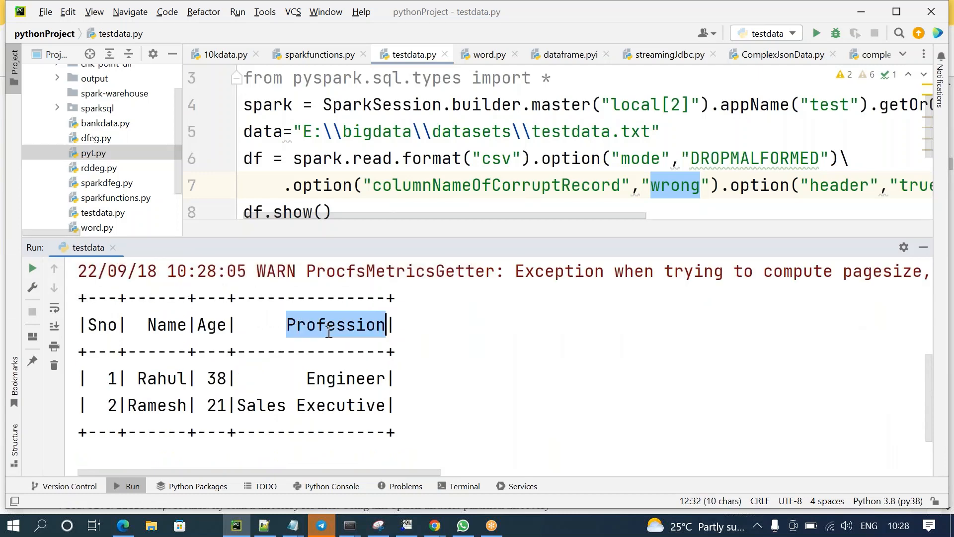
mouse_move(603, 158)
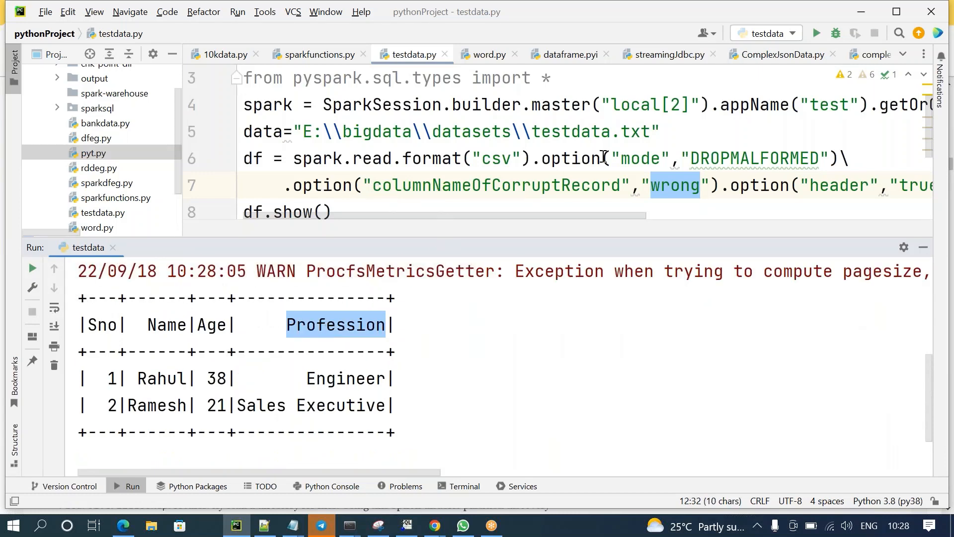
double_click(753, 157)
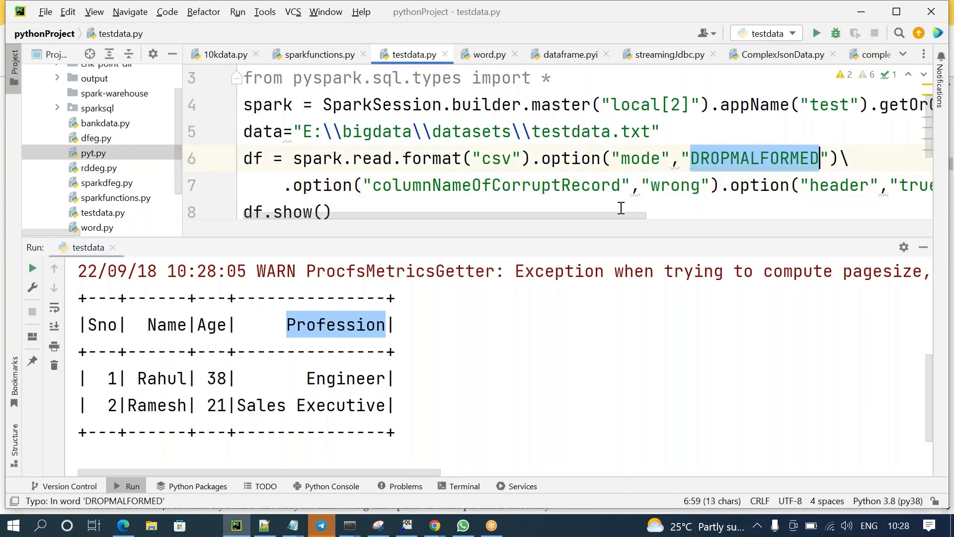
scroll(right, 3)
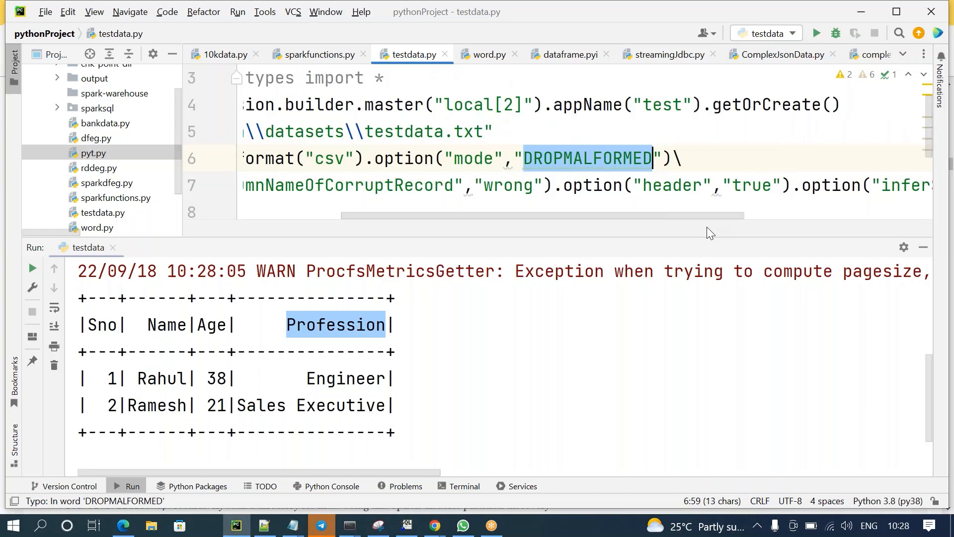
mouse_move(439, 322)
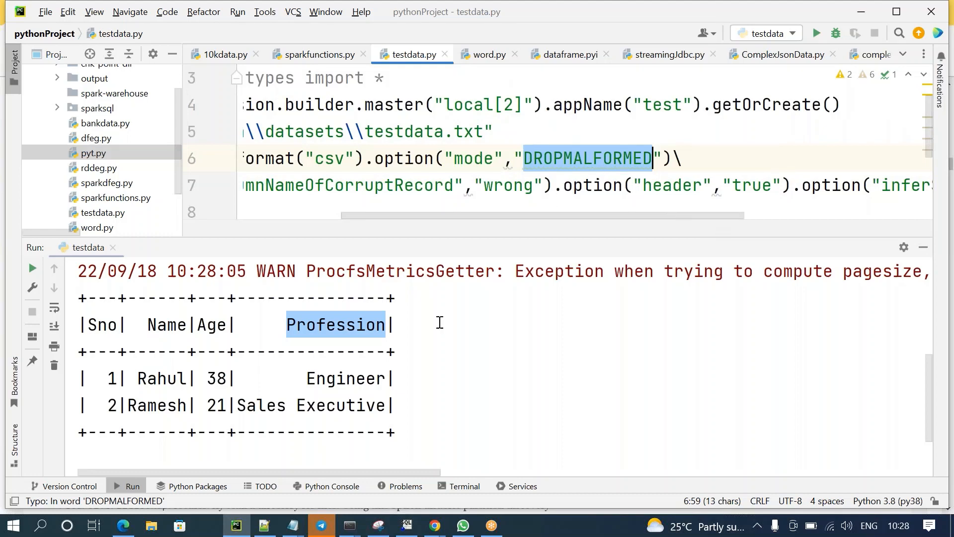
click(433, 526)
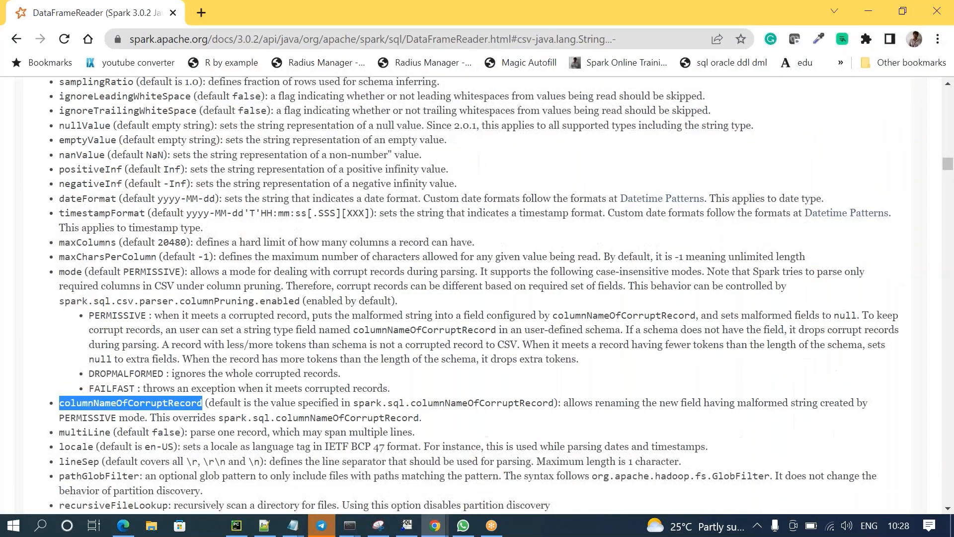
double_click(117, 315)
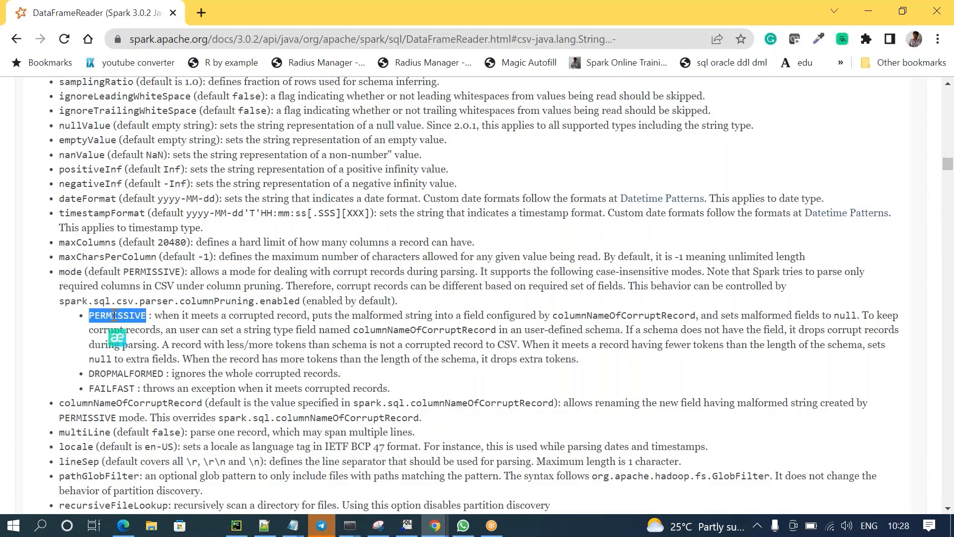
click(236, 525)
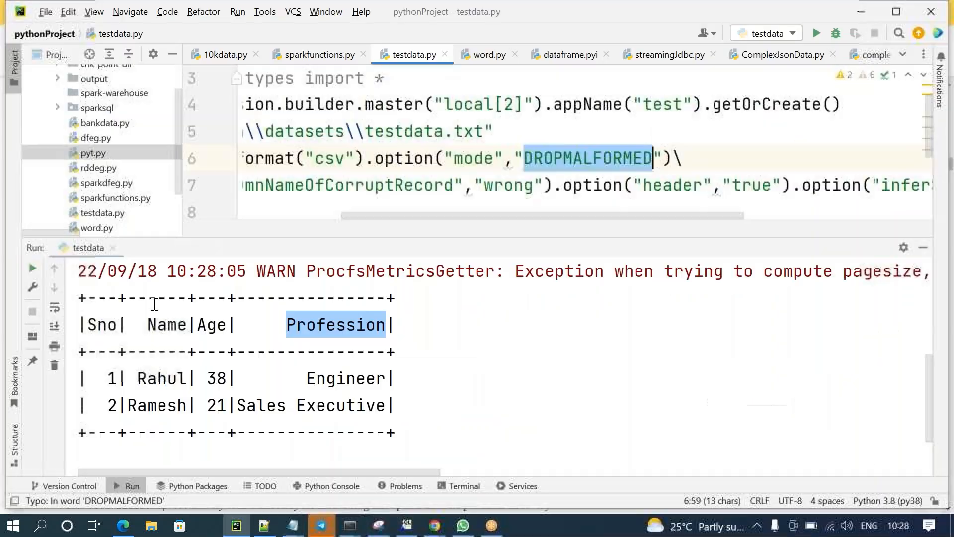
Change mode to PERMISSIVE and rerun, showing all four rows with nulls for Shanaya and Hiten
text(PERMISSIVE)
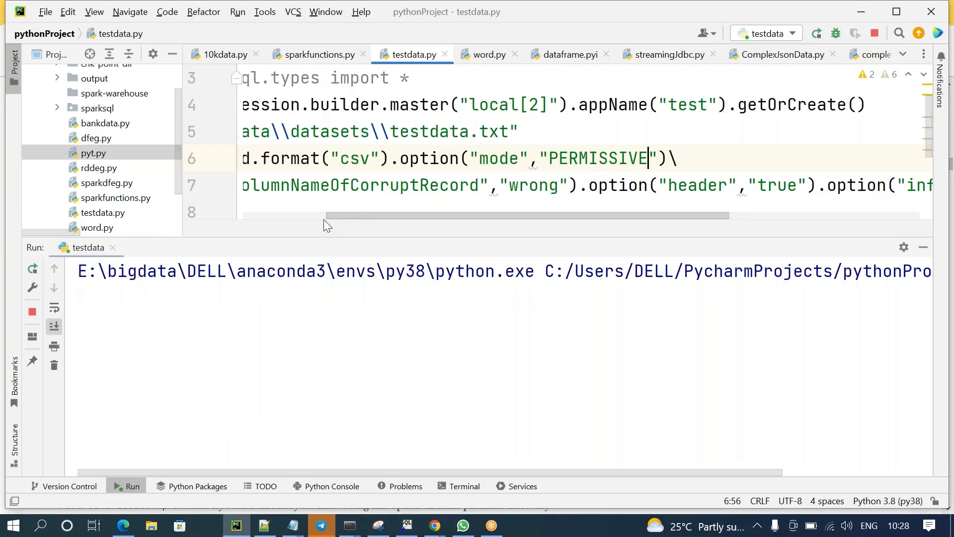
click(32, 268)
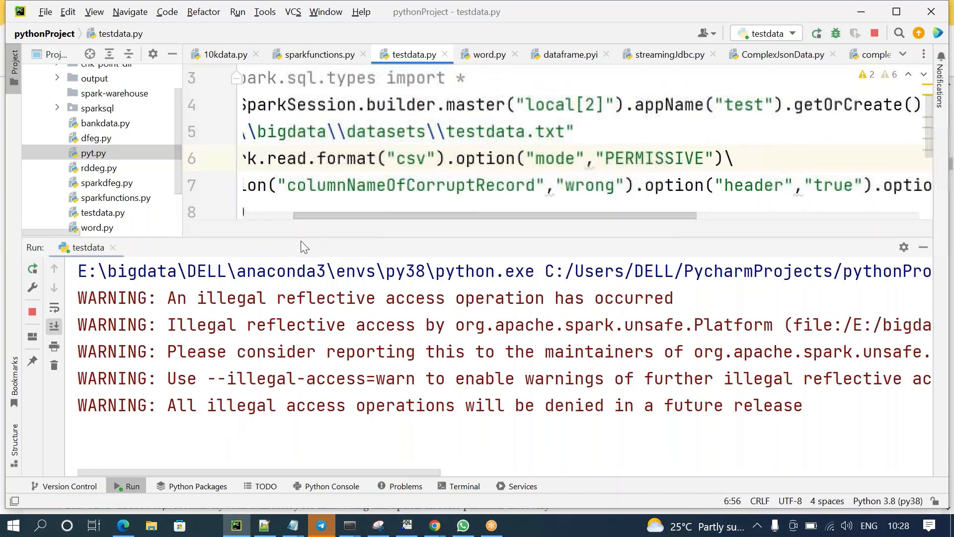
scroll(down, 3)
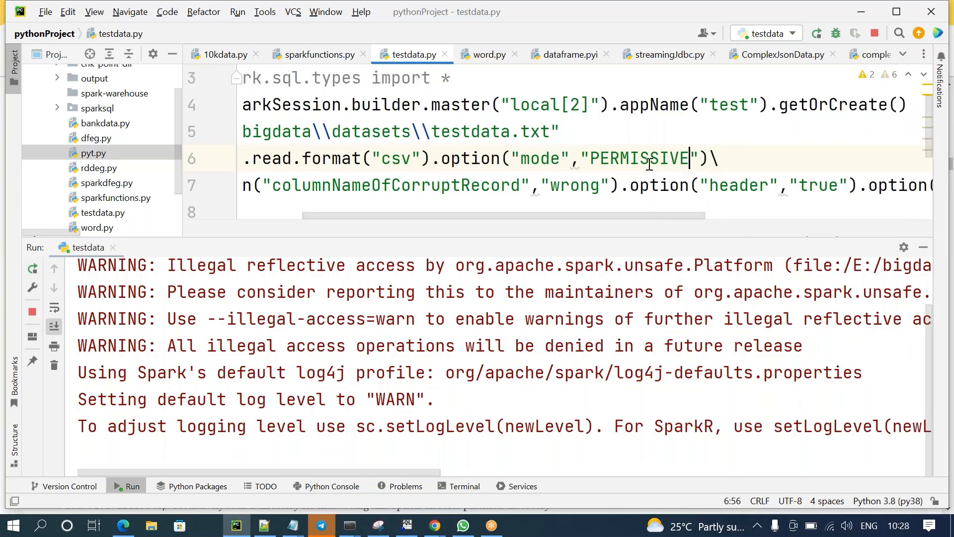
mouse_move(822, 437)
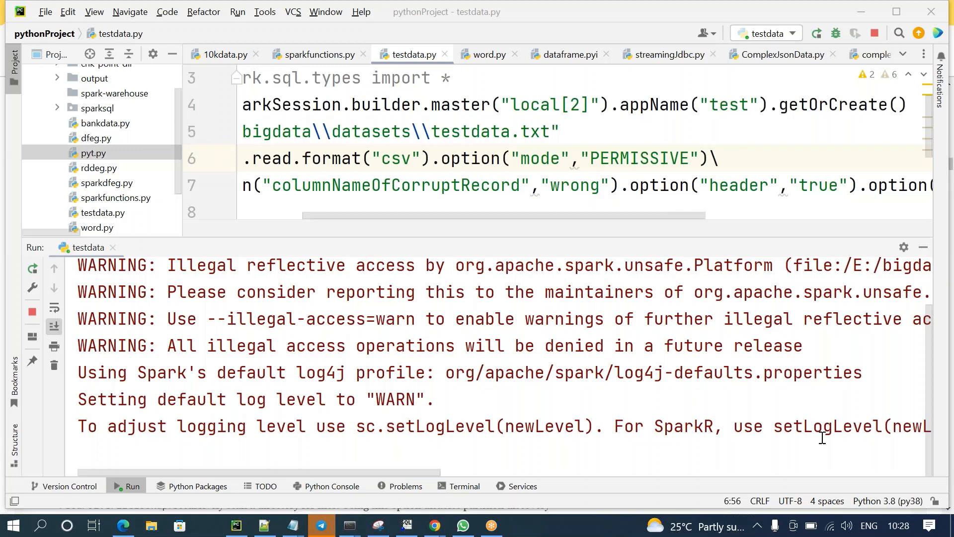
mouse_move(532, 115)
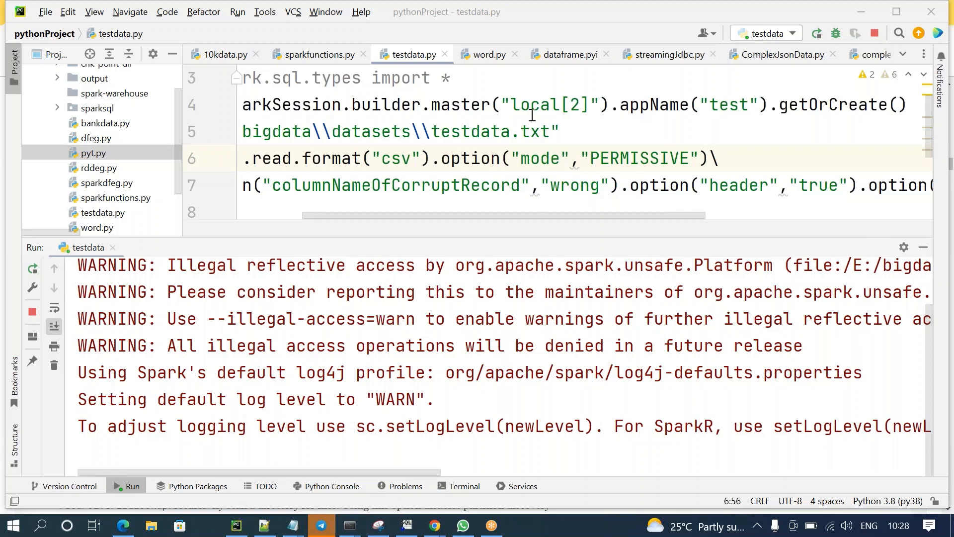
click(451, 78)
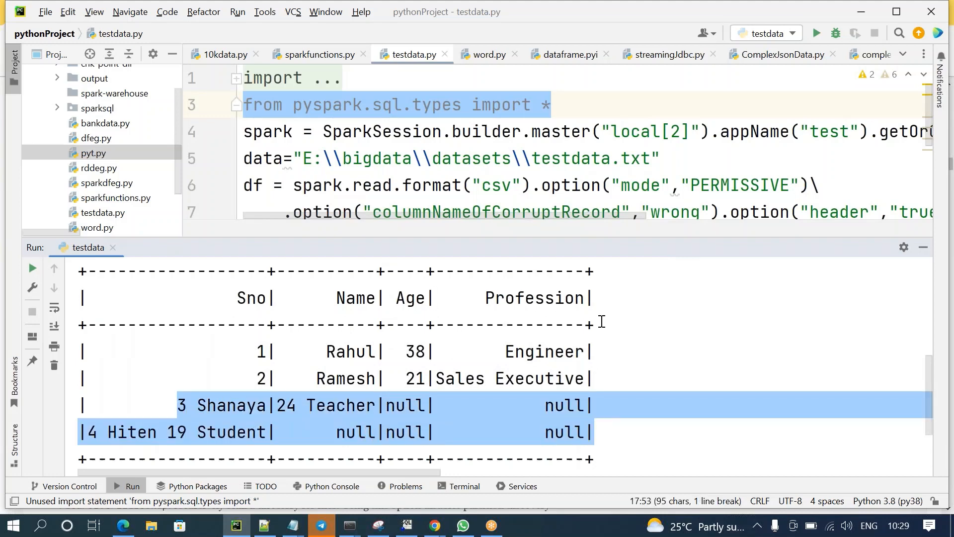
On line 6, type sch=spark.read.format("csv").option("header","true").option("inferSchema"
click(484, 158)
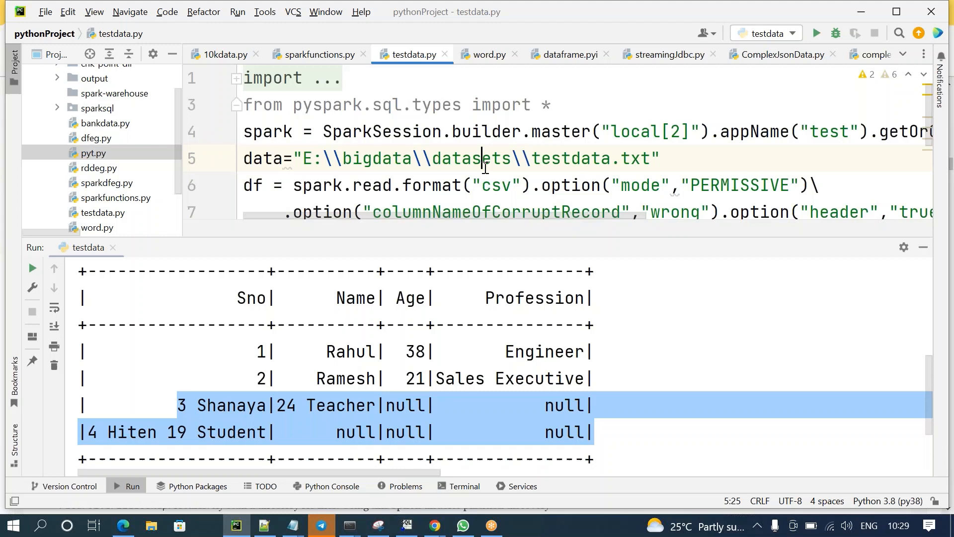
scroll(up, 3)
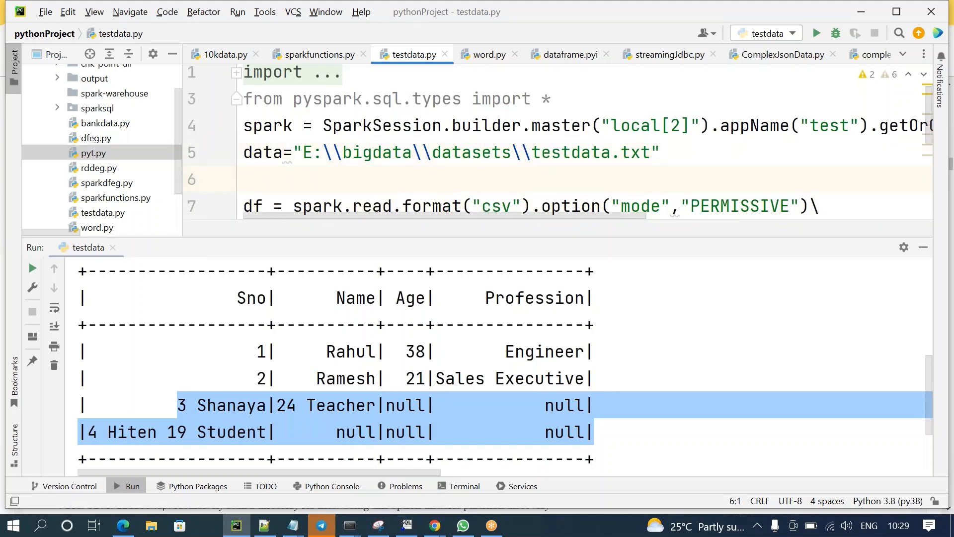
click(250, 179)
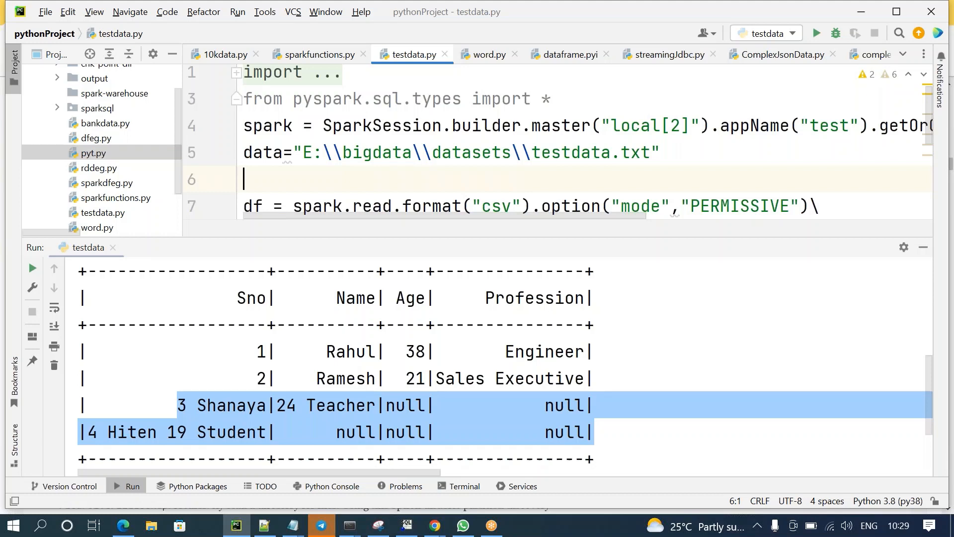
text(sc)
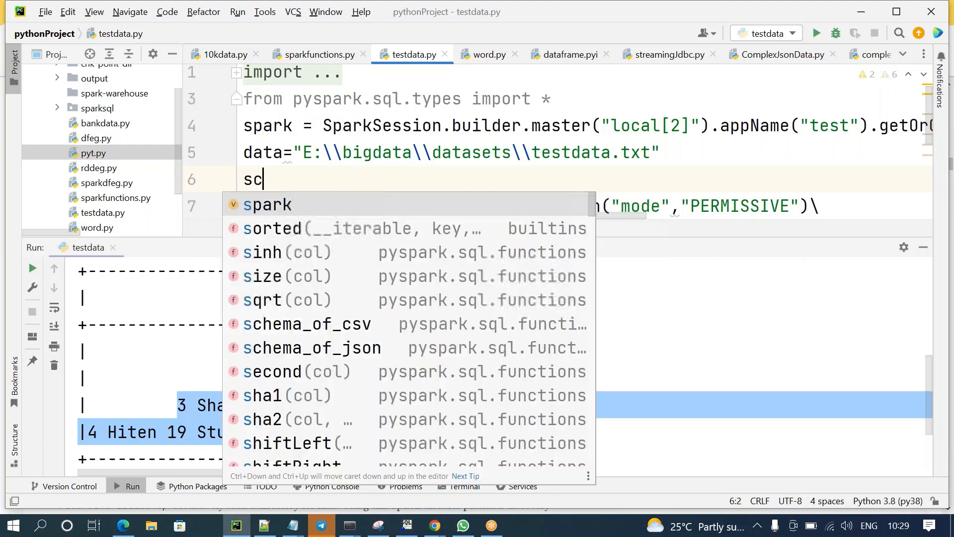
text(h=)
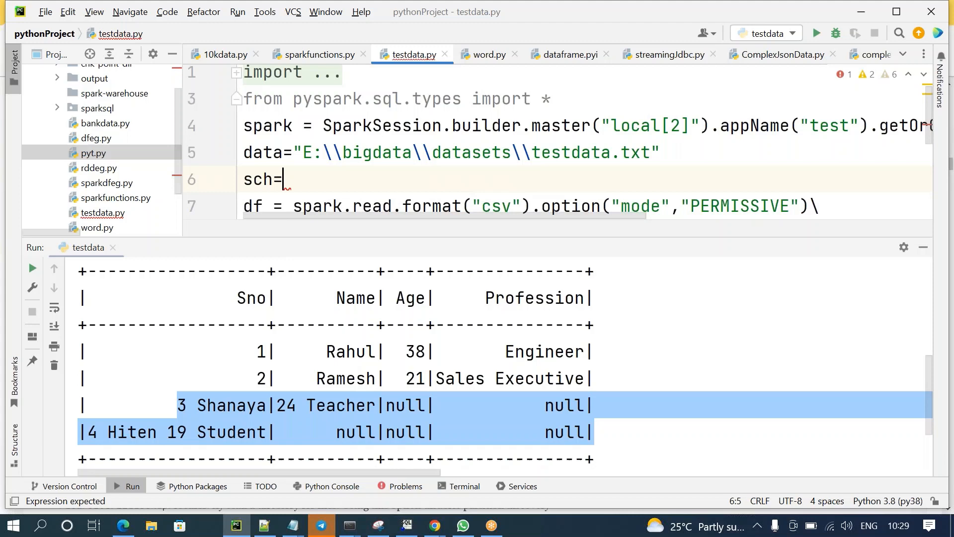
text(spark.)
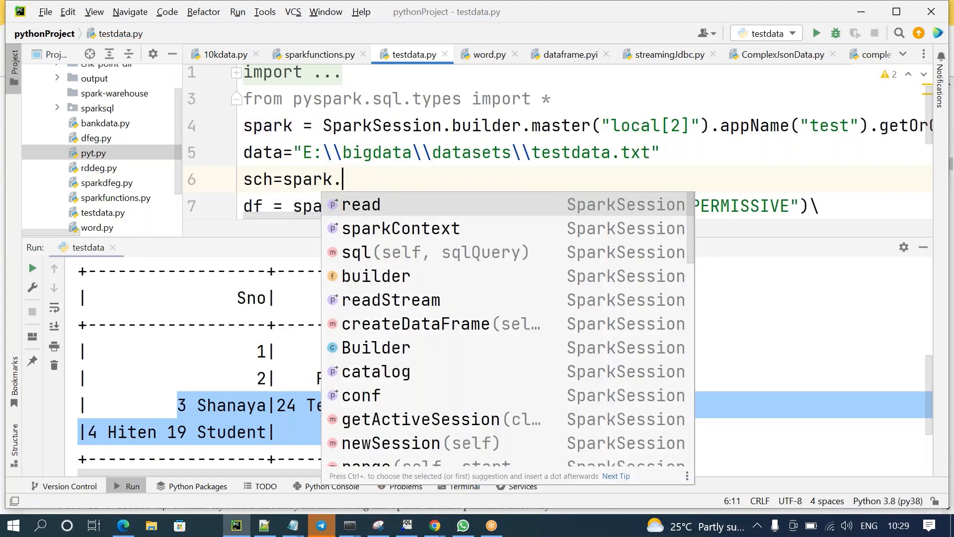
text(read.format("cs)
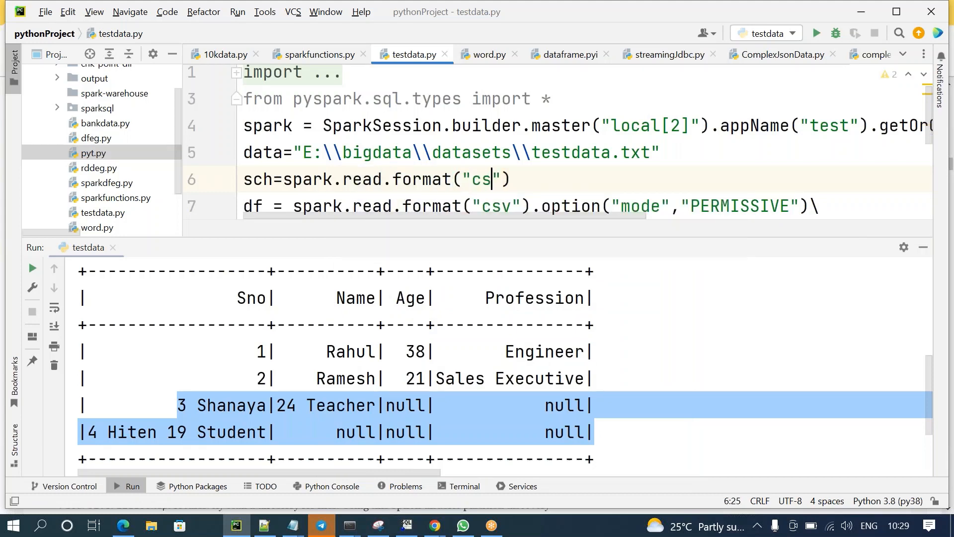
text(v").option("t"))
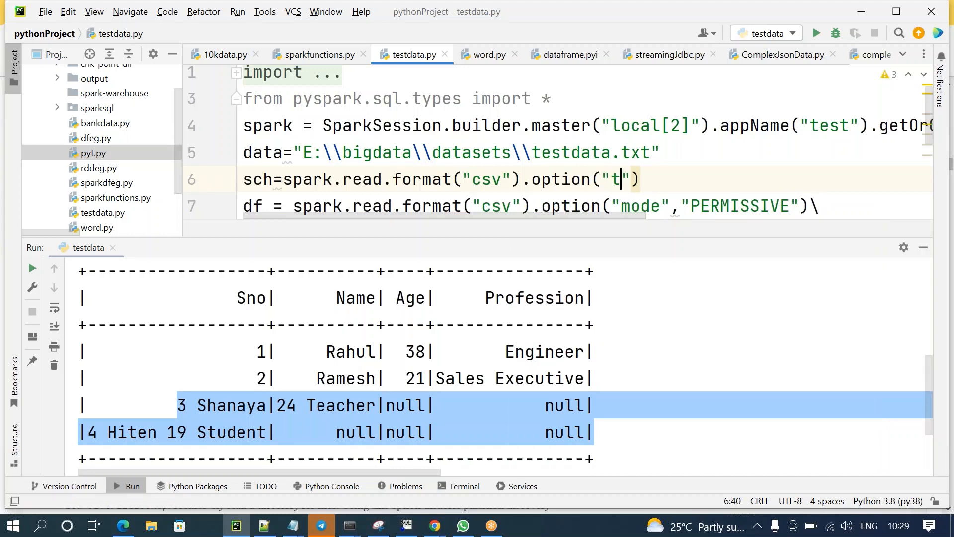
text(eader)
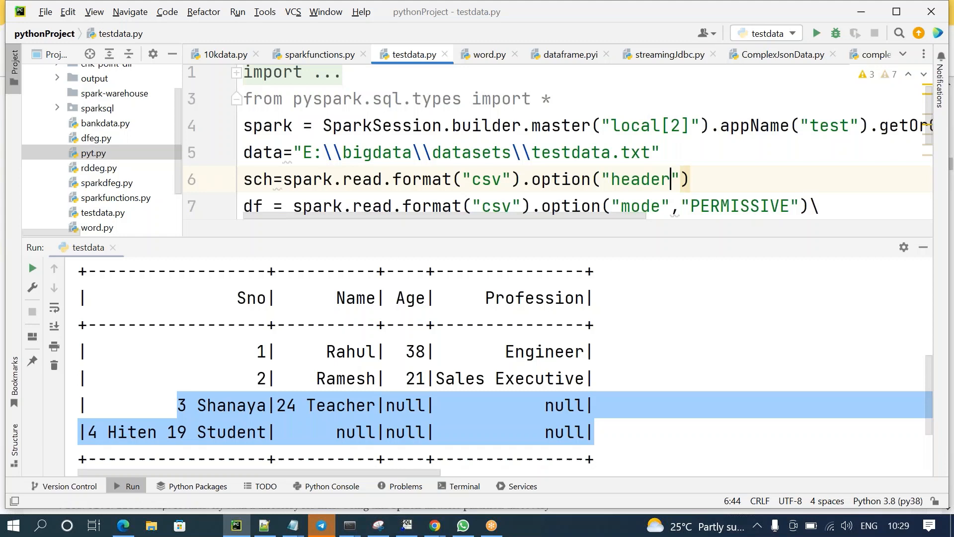
text(,"tr")
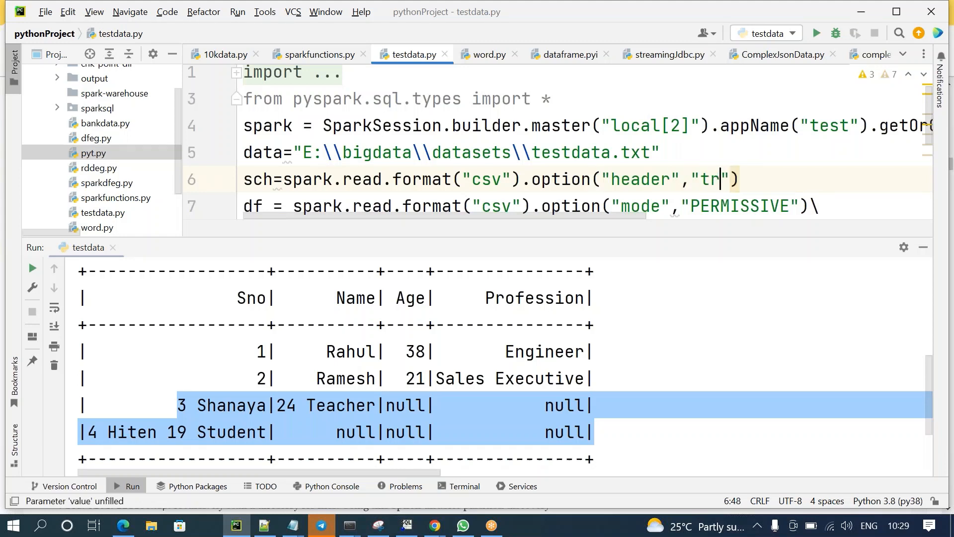
text(ue)
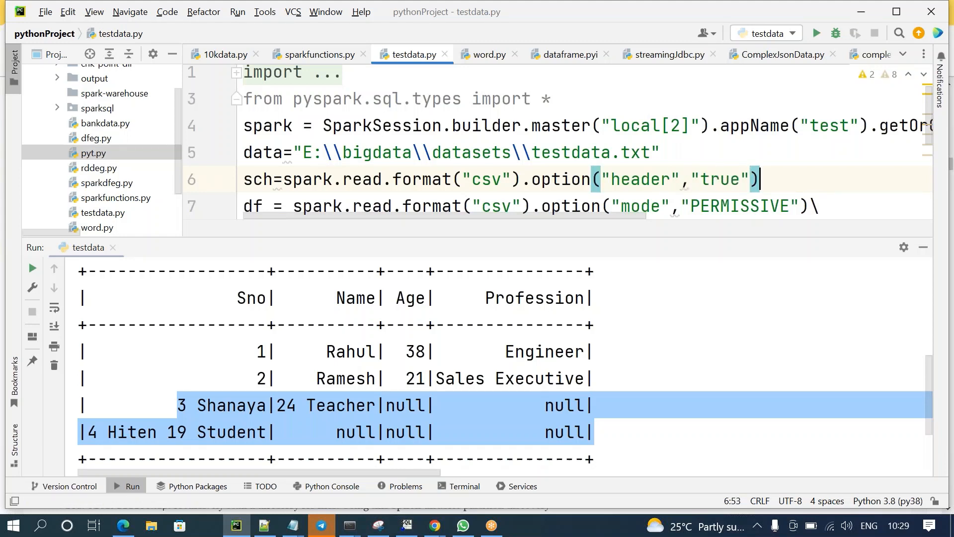
text(.option(""))
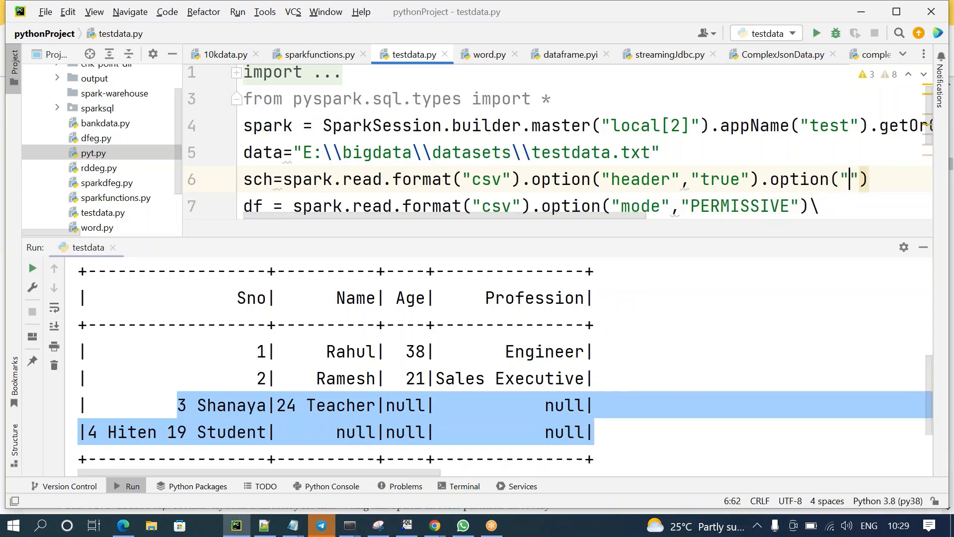
text(inferSche)
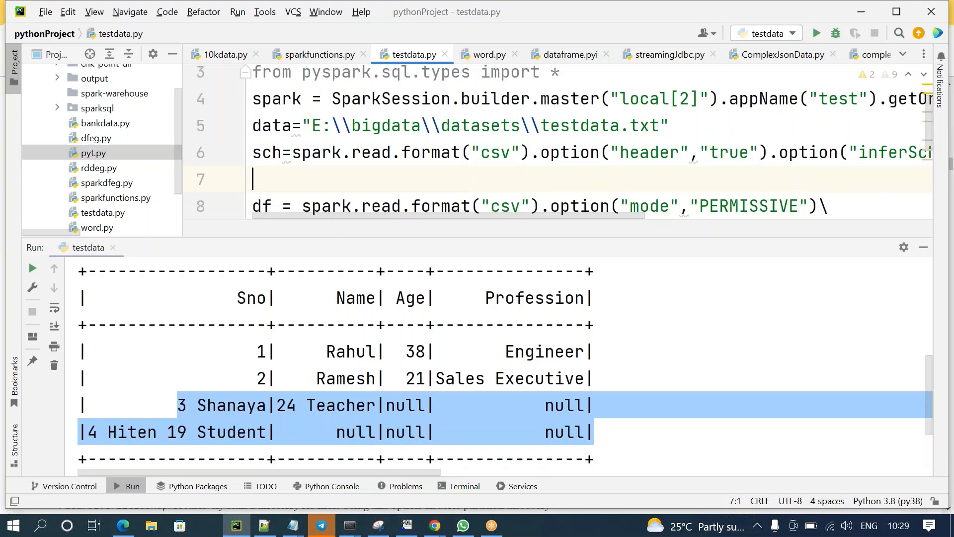
Finish the sch line so it loads data and takes its .schema
scroll(right, 3)
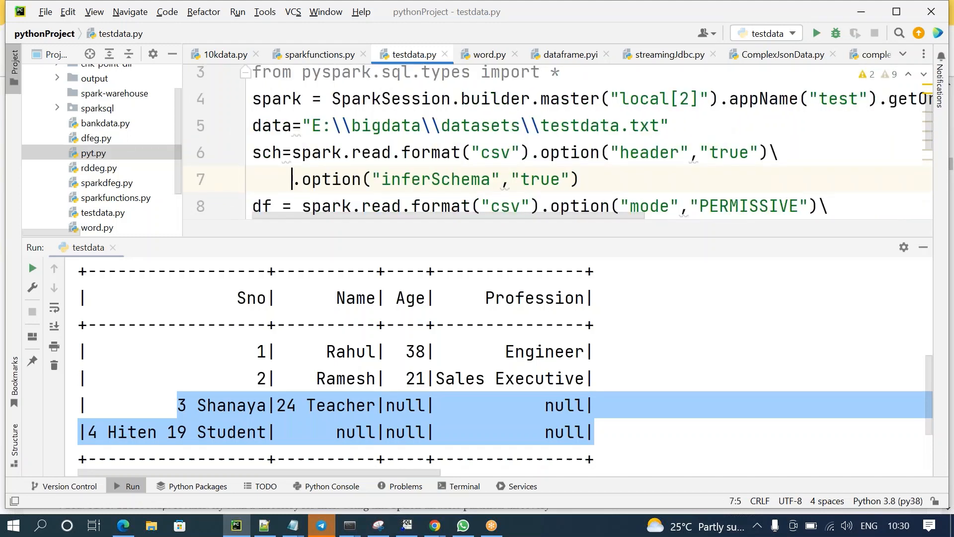
click(612, 179)
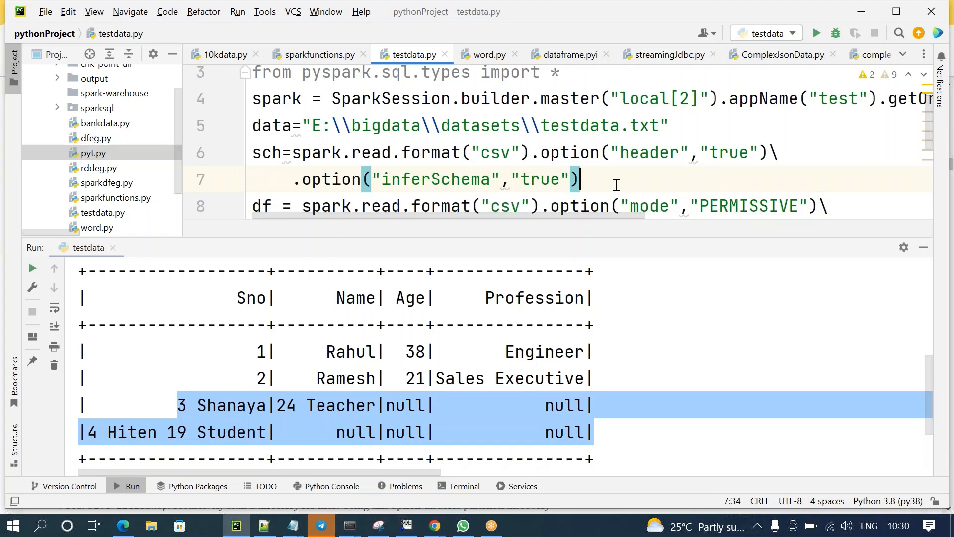
text(.option()
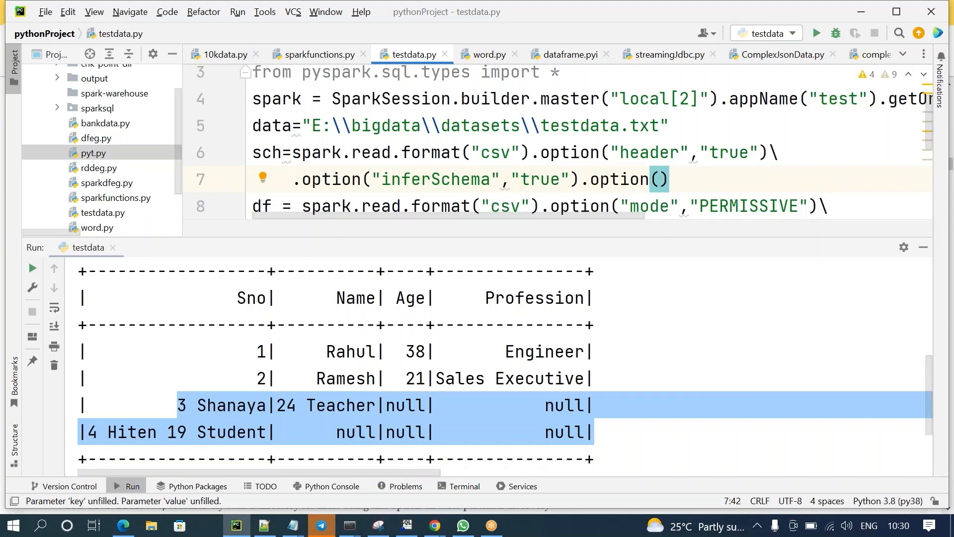
key(Backspace)
text(loa)
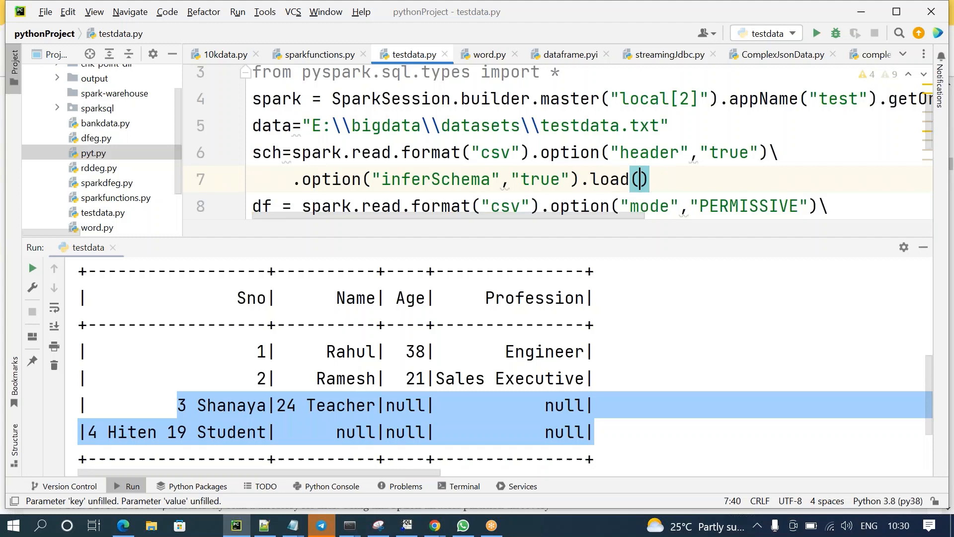
text(data).schema)
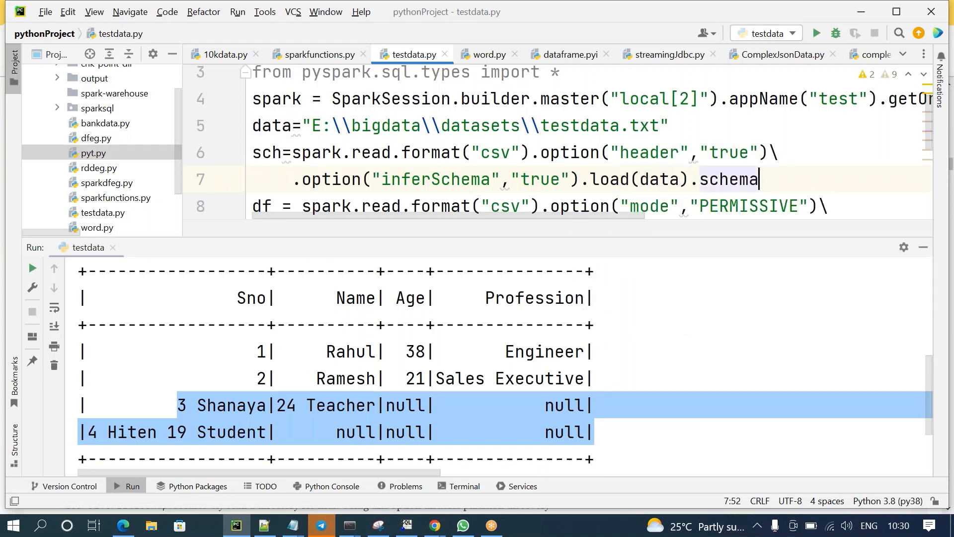
double_click(727, 179)
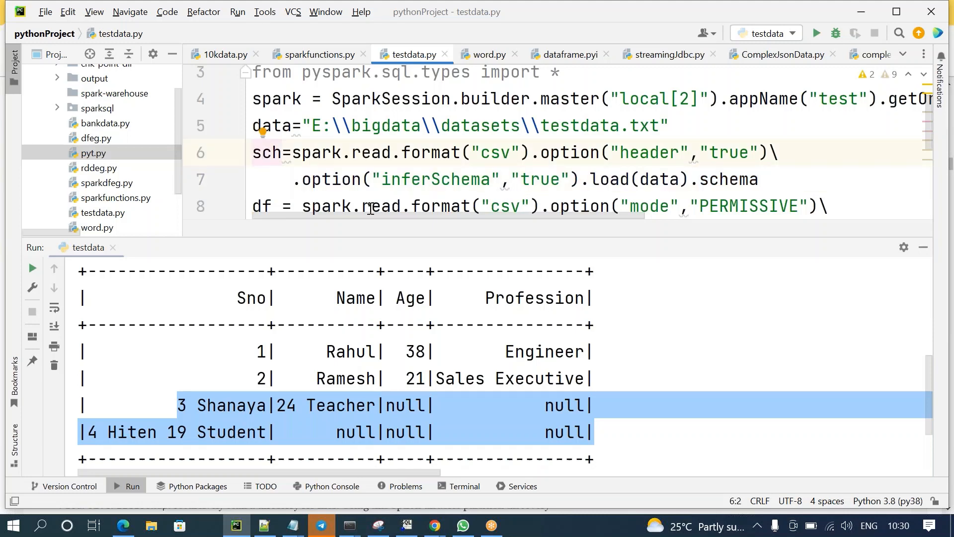
Insert .schema(sch) after format("csv") in the df read
click(540, 206)
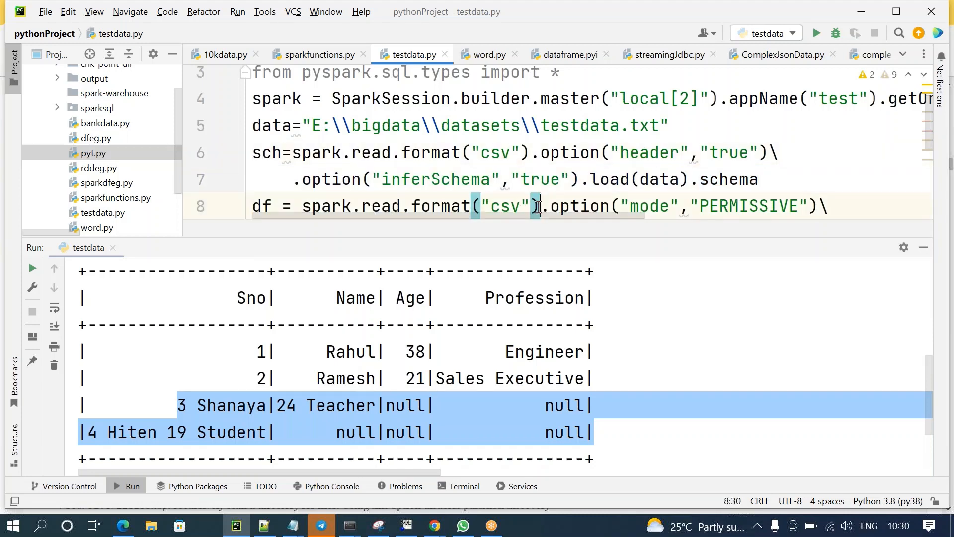
text(.schema(sch).)
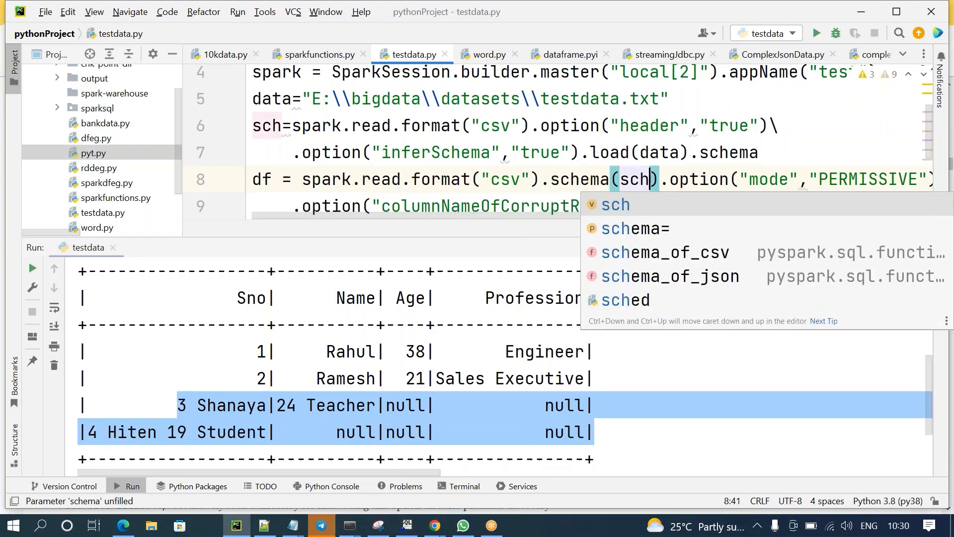
key(Escape)
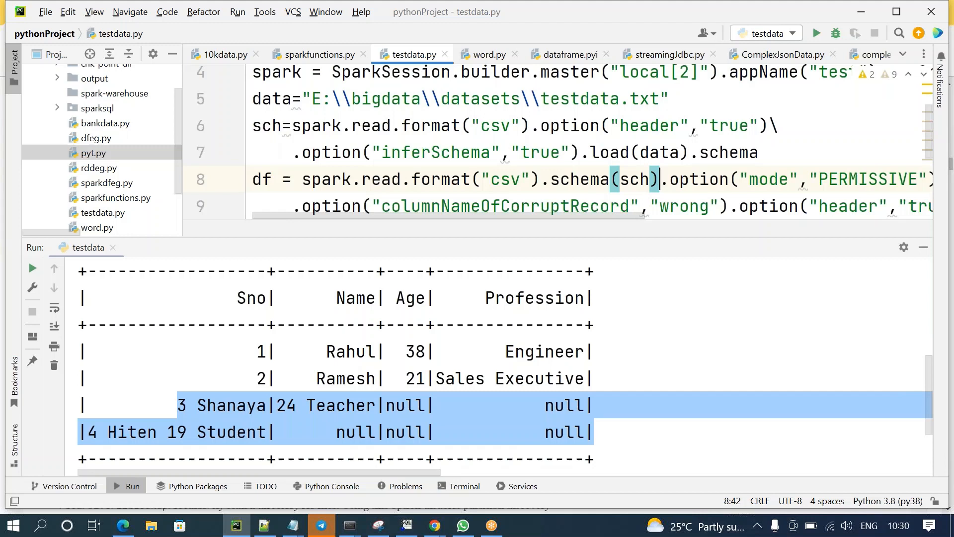
mouse_move(525, 136)
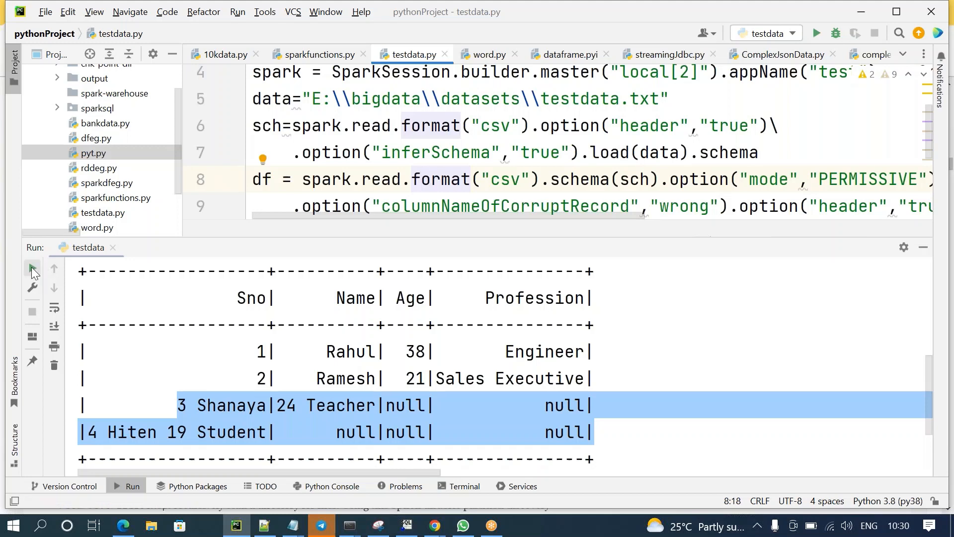
Rerun testdata.py so it reads df with the applied schema
click(31, 268)
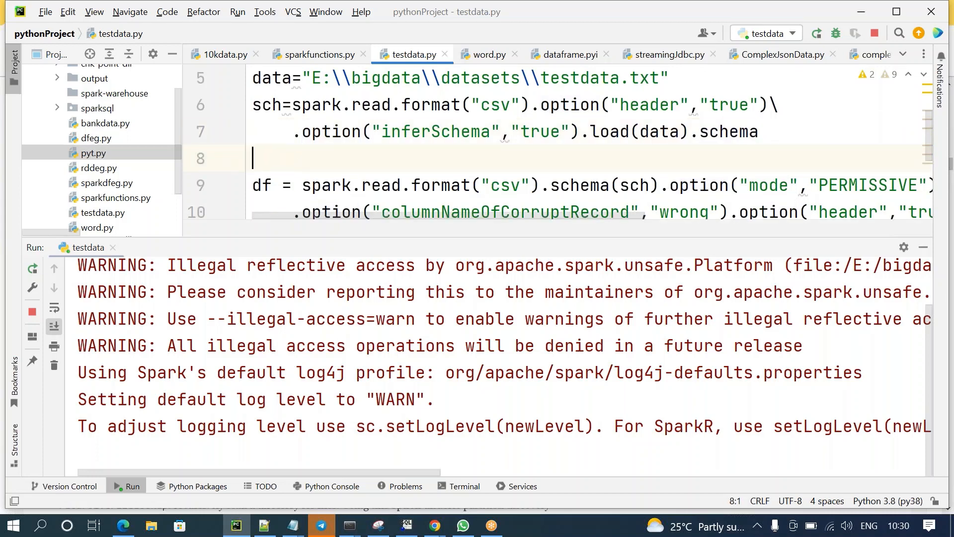
Define newmal as sch.add(...) and insert a StructField argument
text(newmal)
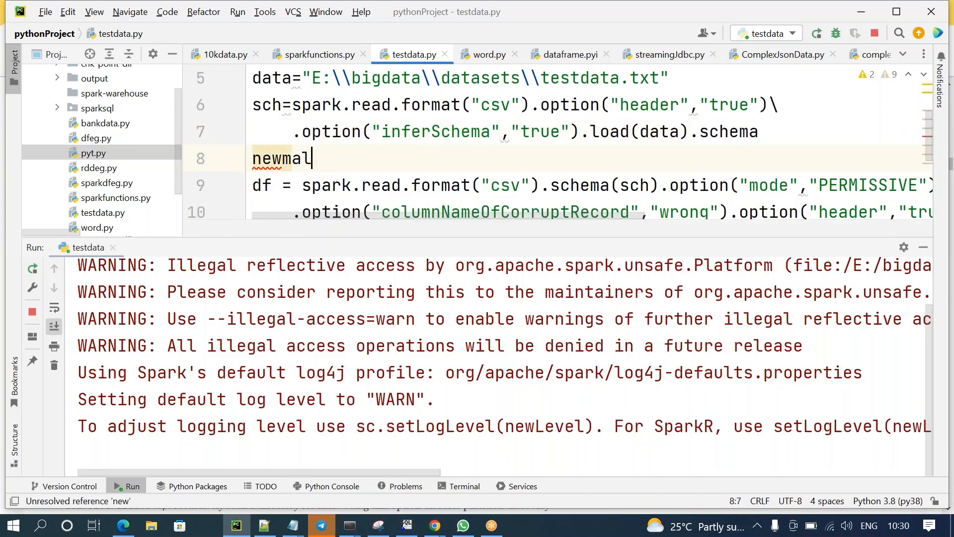
text(=sch.add()
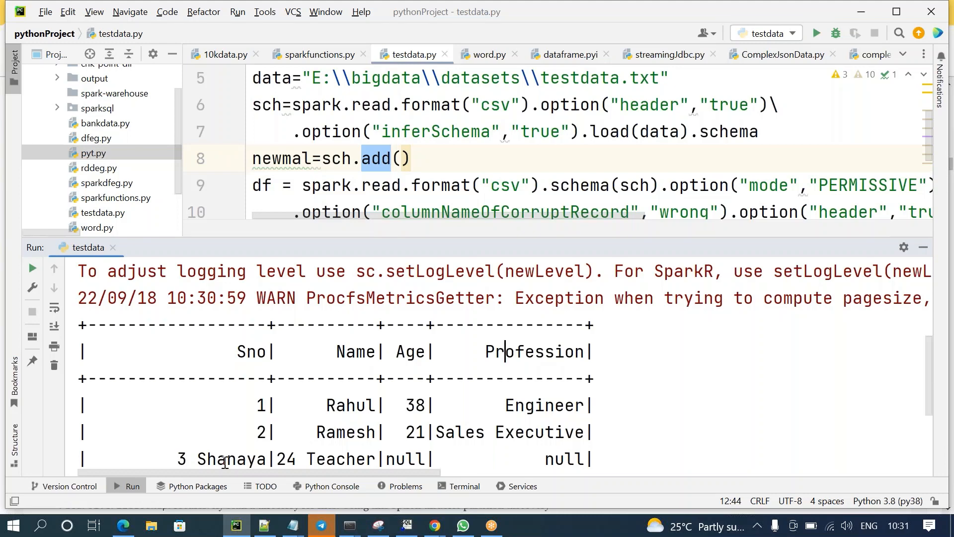
double_click(230, 458)
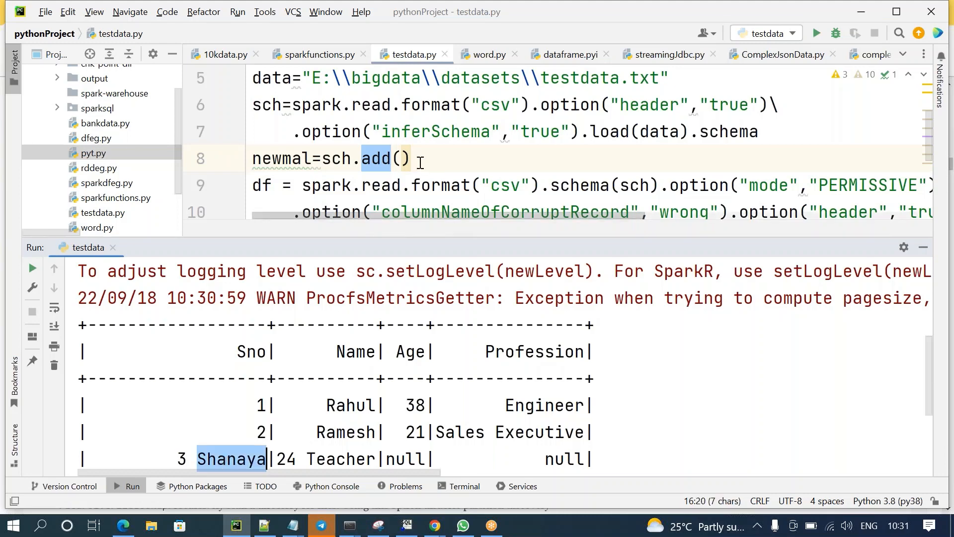
click(401, 158)
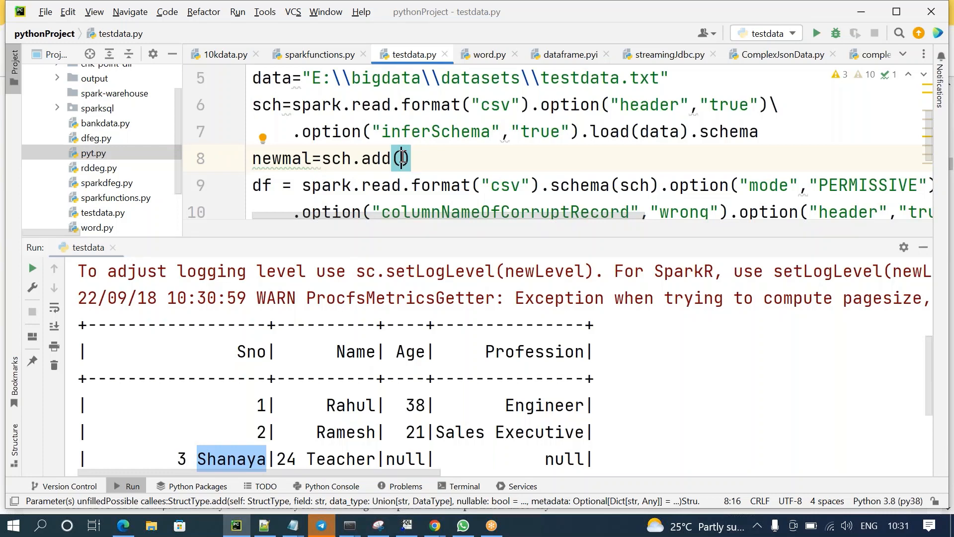
text(S)
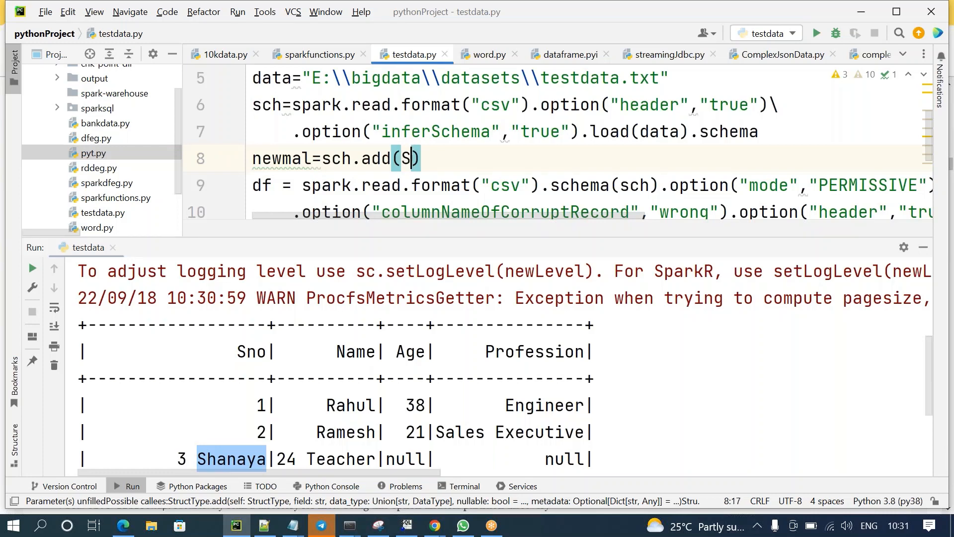
text(t)
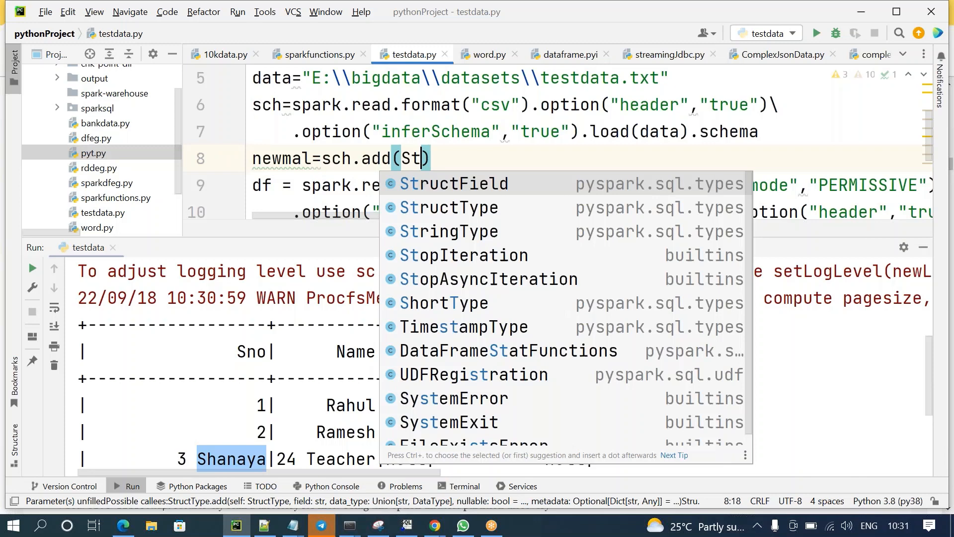
click(453, 184)
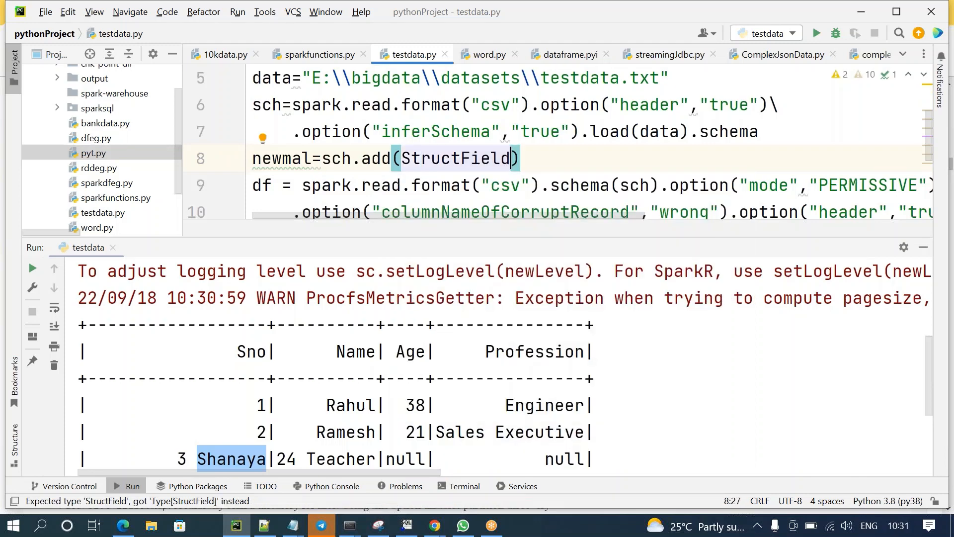
Fill in StructField("wrong", StringType(), True) for the added column
text(())
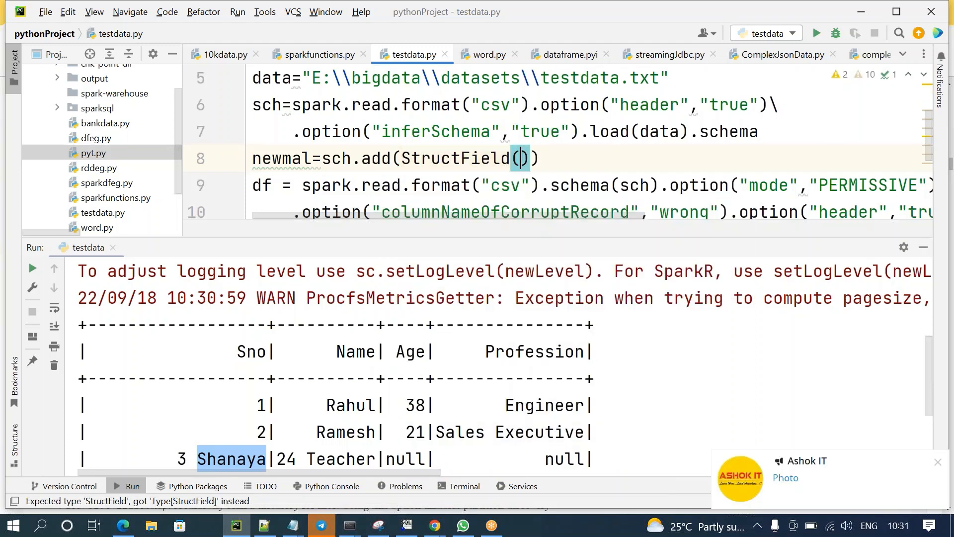
text("")
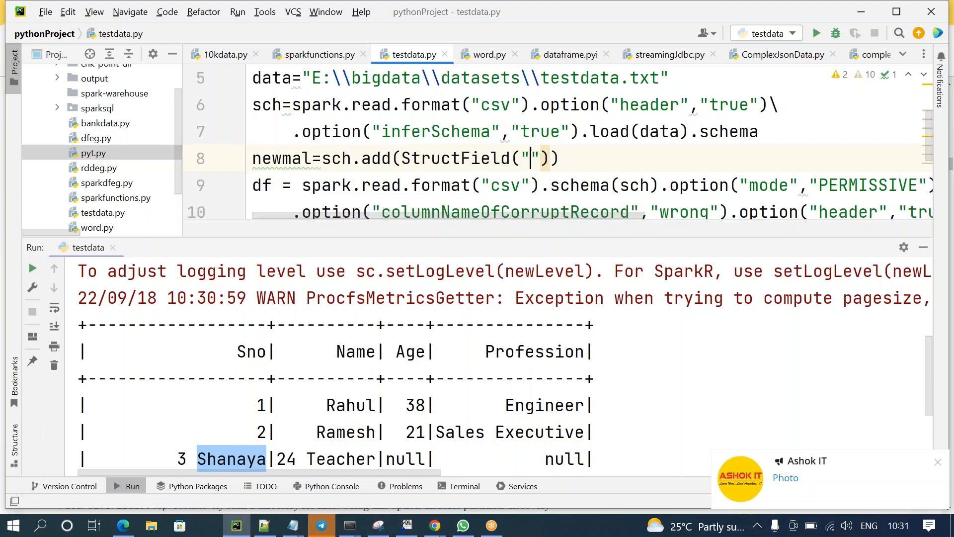
text(wrong)
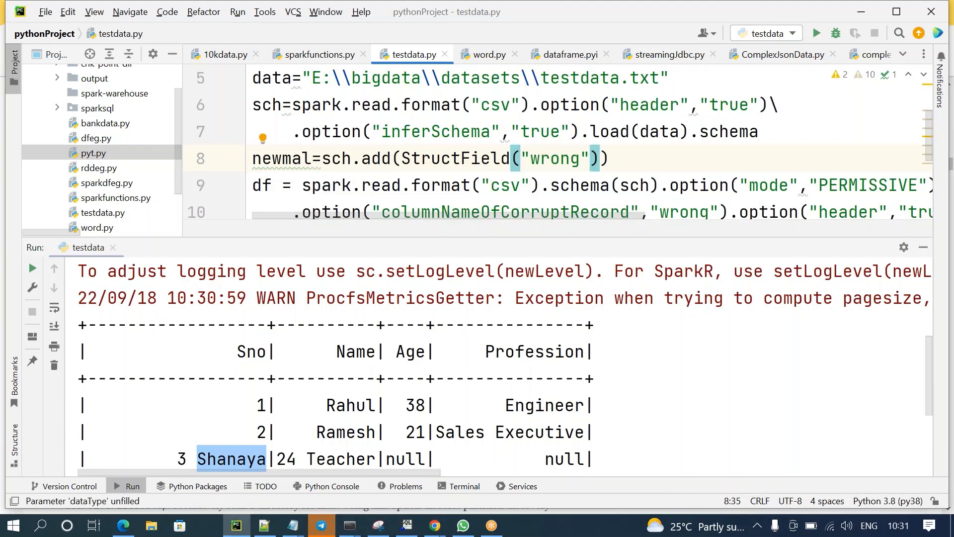
text(,S)
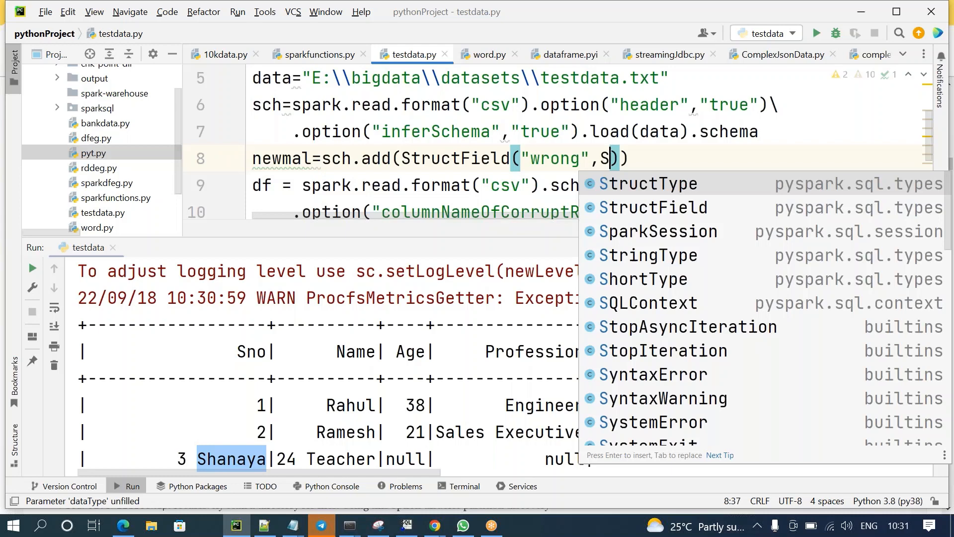
text(tringType)
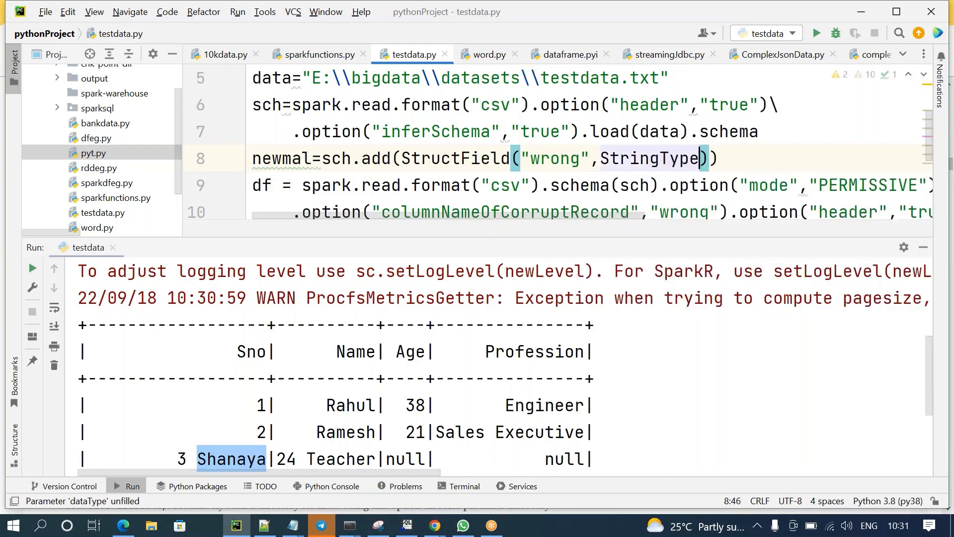
text(,True)
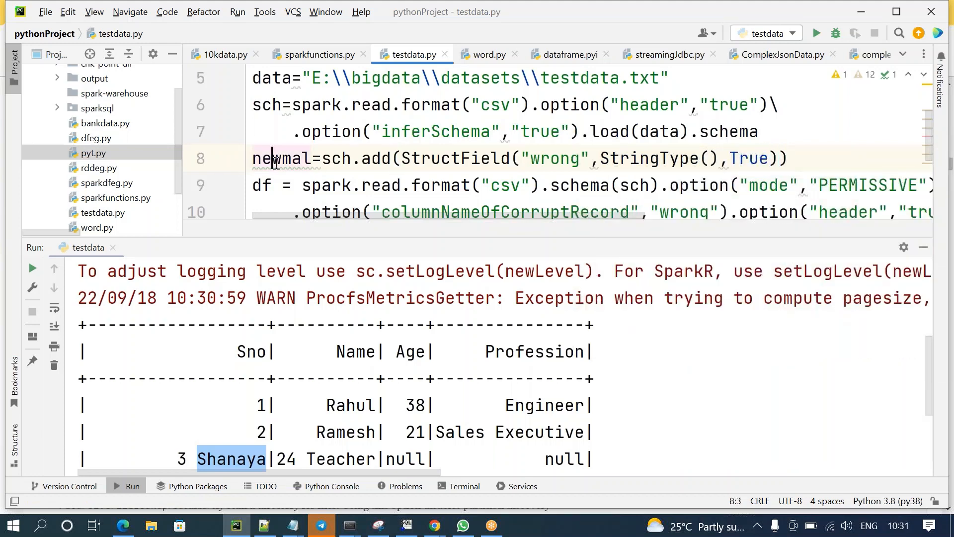
Read with .schema(newmal), add df.show(), rerun, and review the output table
double_click(281, 158)
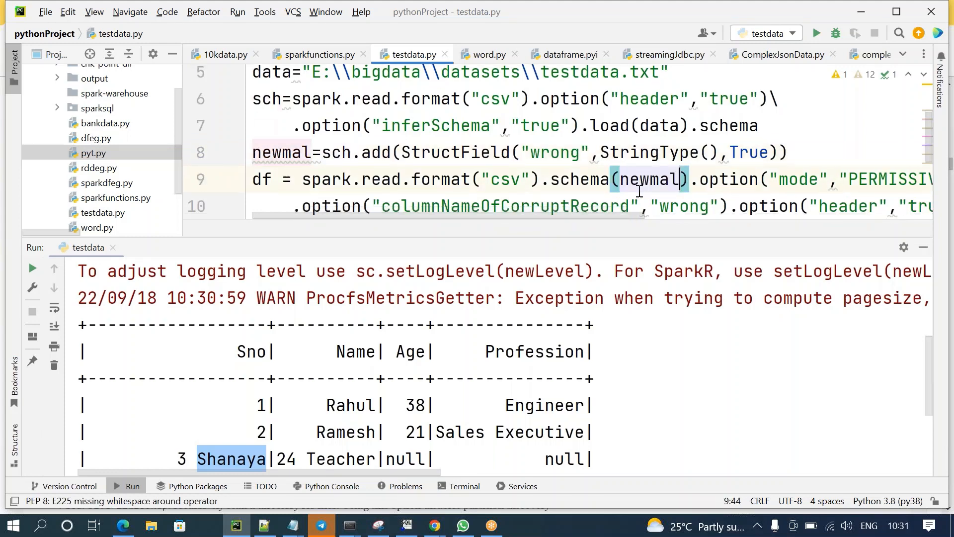
mouse_move(213, 456)
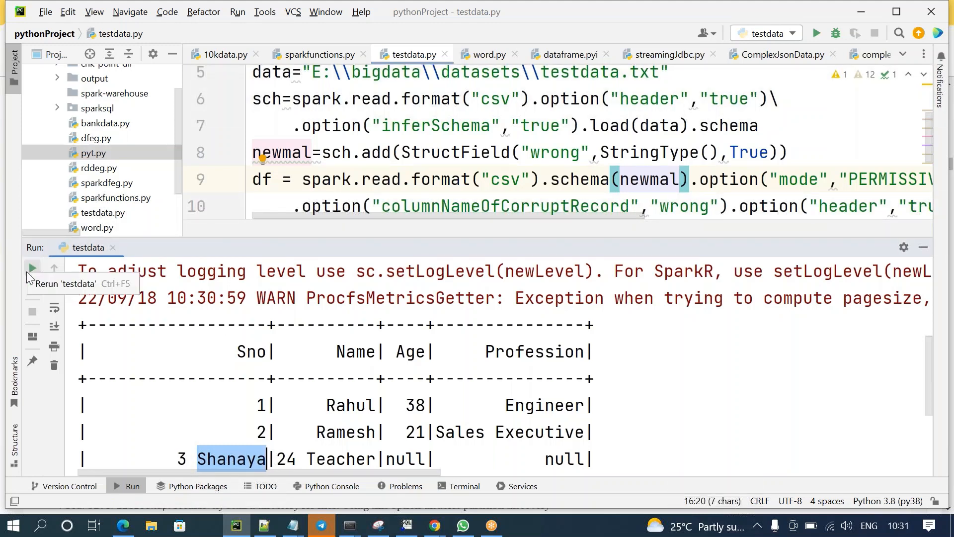
click(32, 269)
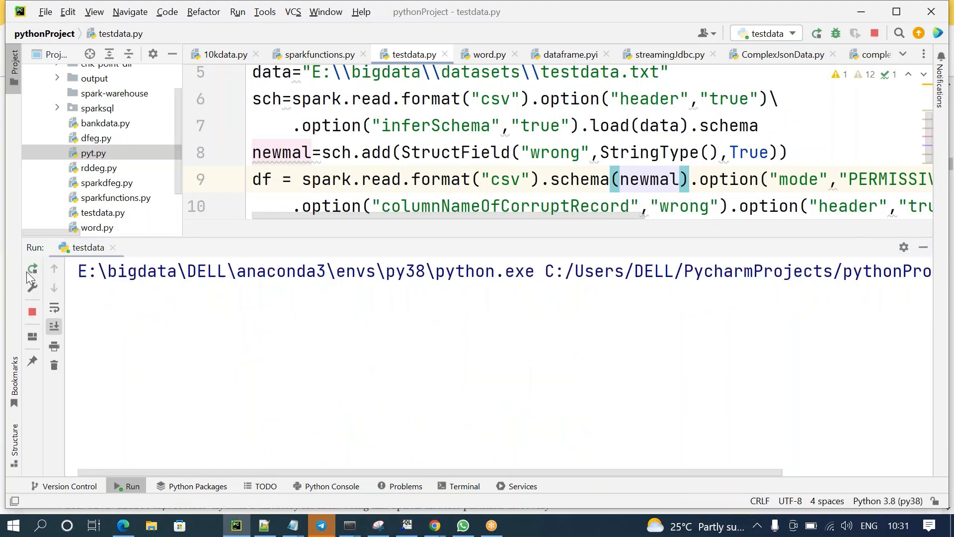
click(382, 152)
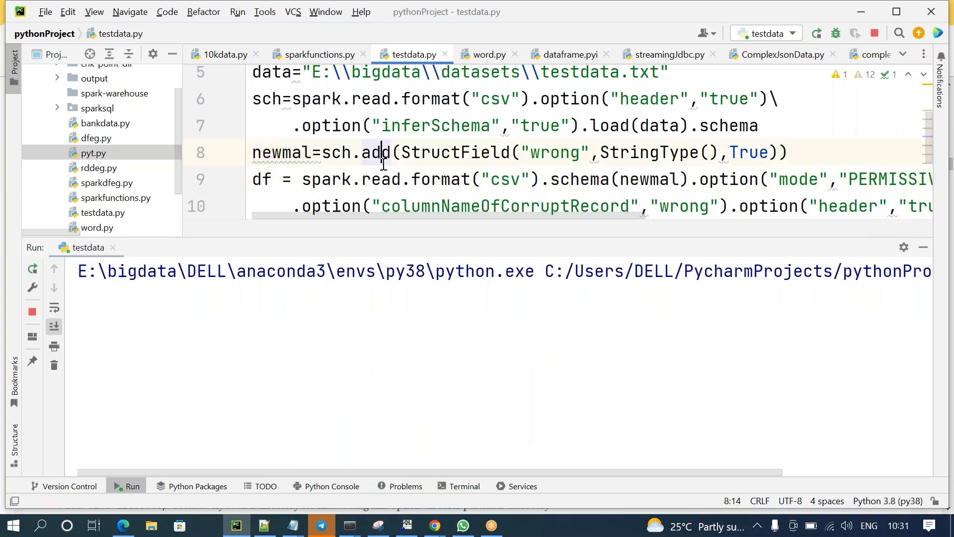
text(df.show())
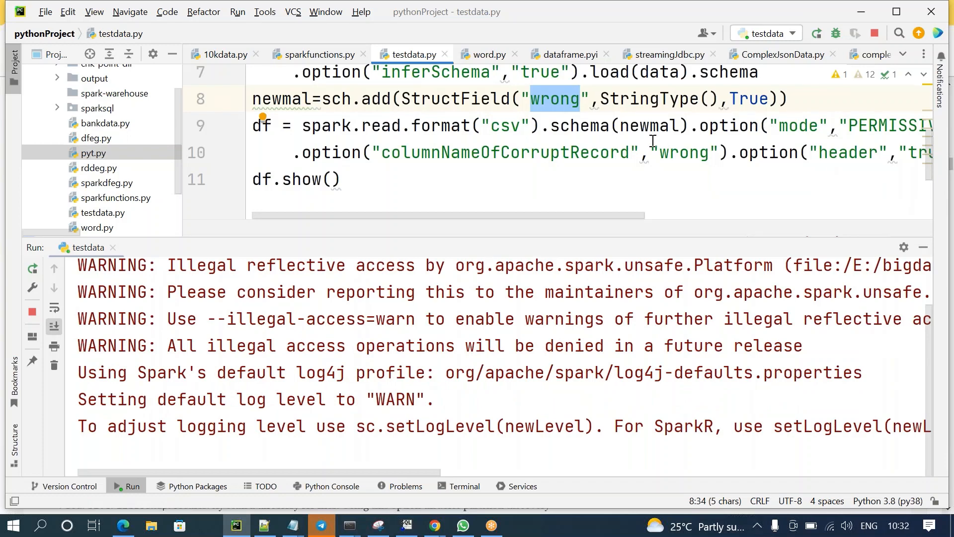
mouse_move(795, 444)
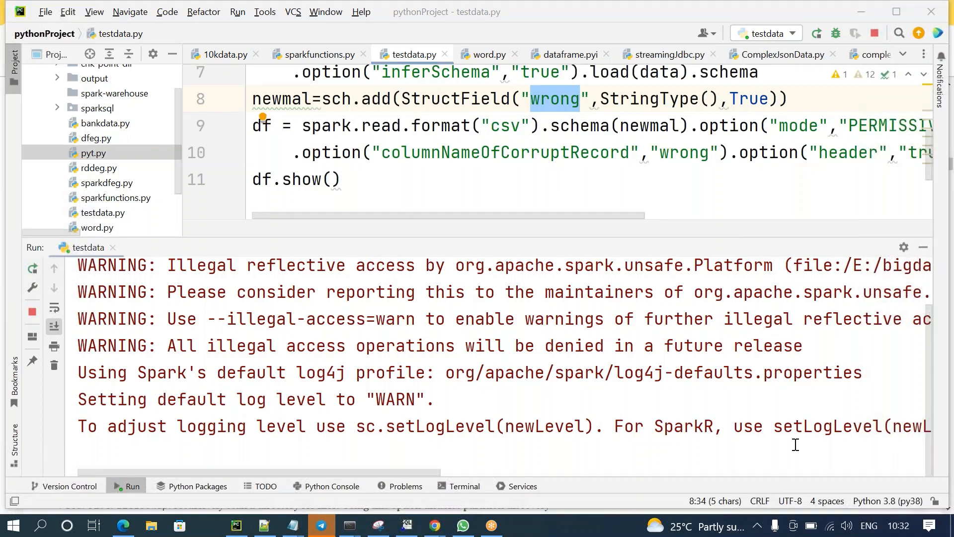
mouse_move(796, 119)
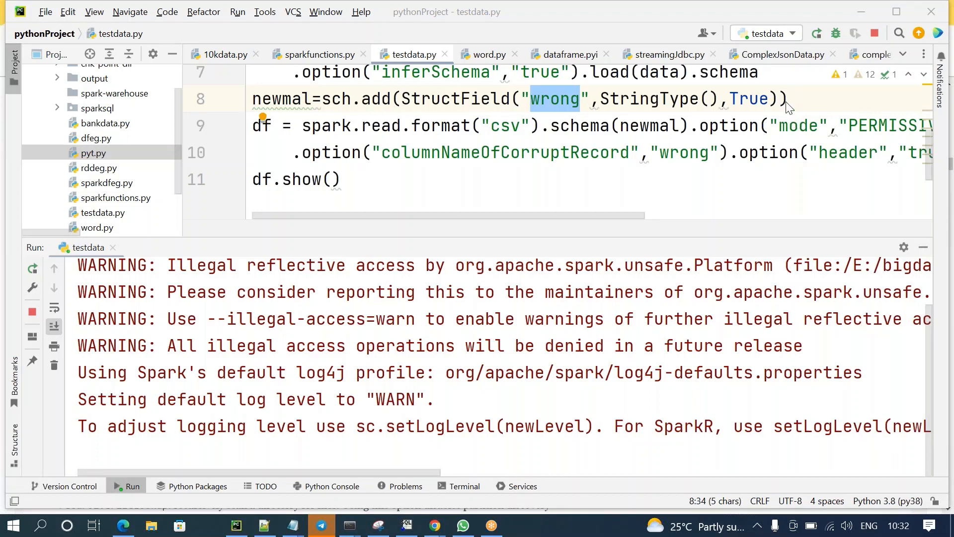
click(343, 179)
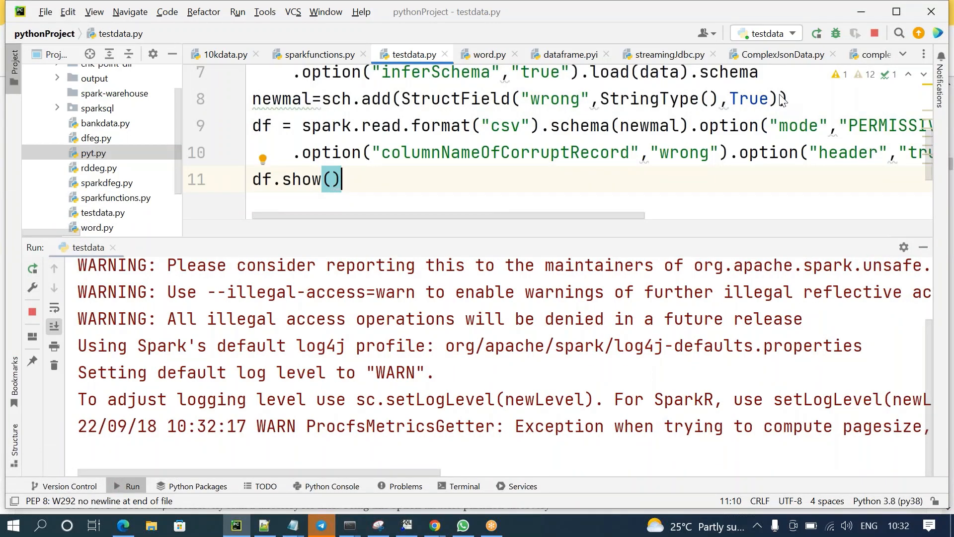
click(817, 34)
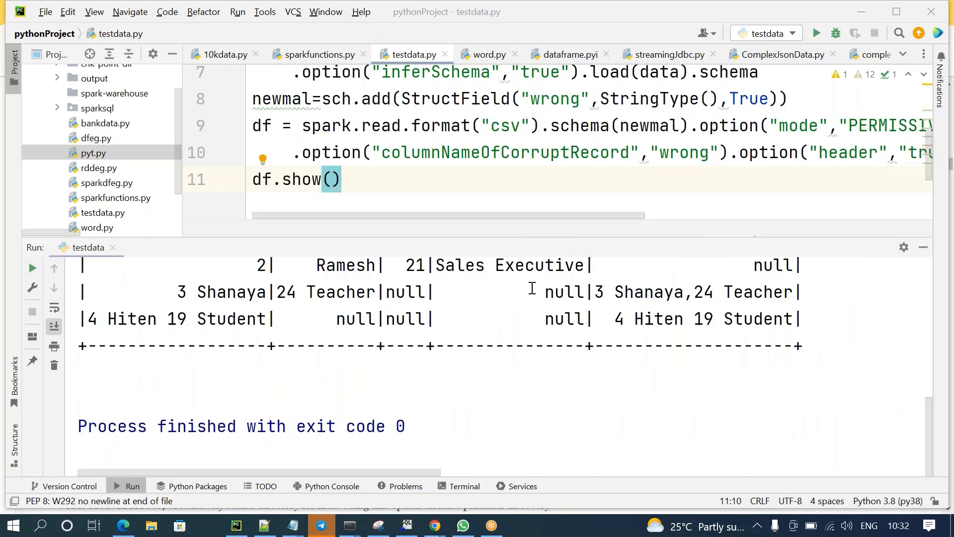
scroll(up, 3)
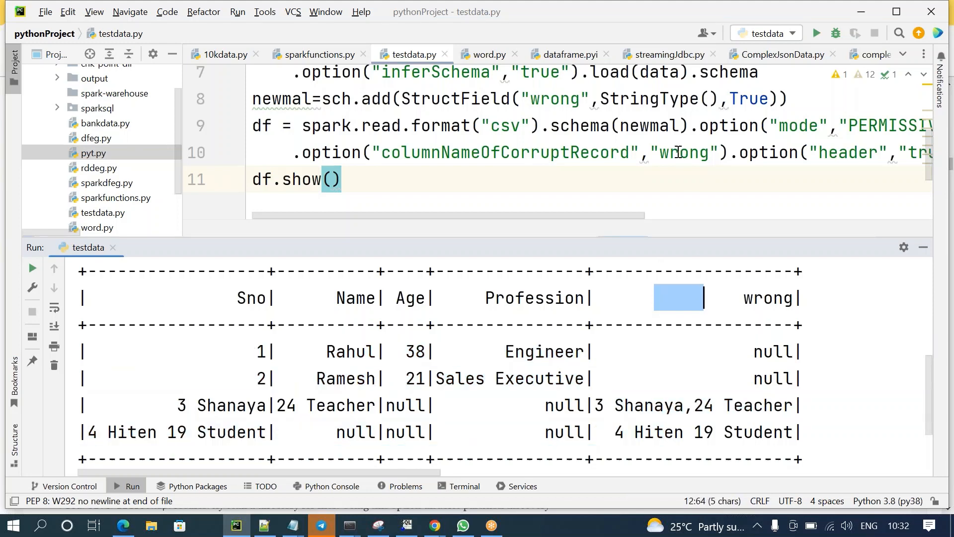
double_click(682, 152)
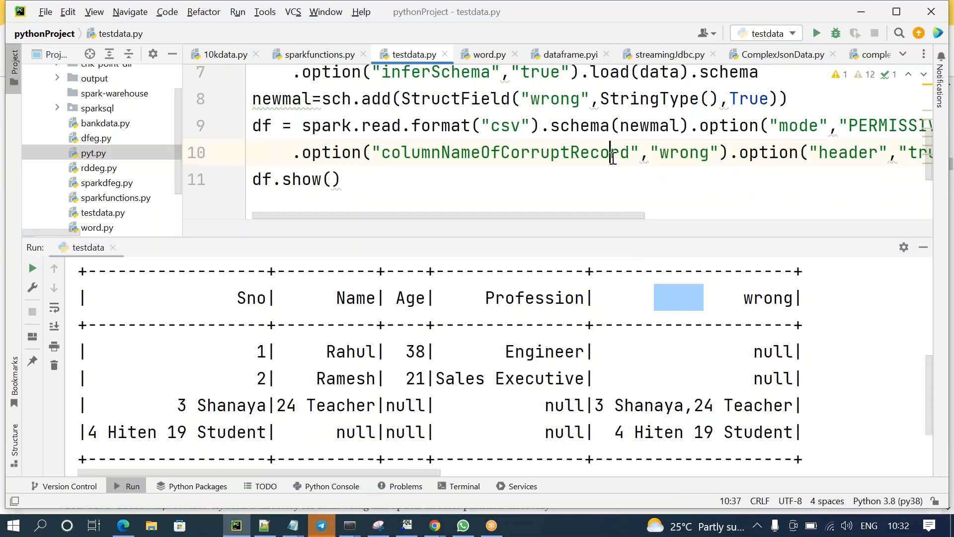
Insert ndf=df.where(col("wrong").isNotNull()) above df.show() and begin a select call
key(Enter)
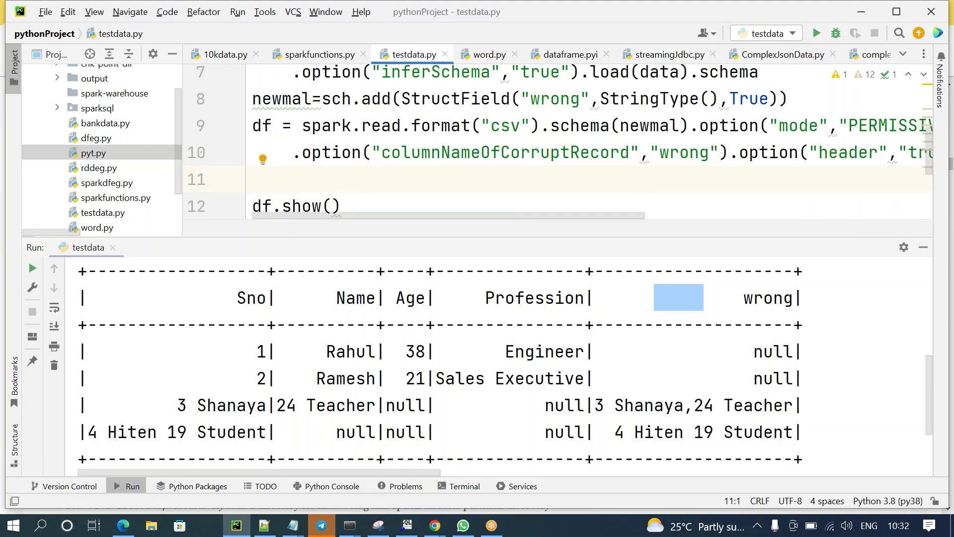
text(ndf=df)
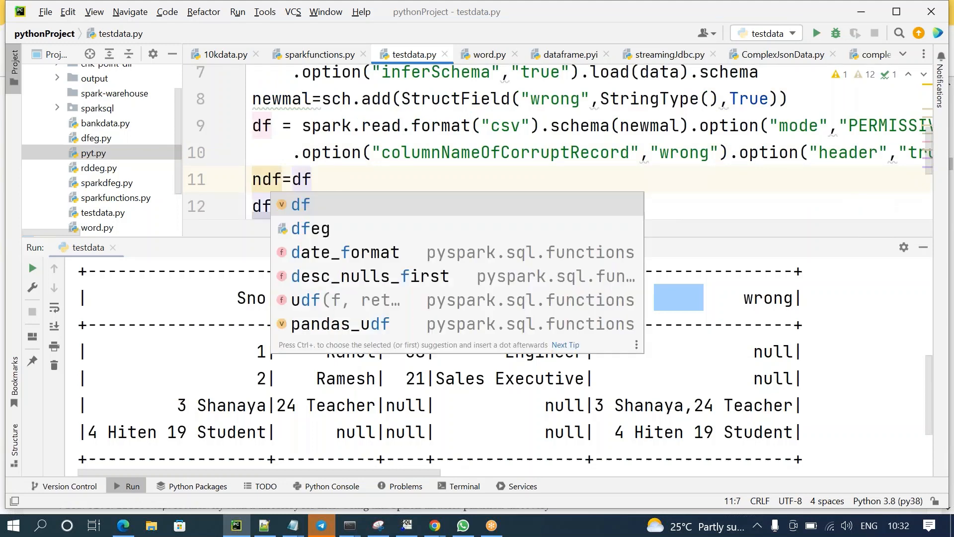
text(.where()
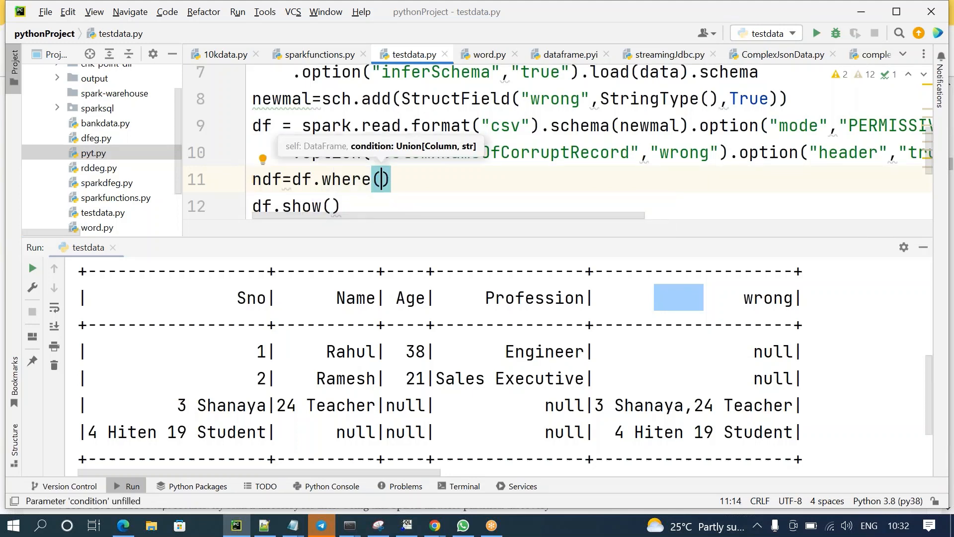
text(col("w")
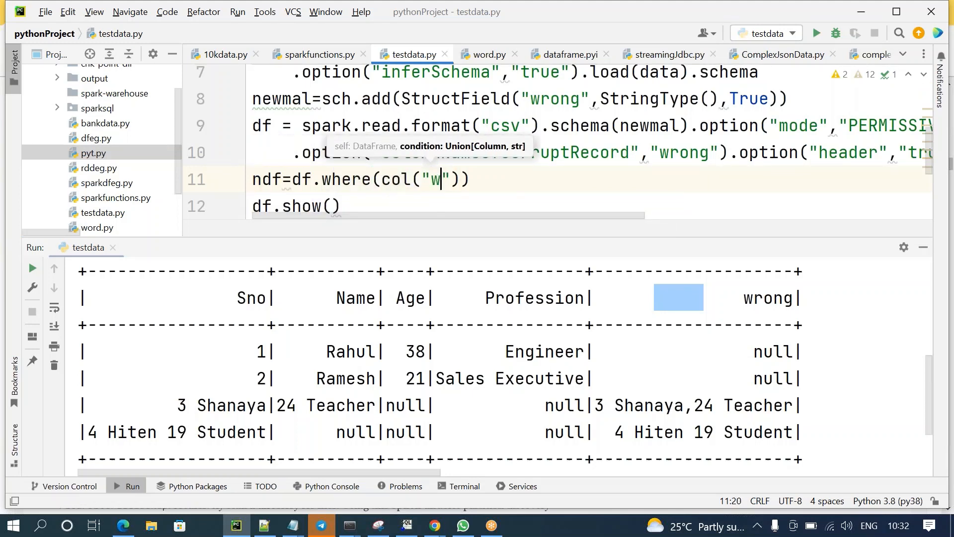
text(rong)
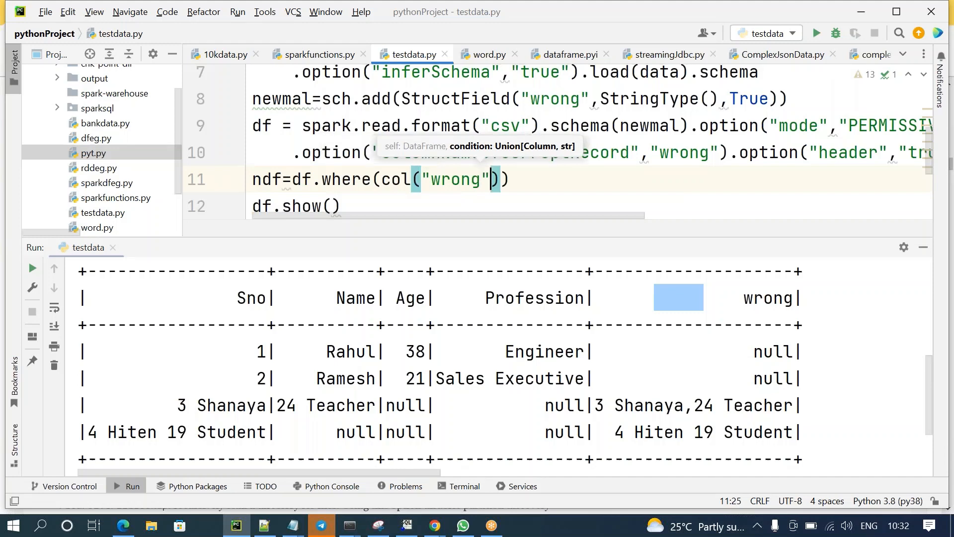
text(.)
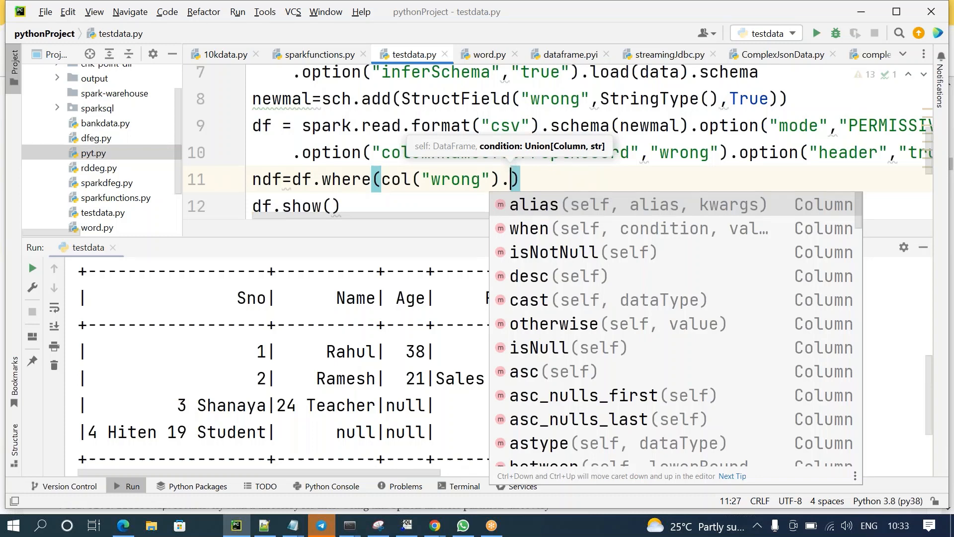
text(isNull()
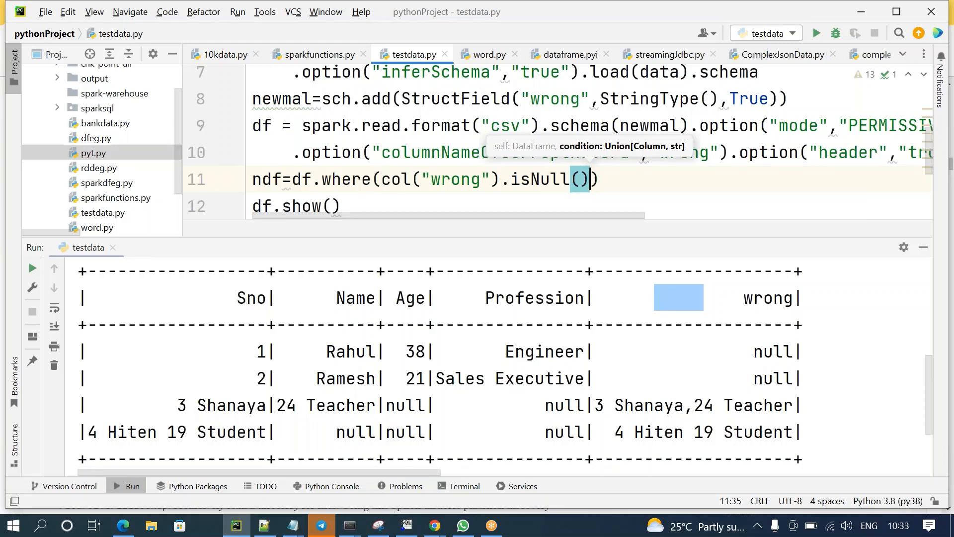
mouse_move(531, 173)
text(N)
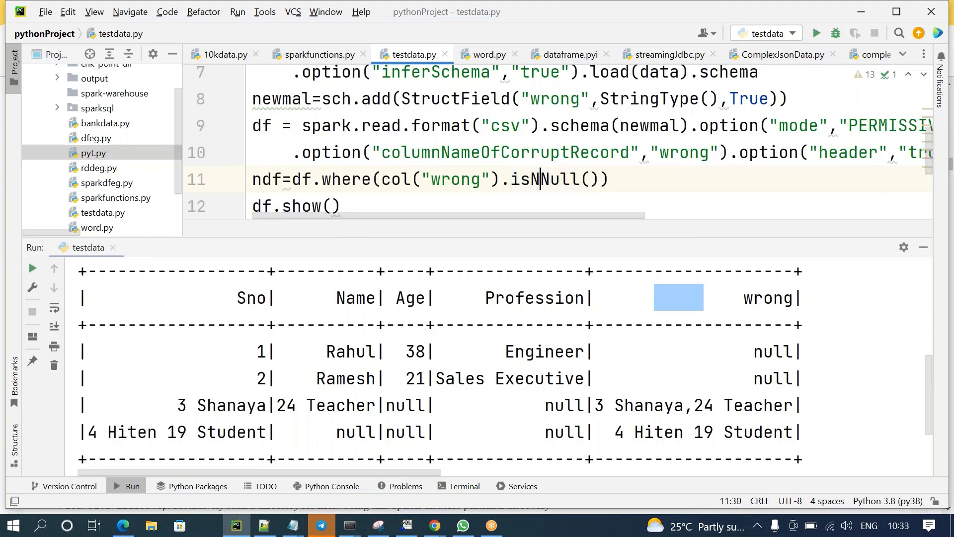
text(otN)
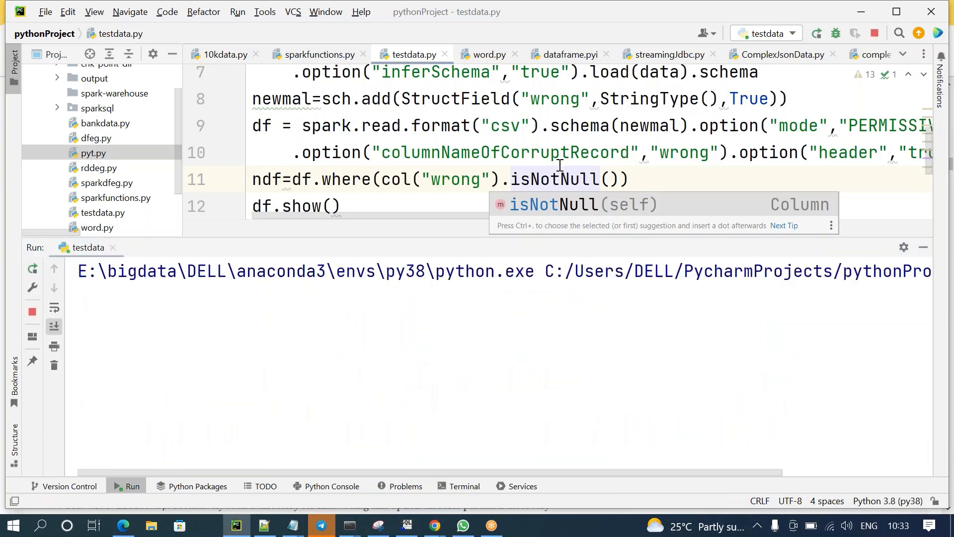
click(632, 179)
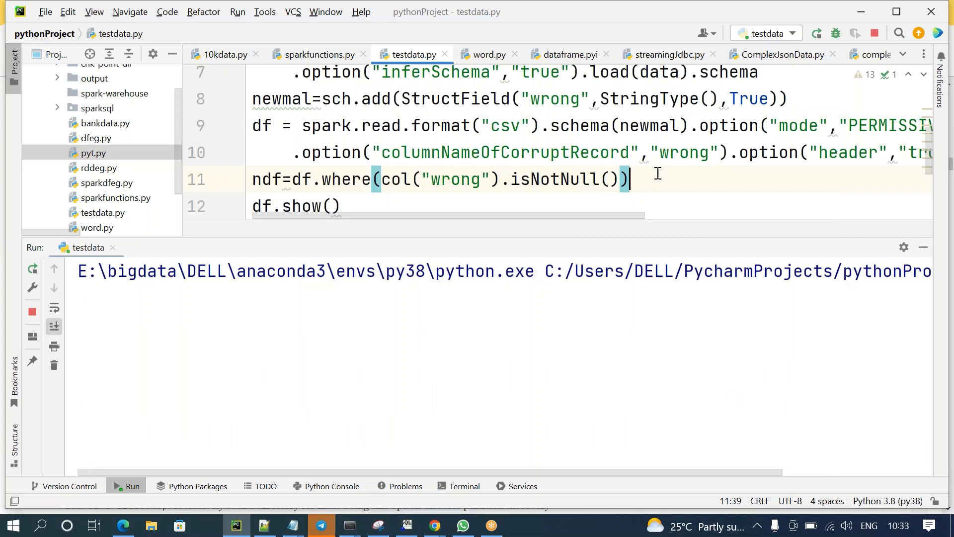
mouse_move(460, 201)
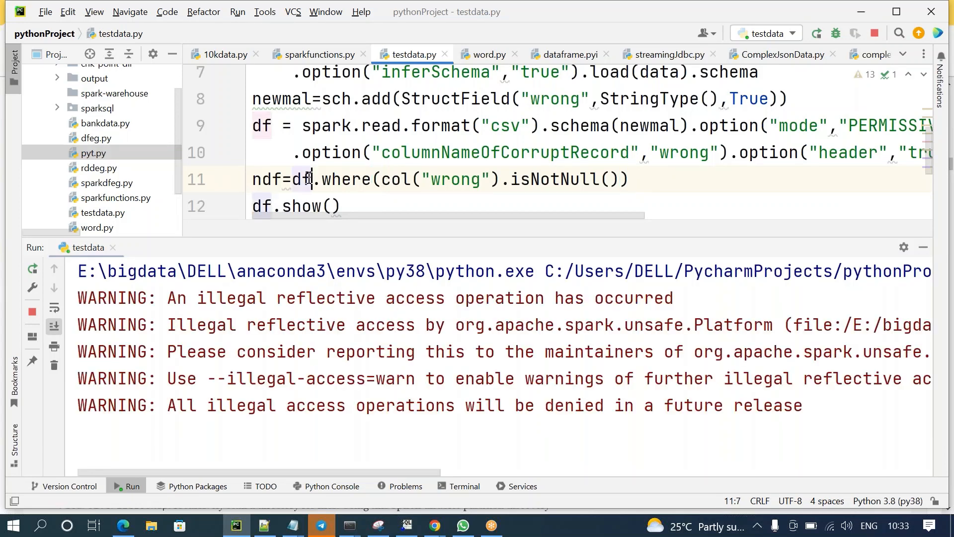
text(select()
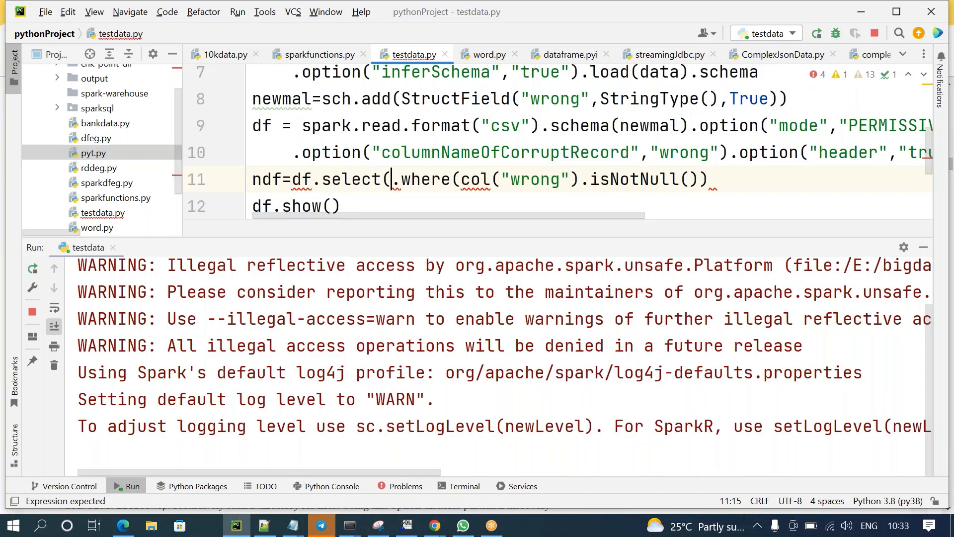
Make ndf select col("wrong") before the not-null filter, check output, start line 13
text(col("wrong")))
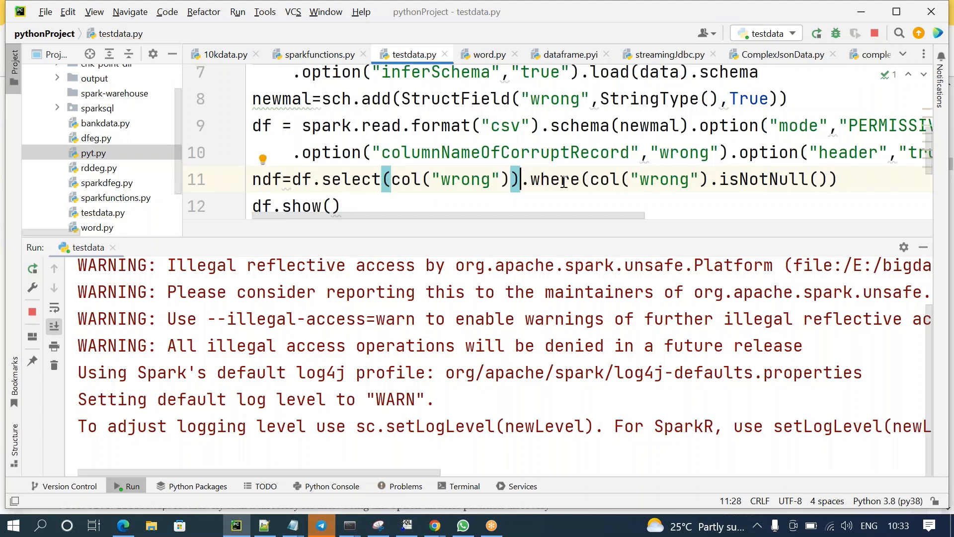
mouse_move(822, 282)
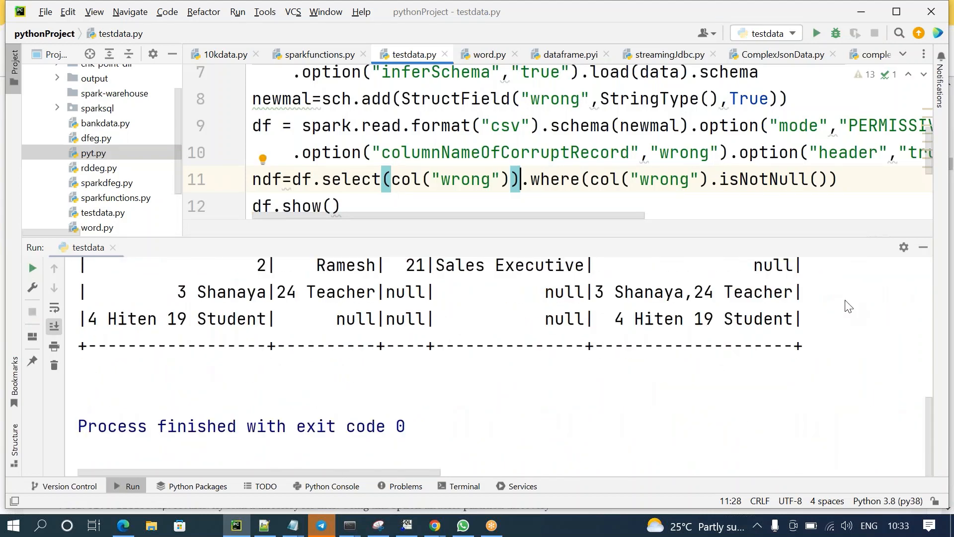
click(644, 292)
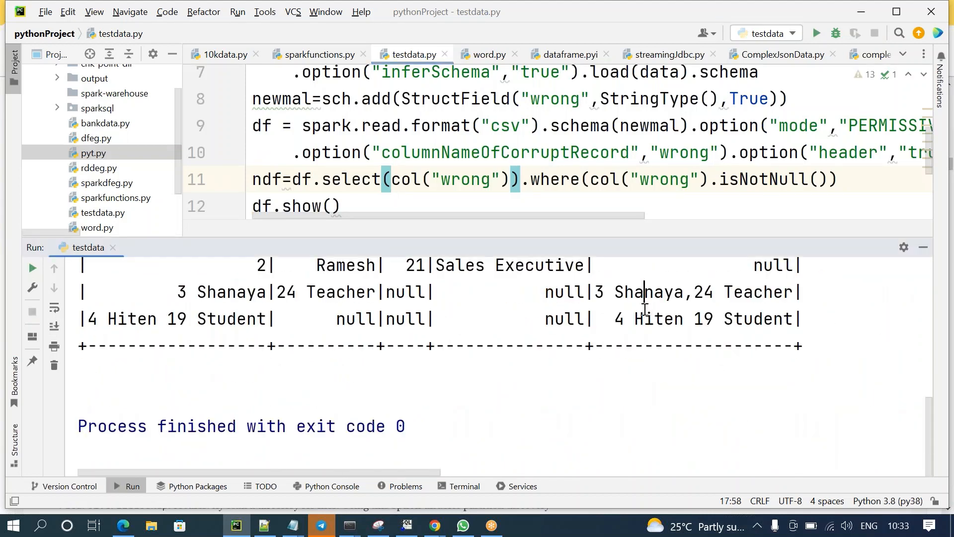
scroll(up, 3)
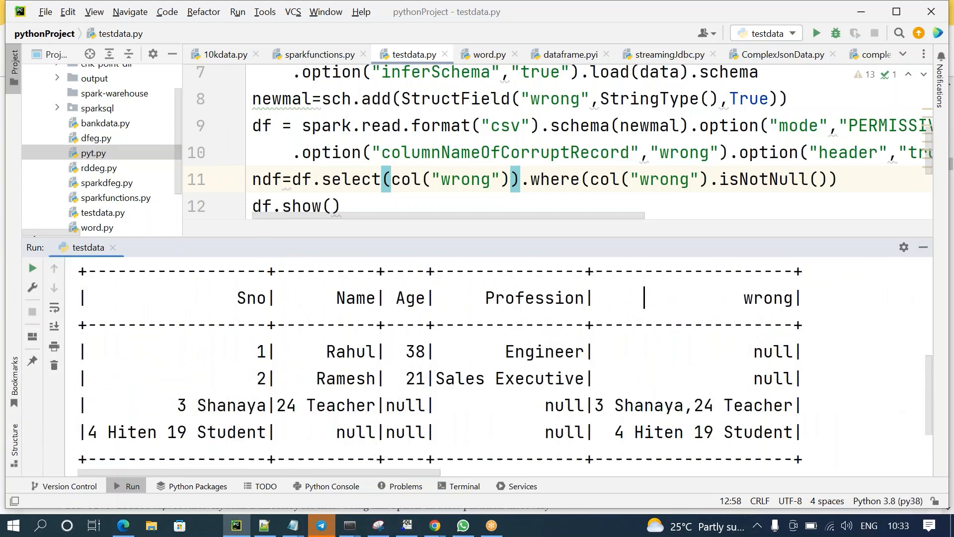
mouse_move(847, 182)
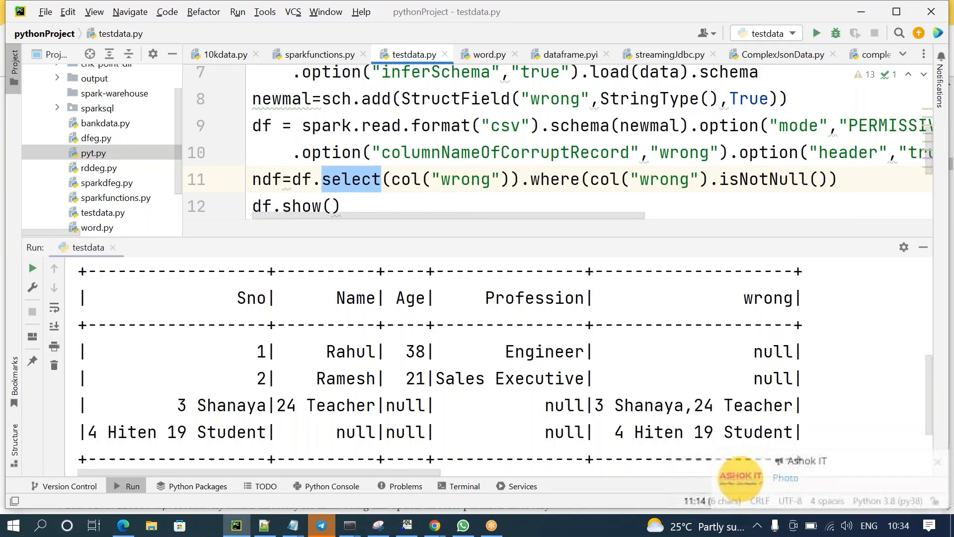
mouse_move(214, 207)
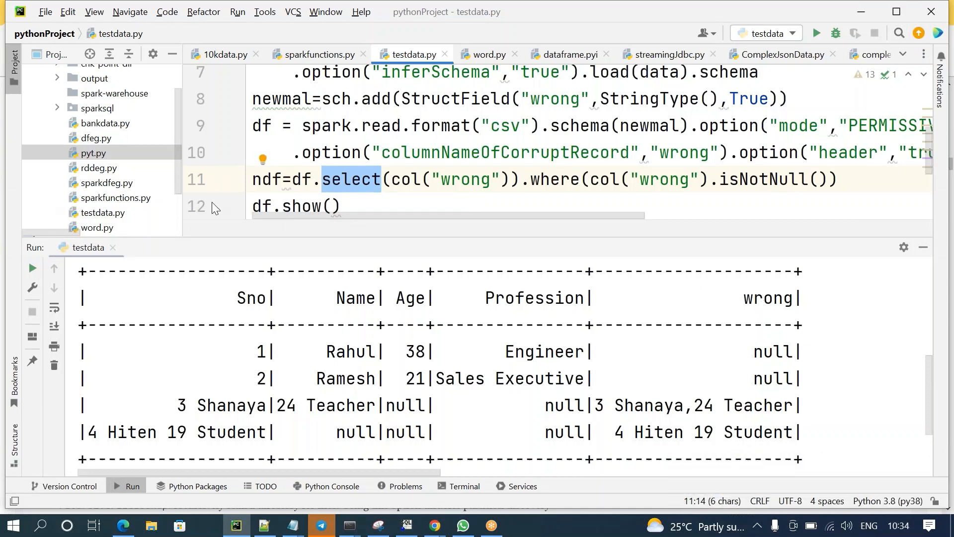
text(d)
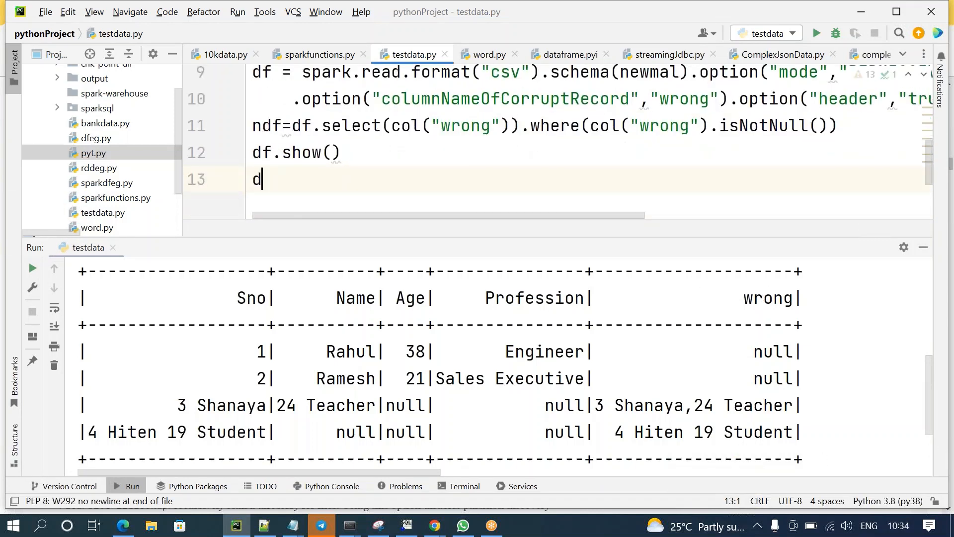
Add df.printSchema() and rerun to list Name, Age, Profession and wrong columns
text(.printSchema())
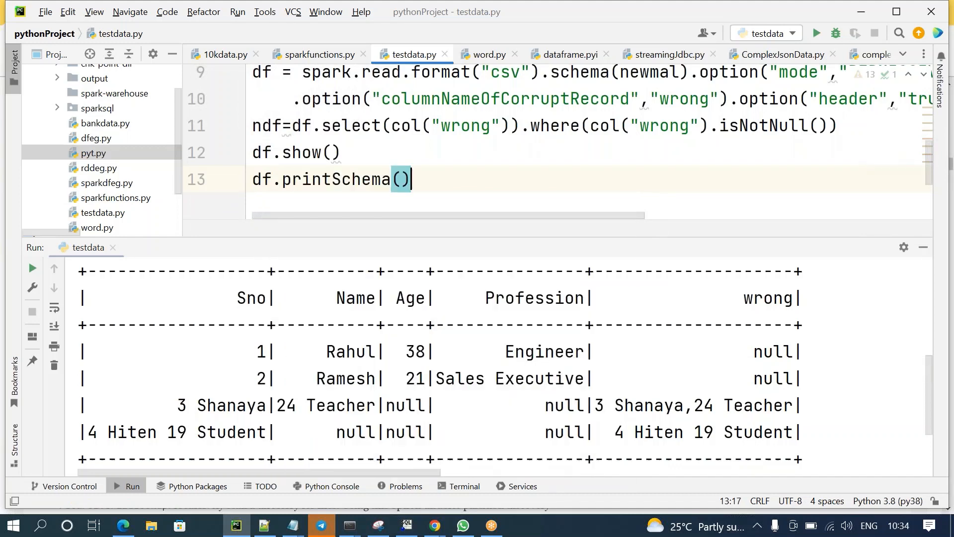
mouse_move(32, 268)
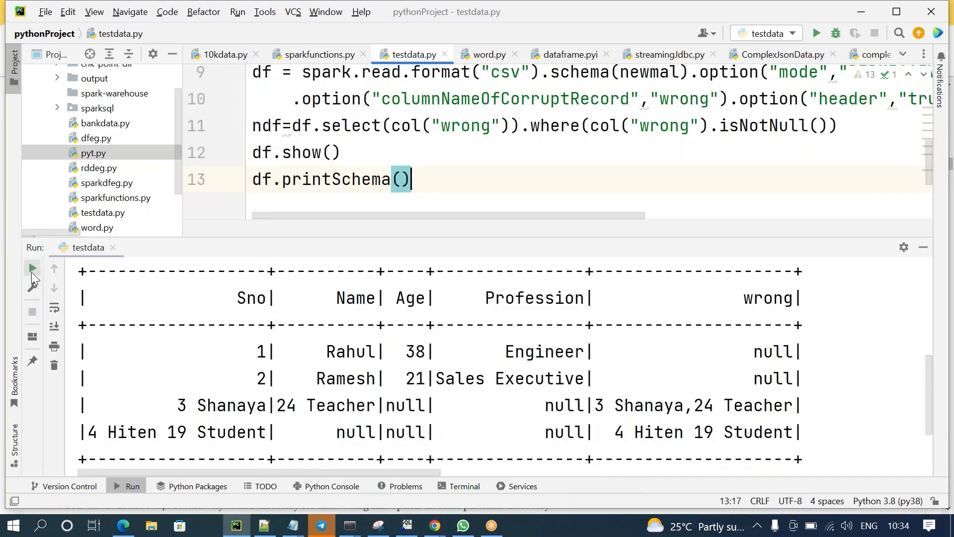
click(32, 268)
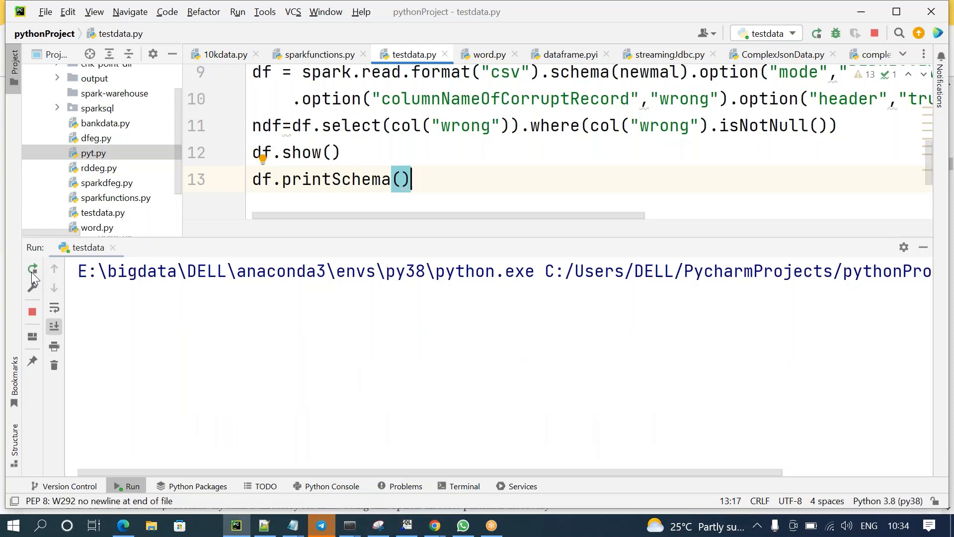
click(32, 269)
text(n)
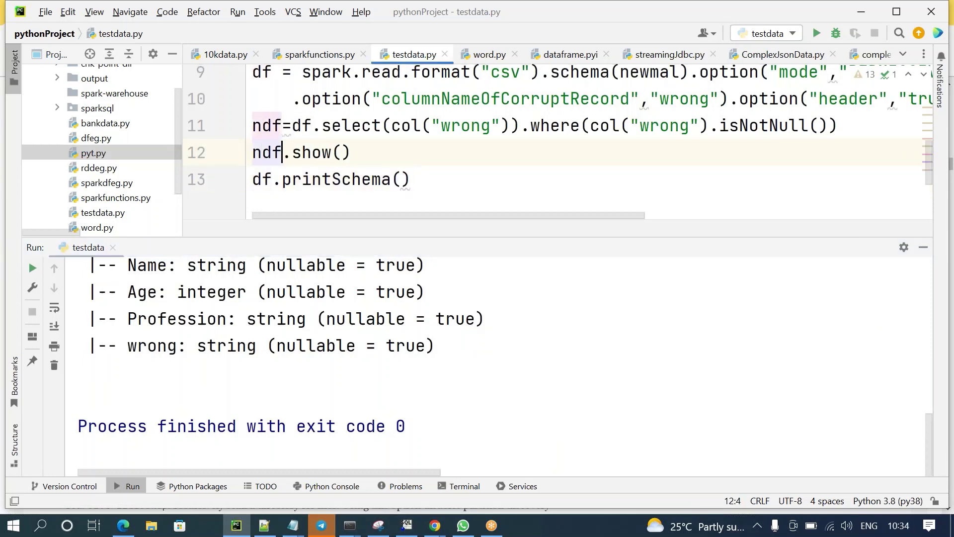
Point printSchema at ndf, rerun, and read the exit-code-1 corrupt-record AnalysisException
click(255, 179)
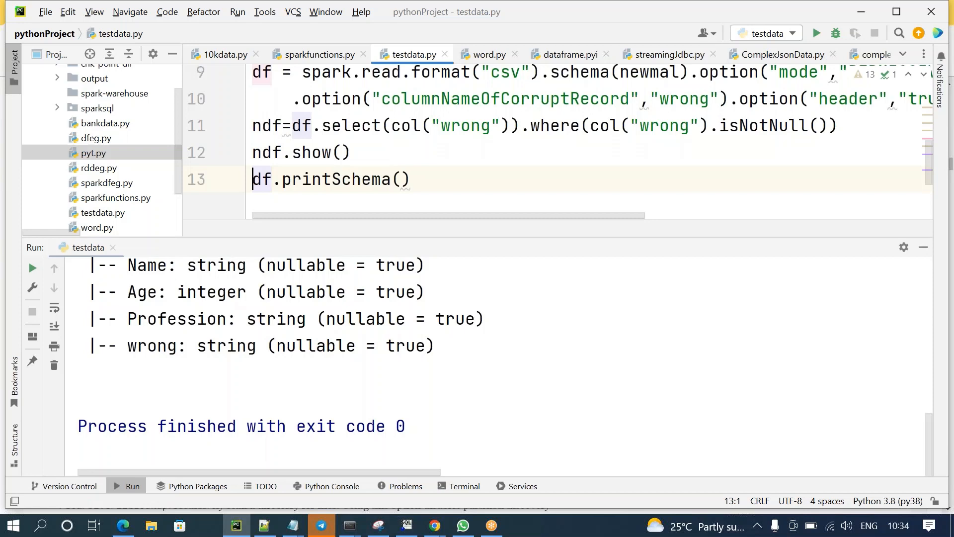
text(n)
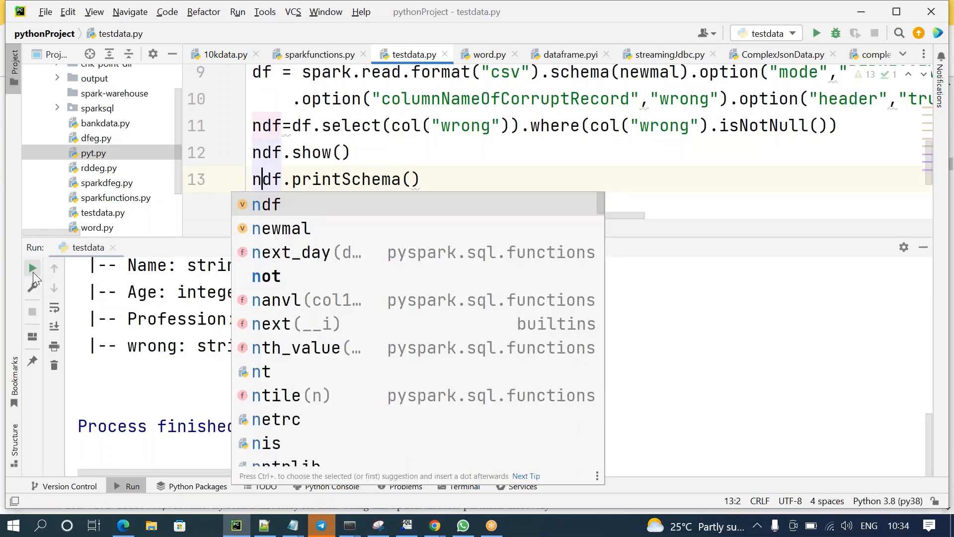
click(32, 267)
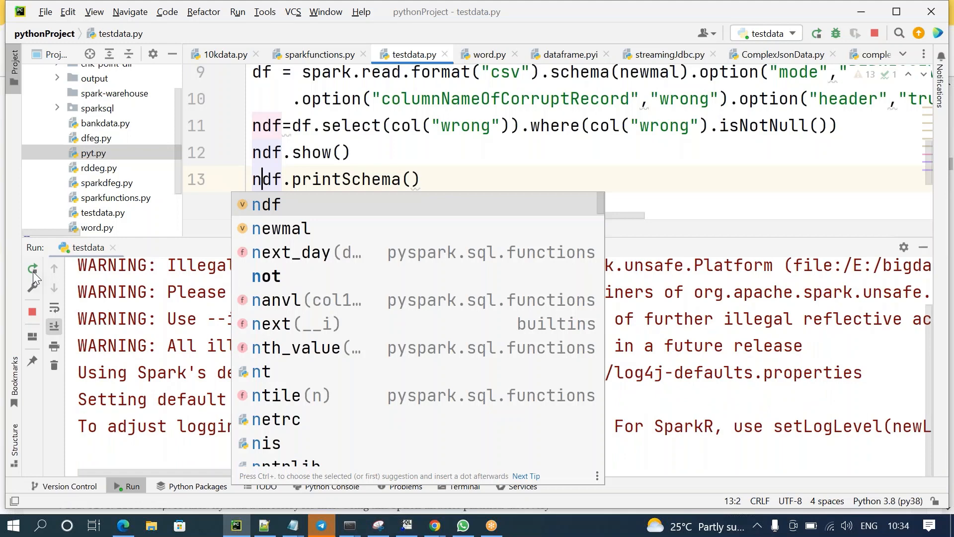
mouse_move(416, 166)
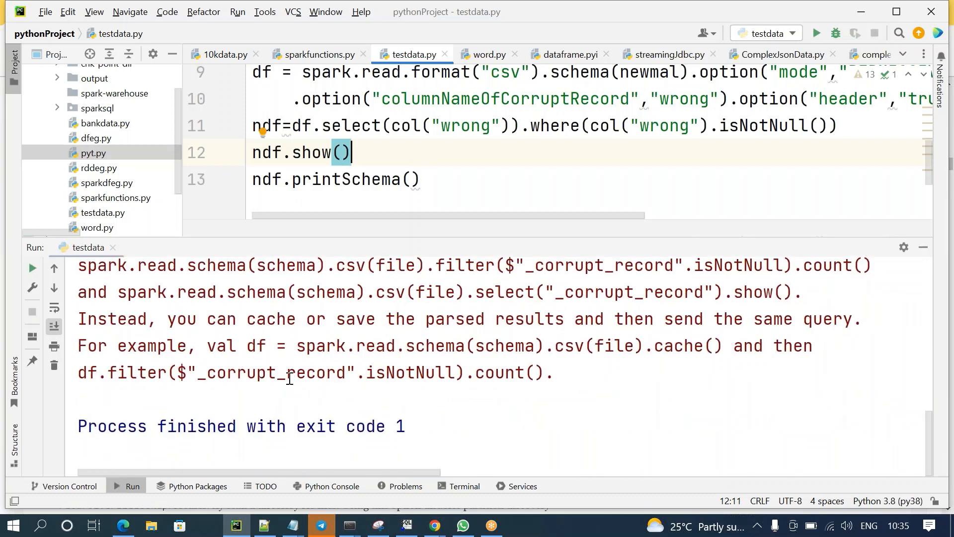
double_click(271, 372)
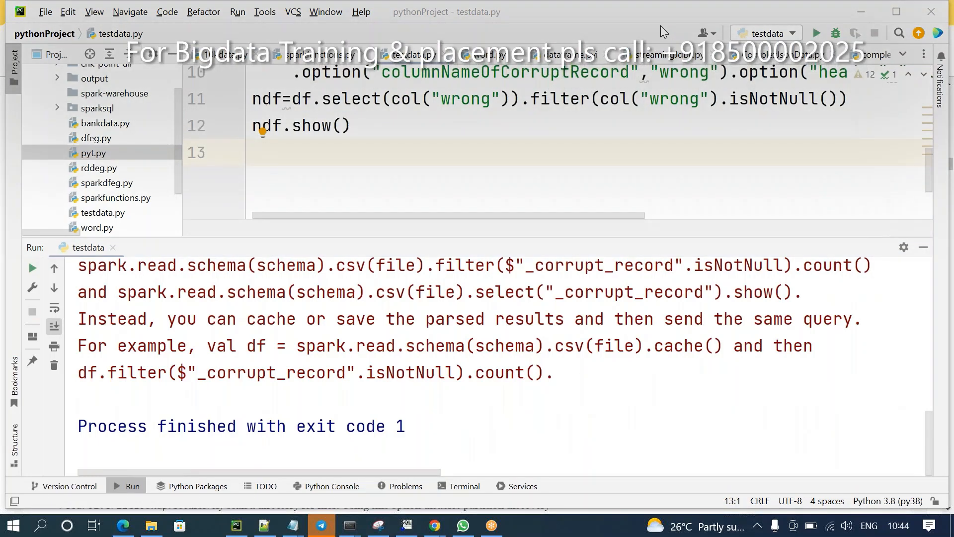
mouse_move(845, 359)
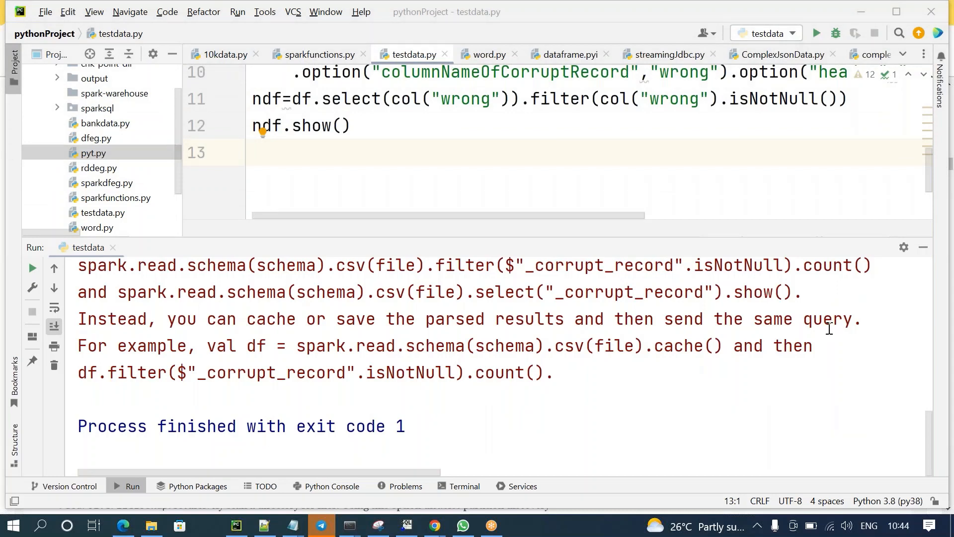
Swap where for filter, drop printSchema, and read the error's cache and count hint
click(472, 98)
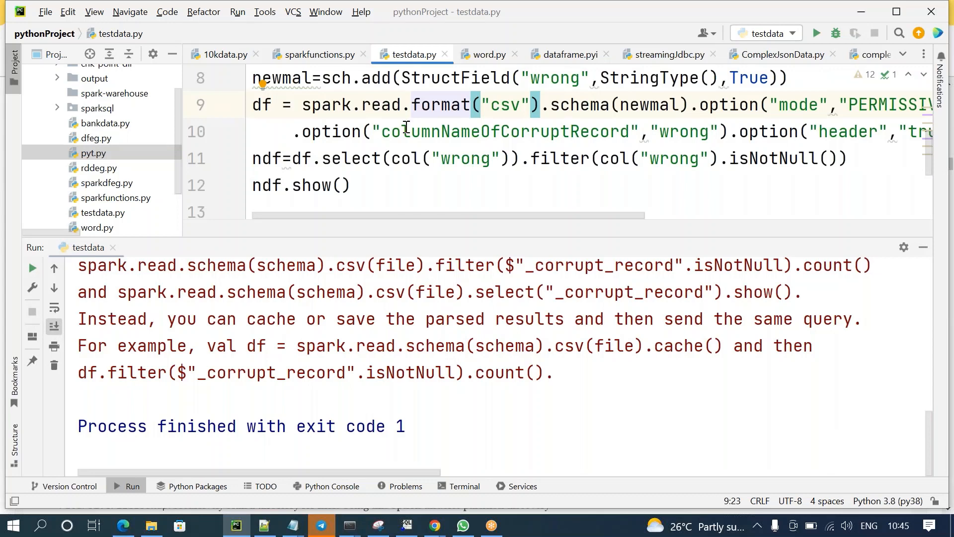
click(400, 131)
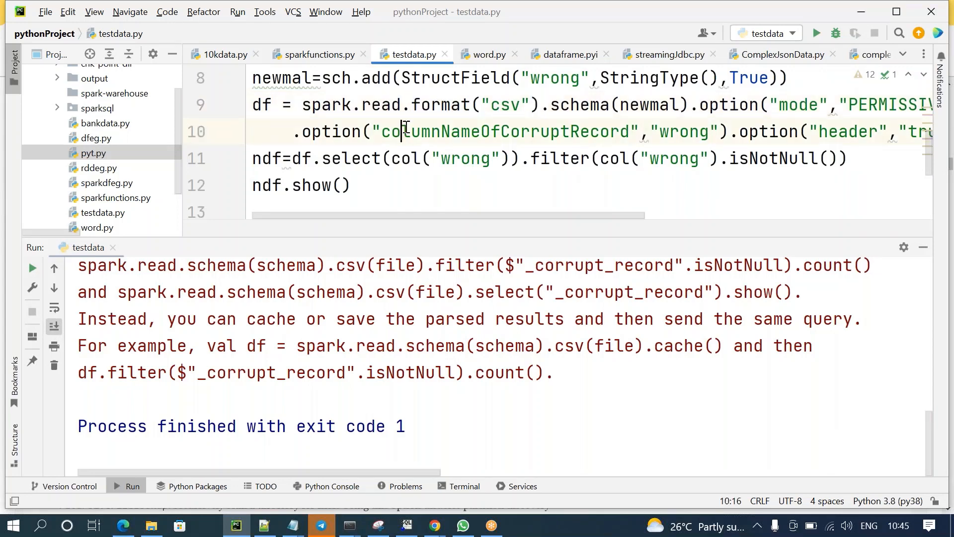
double_click(504, 131)
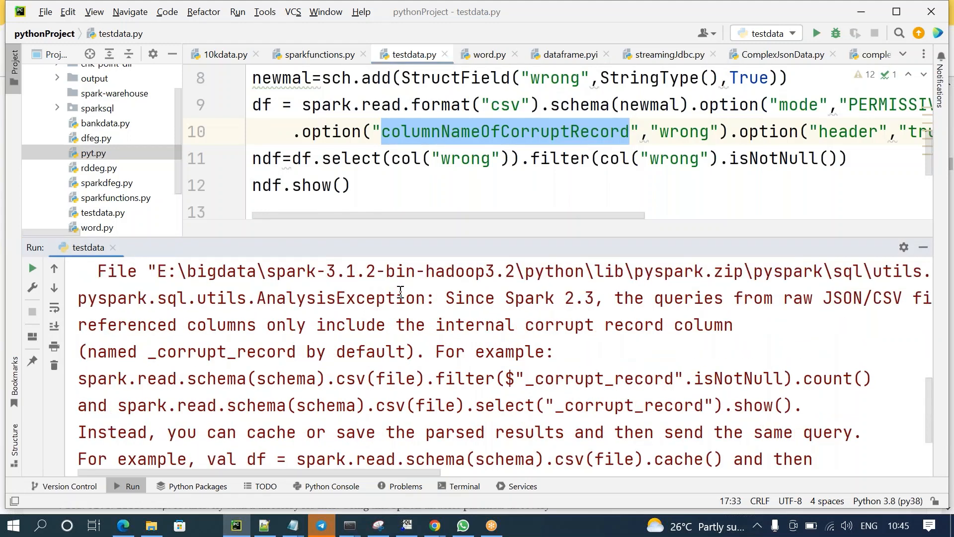
mouse_move(479, 285)
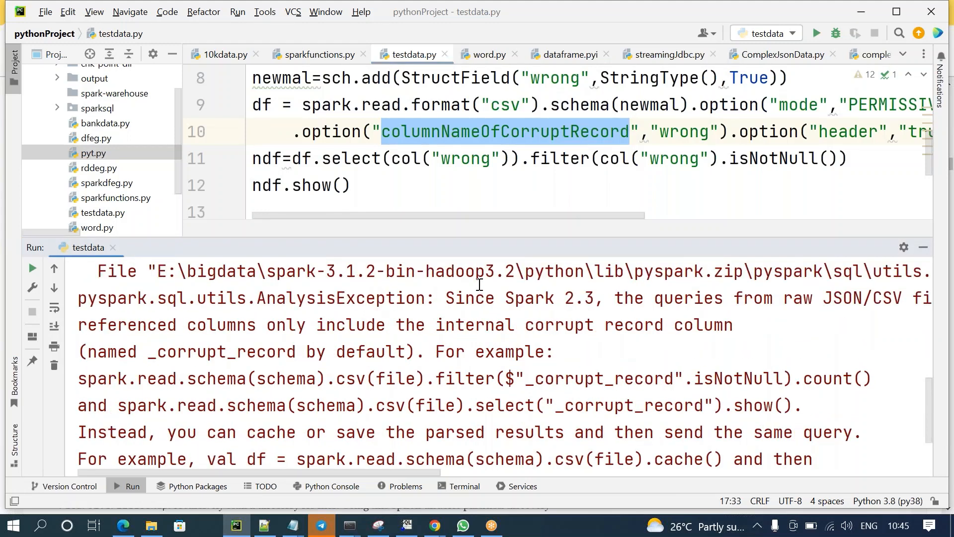
mouse_move(615, 298)
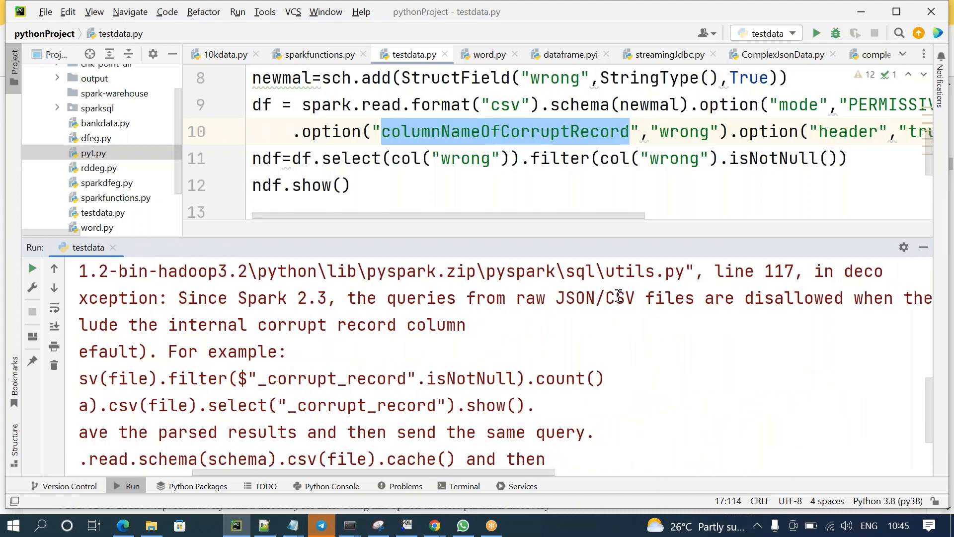
click(466, 324)
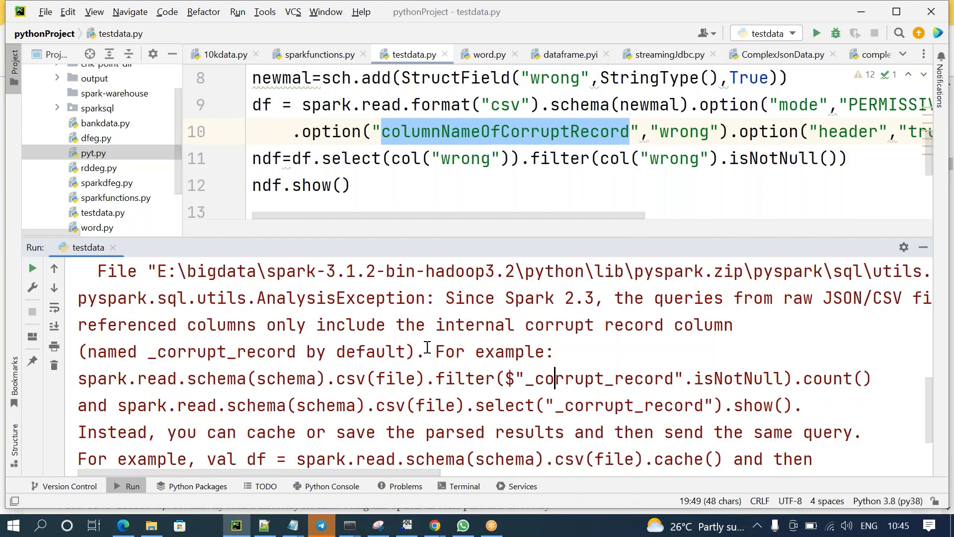
scroll(down, 3)
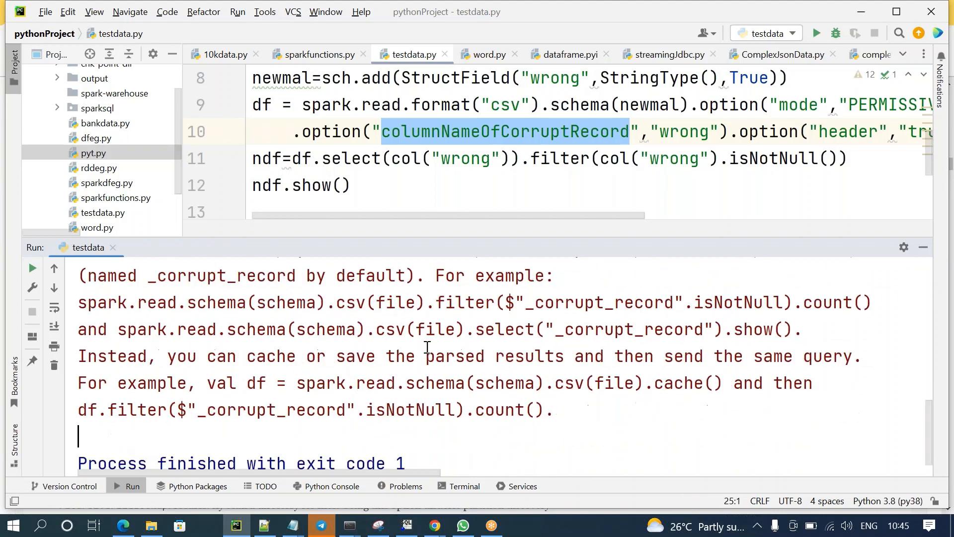
mouse_move(681, 390)
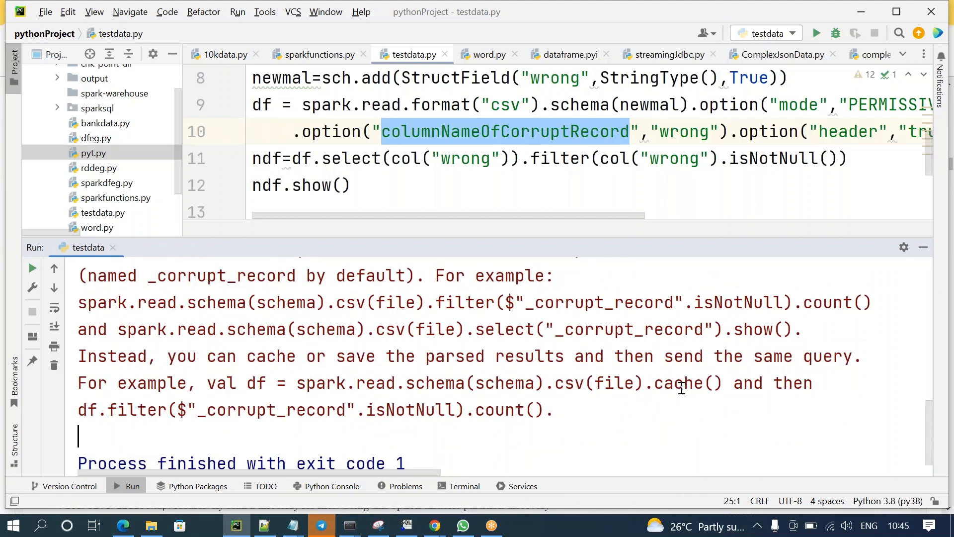
double_click(678, 382)
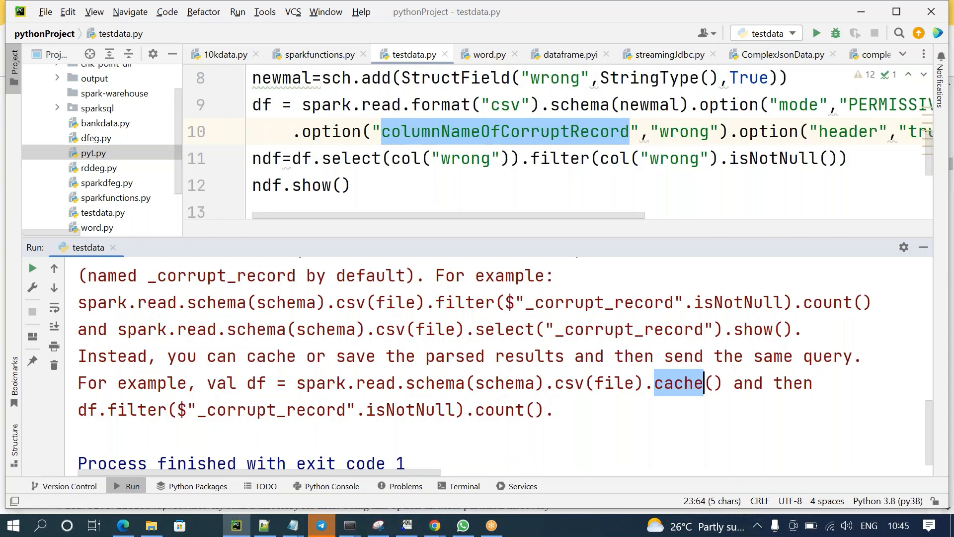
double_click(499, 409)
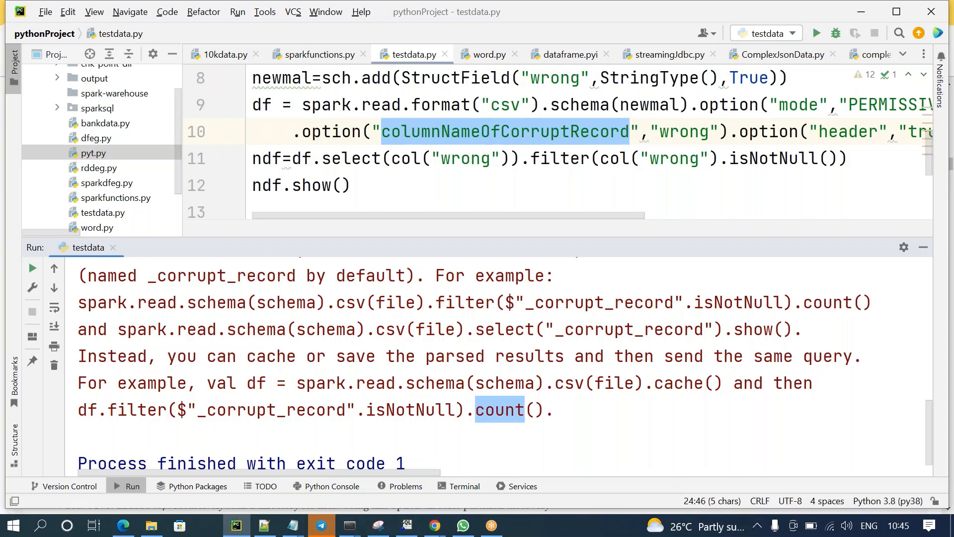
mouse_move(805, 154)
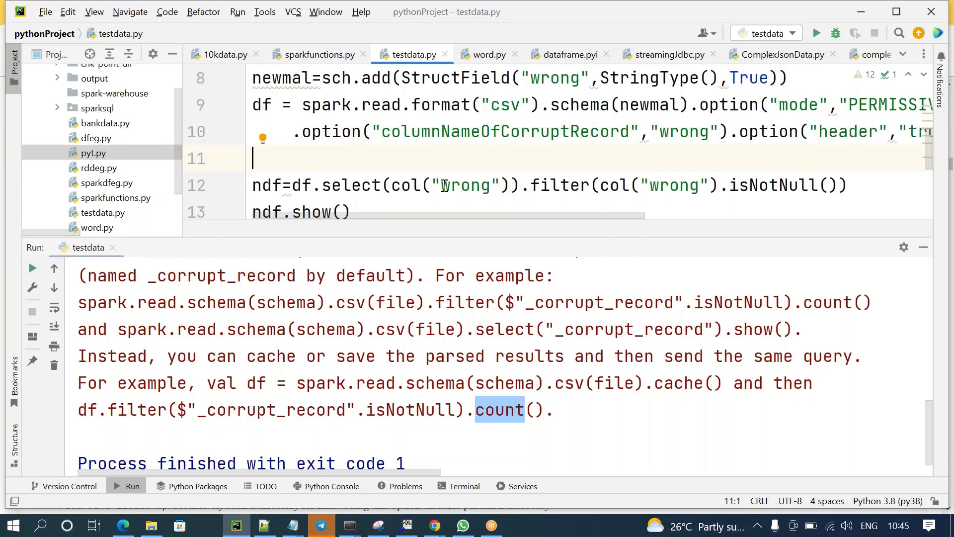
Add df.cache() and df.count() after the CSV read, keep ndf.show(), and rerun
text(df.)
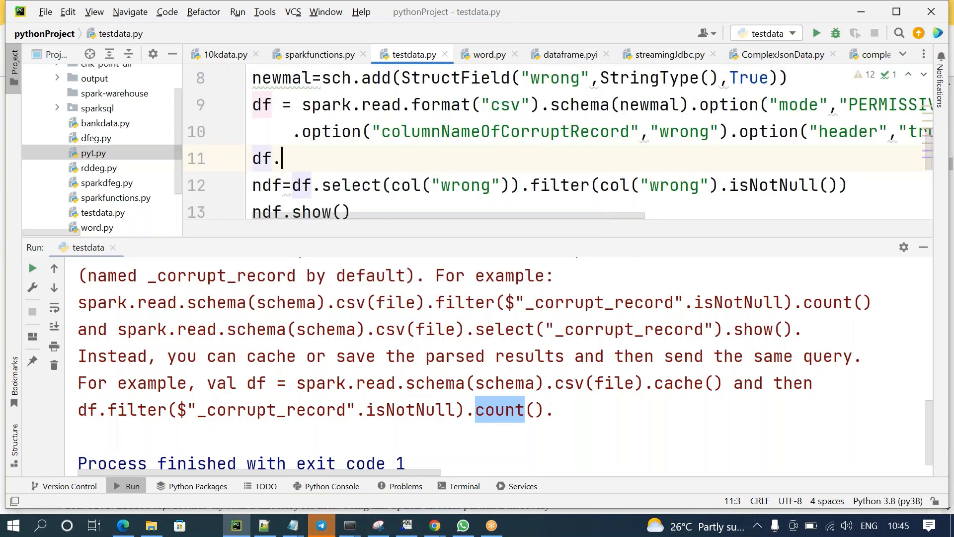
text(.)
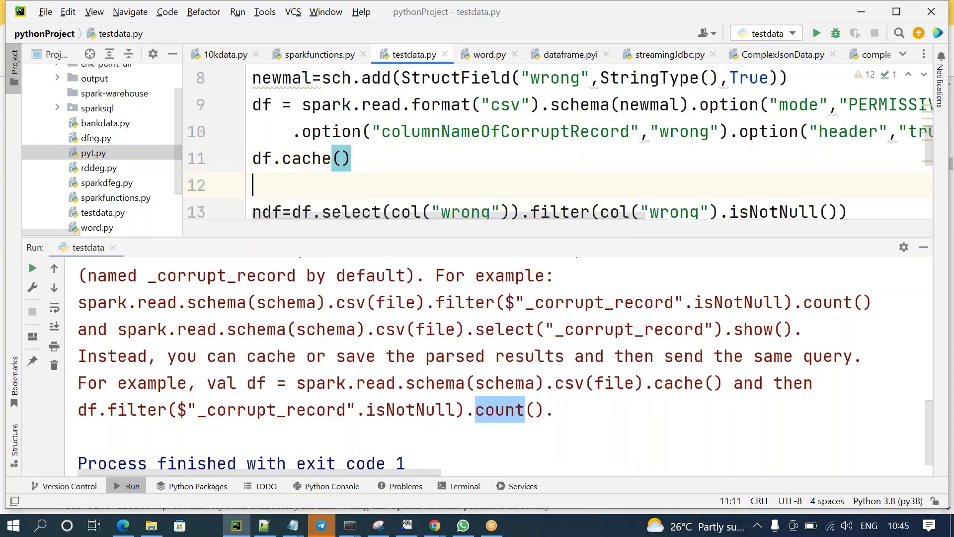
text(df.count()
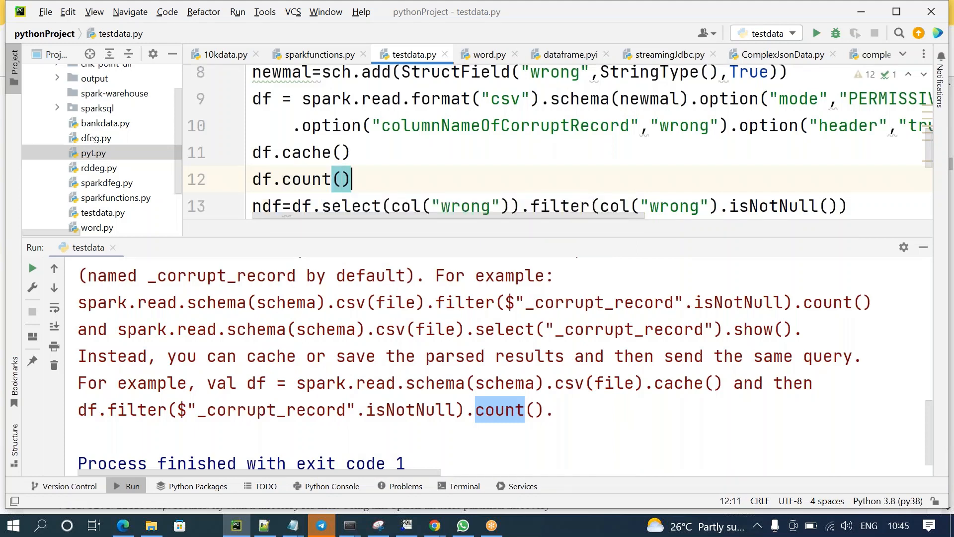
text(ndf.show())
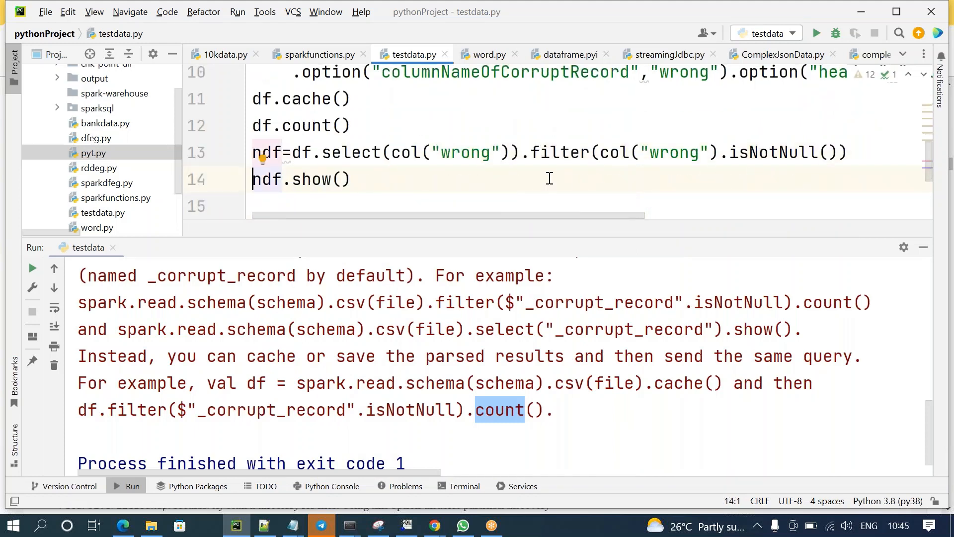
mouse_move(466, 181)
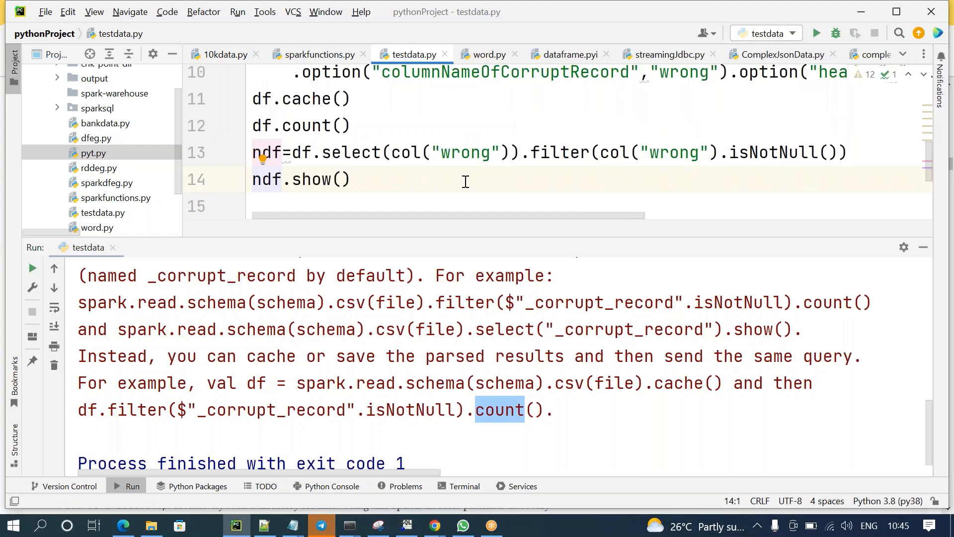
mouse_move(367, 159)
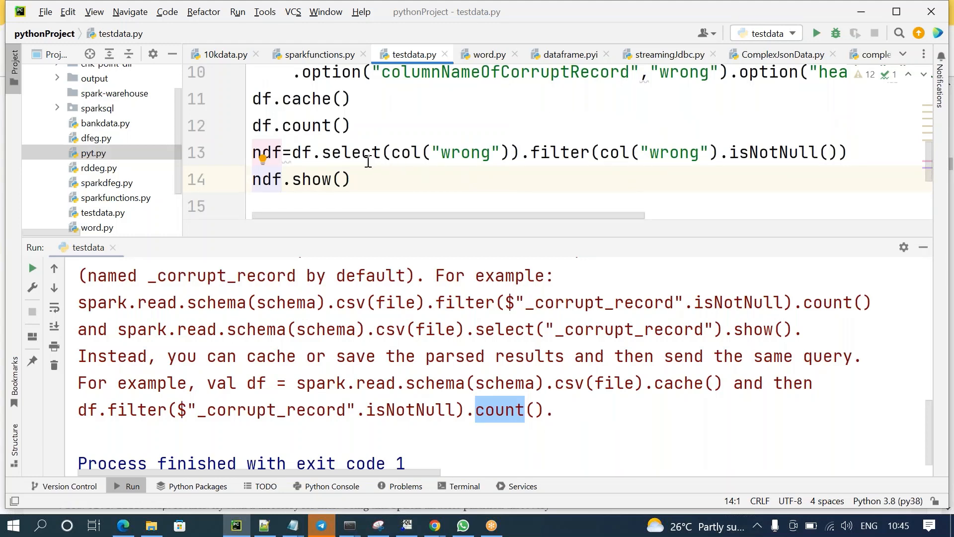
click(312, 153)
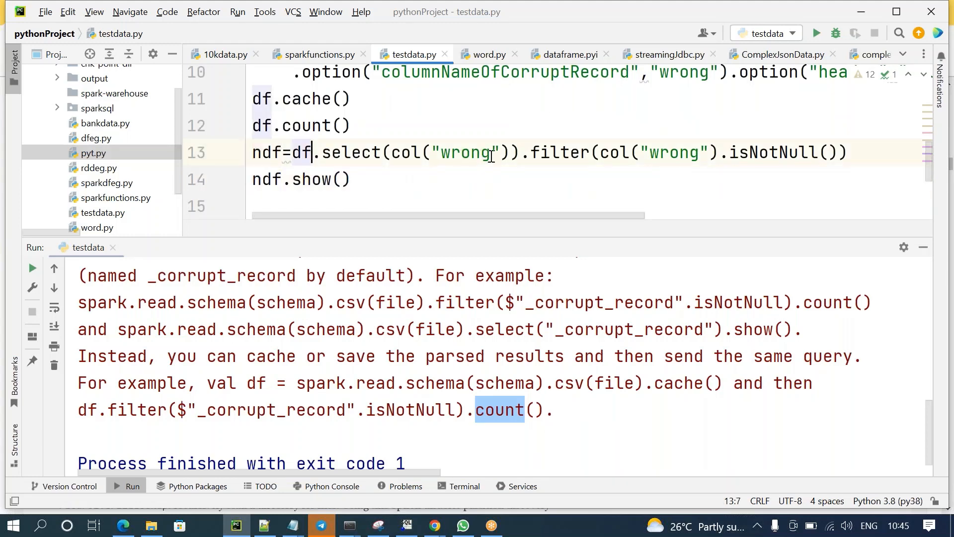
mouse_move(33, 283)
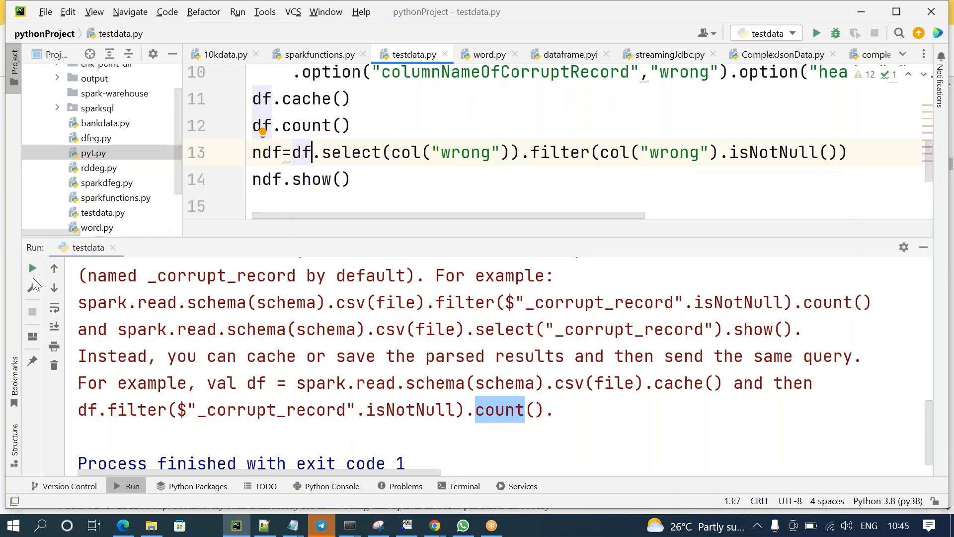
click(32, 269)
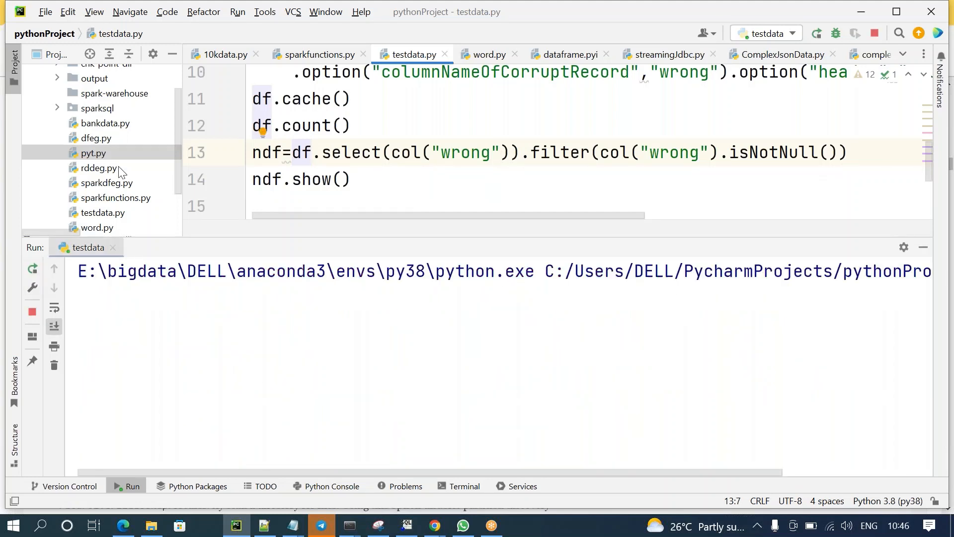
Confirm the exit-code-0 run shows Shanaya and Hiten rows under wrong
click(393, 125)
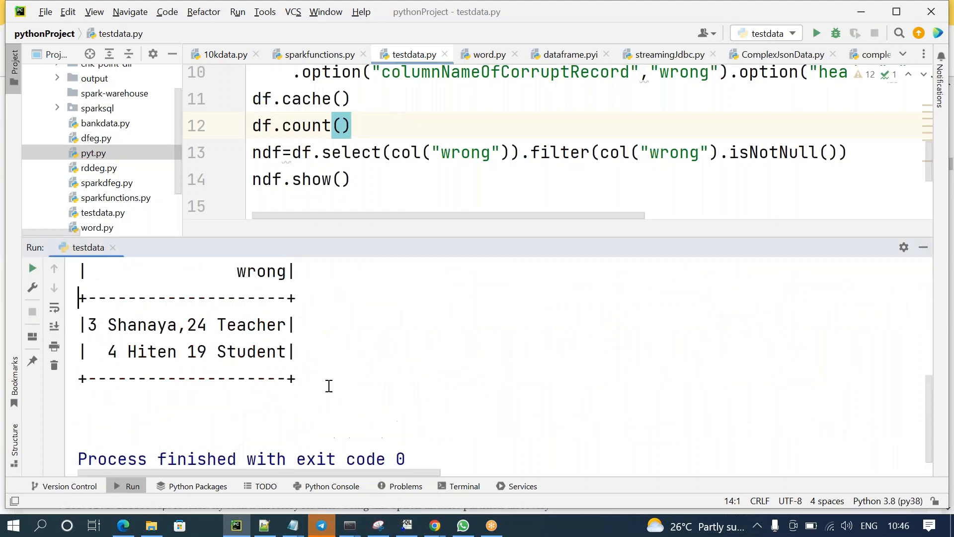
click(255, 270)
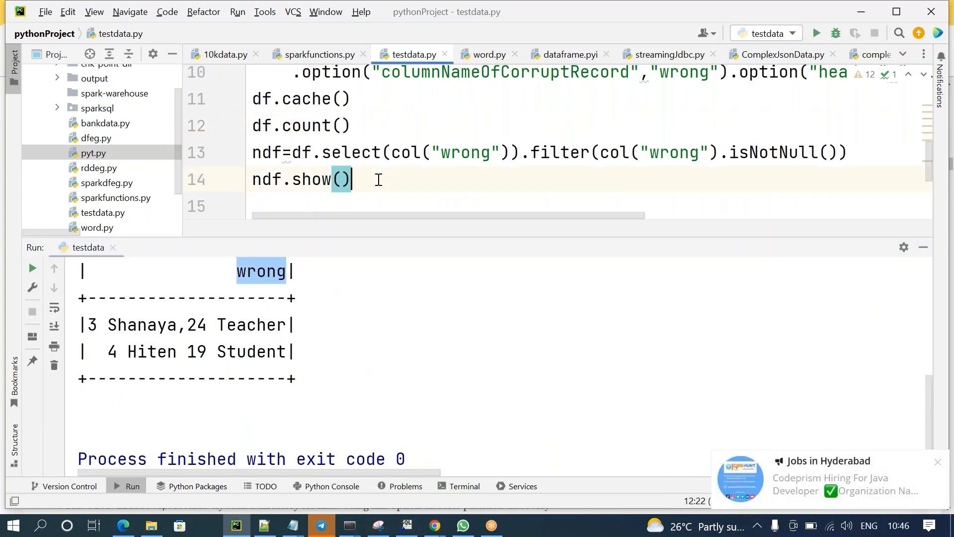
Type ndf.write.format("csv").save("") on a new line
text(ndf)
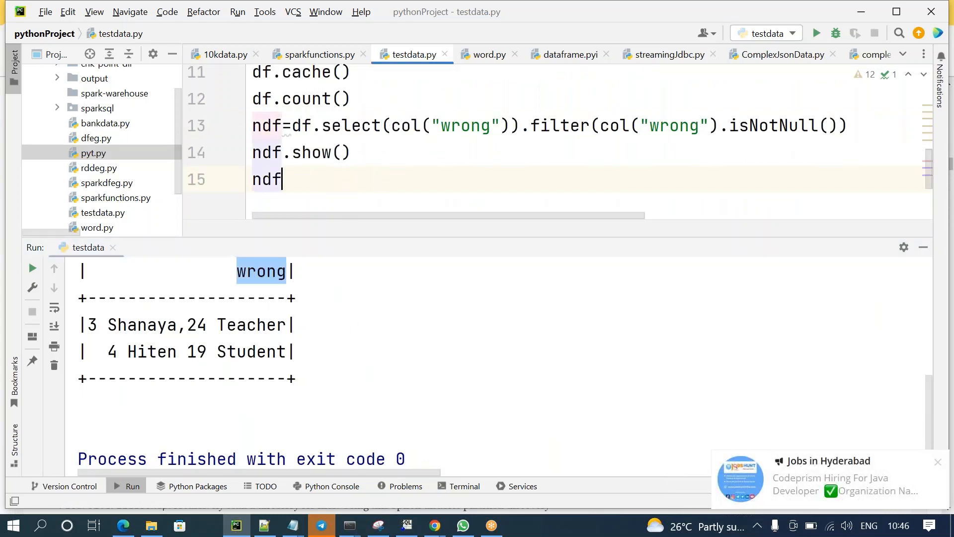
text(.write.format)
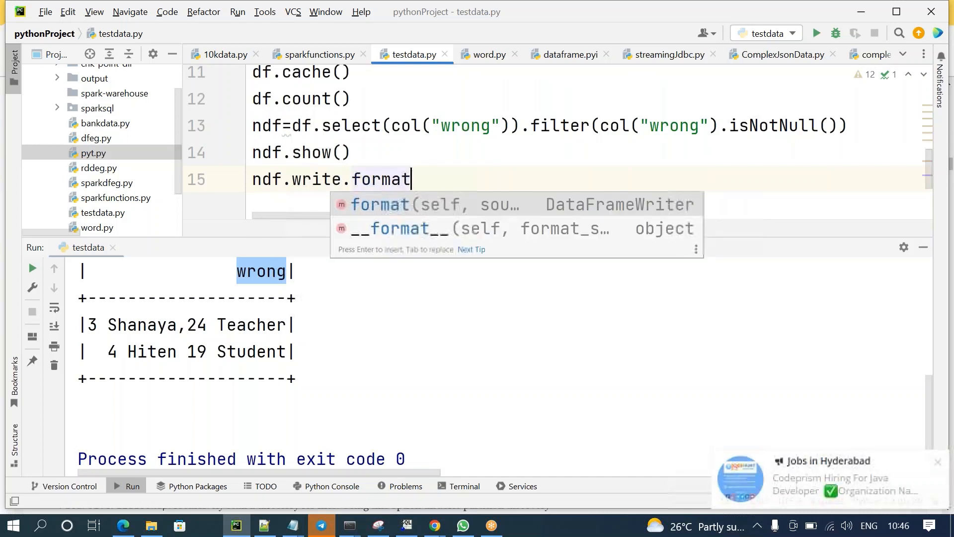
text(("csv").)
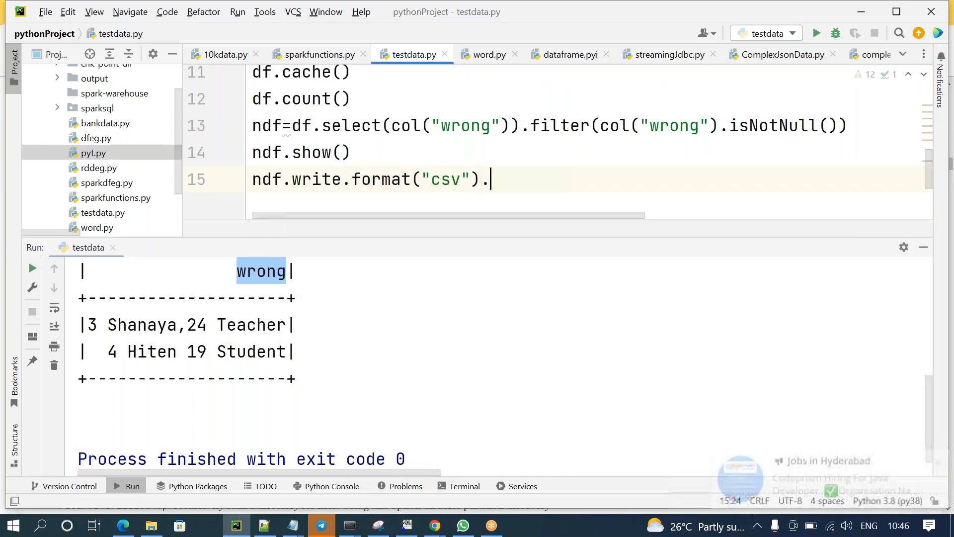
text(.)
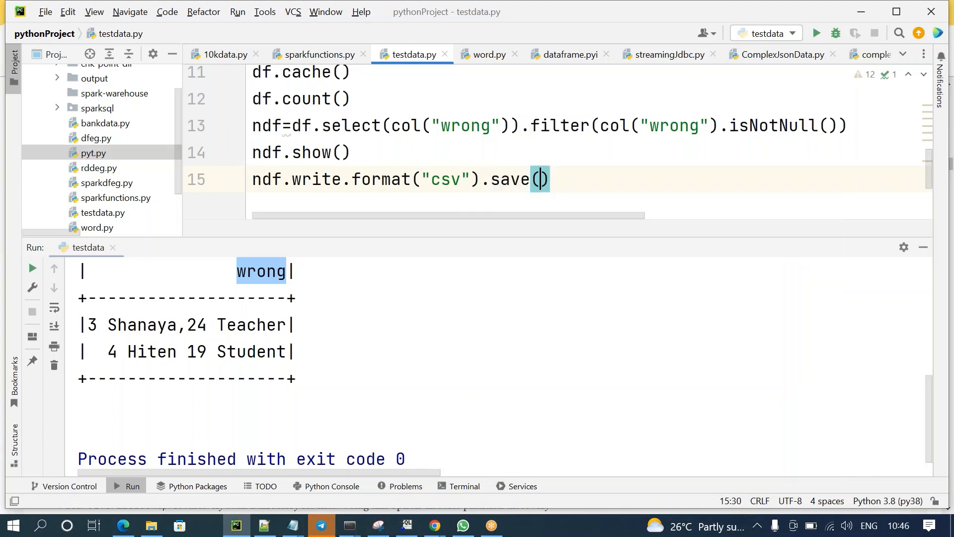
text("df.cache())
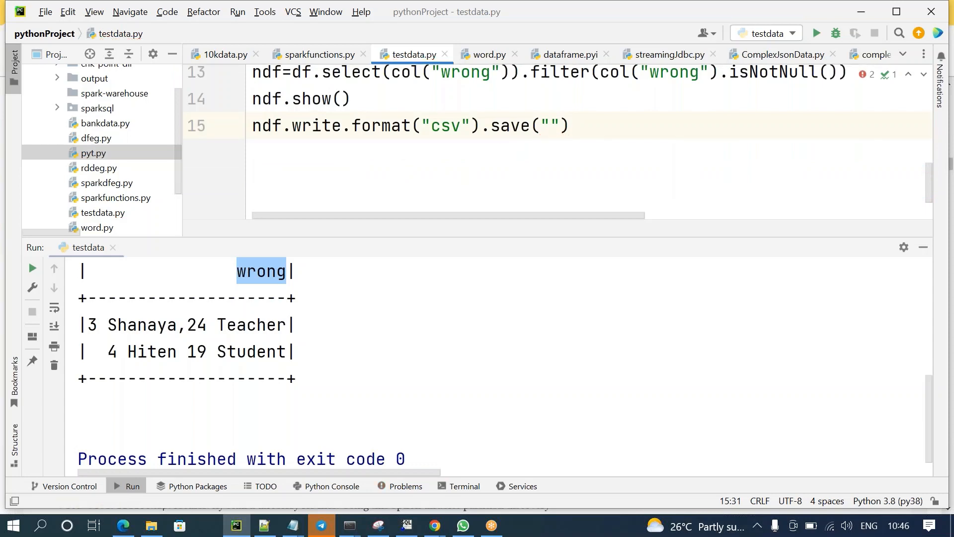
Copy the malrecords folder path from Explorer and save to malrecords1 instead
key(alt+tab)
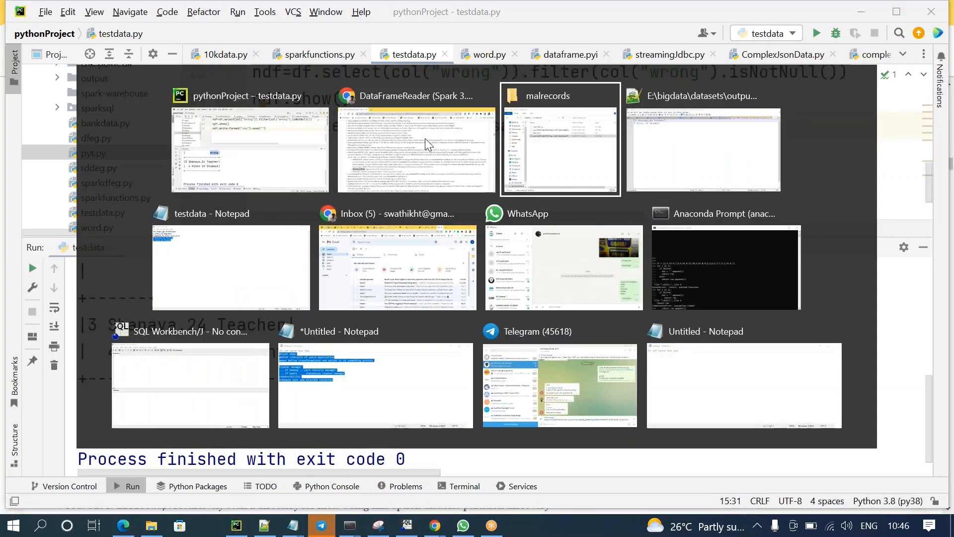
click(558, 140)
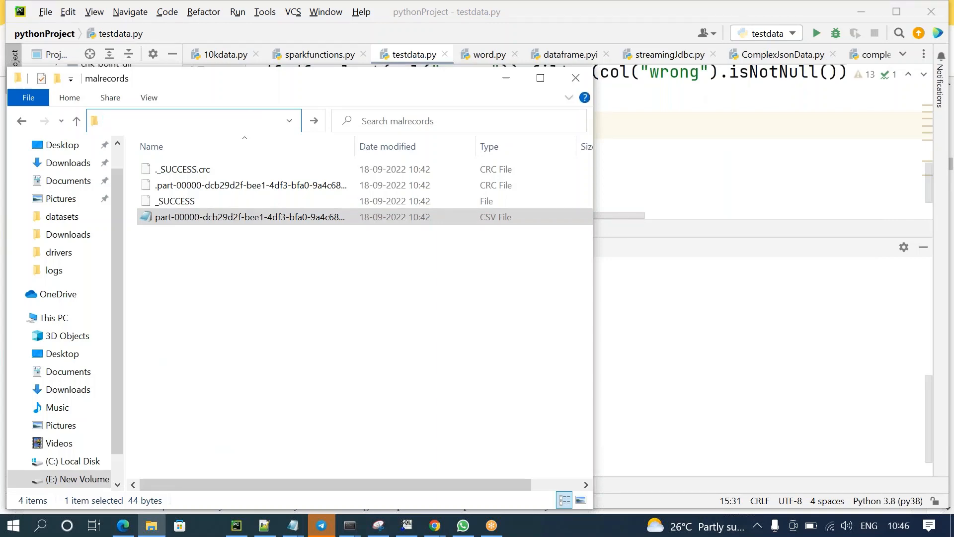
click(574, 78)
text(E:\bigdata\datasets\output\malrecords)
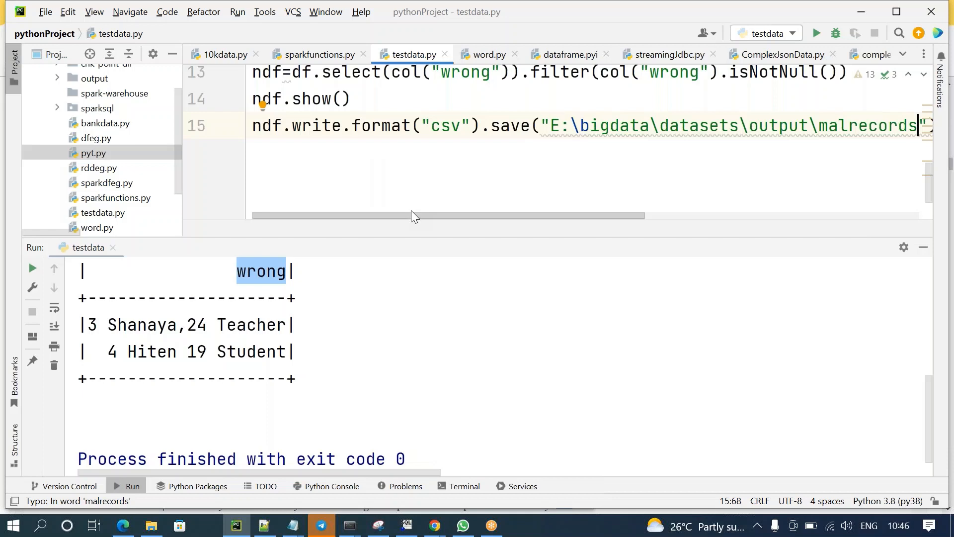
mouse_move(280, 227)
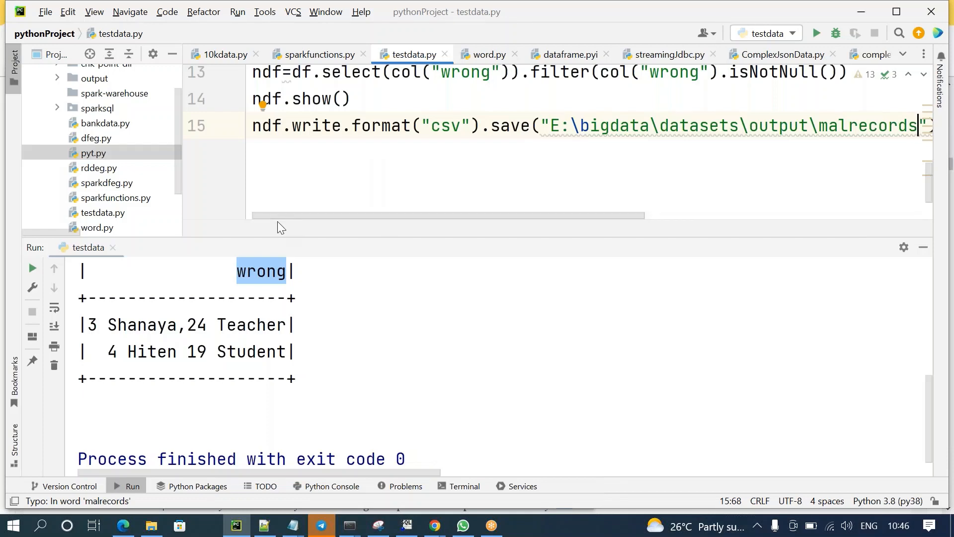
text(1)
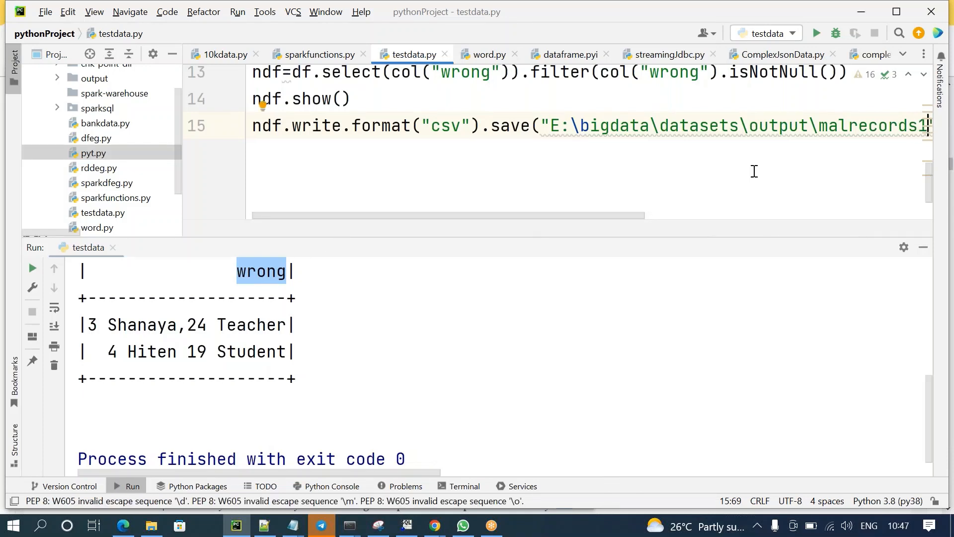
text(\)
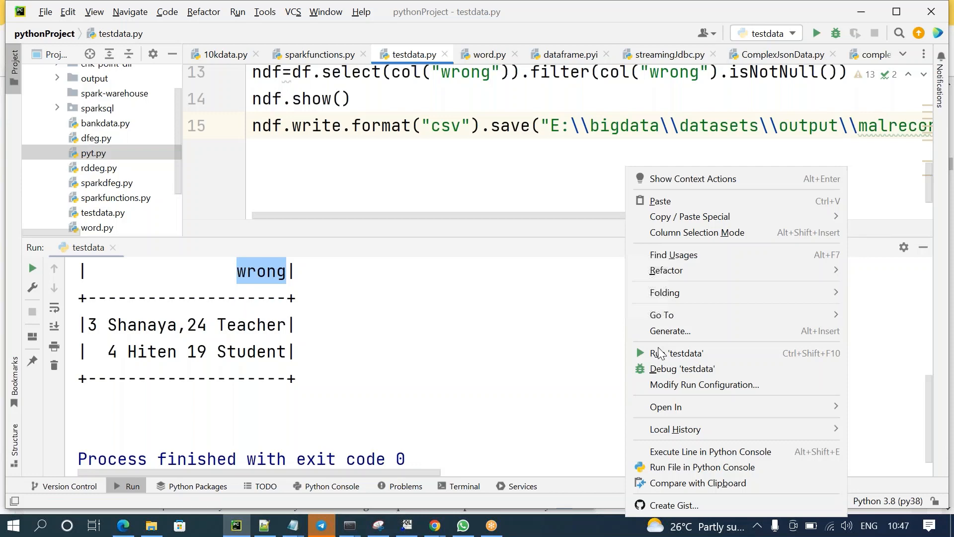
Rerun testdata with the escaped output path and review the Shanaya and Hiten corrupt rows
click(675, 352)
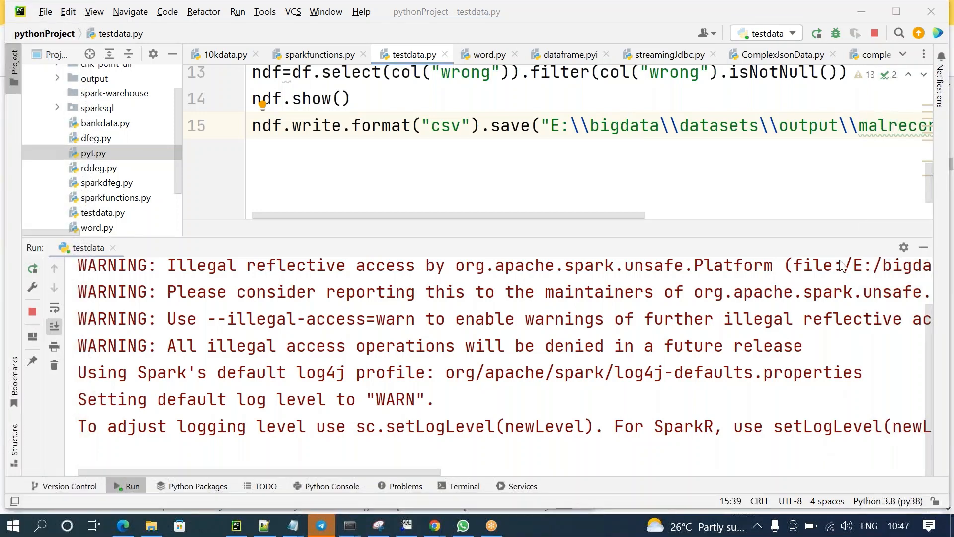
mouse_move(775, 408)
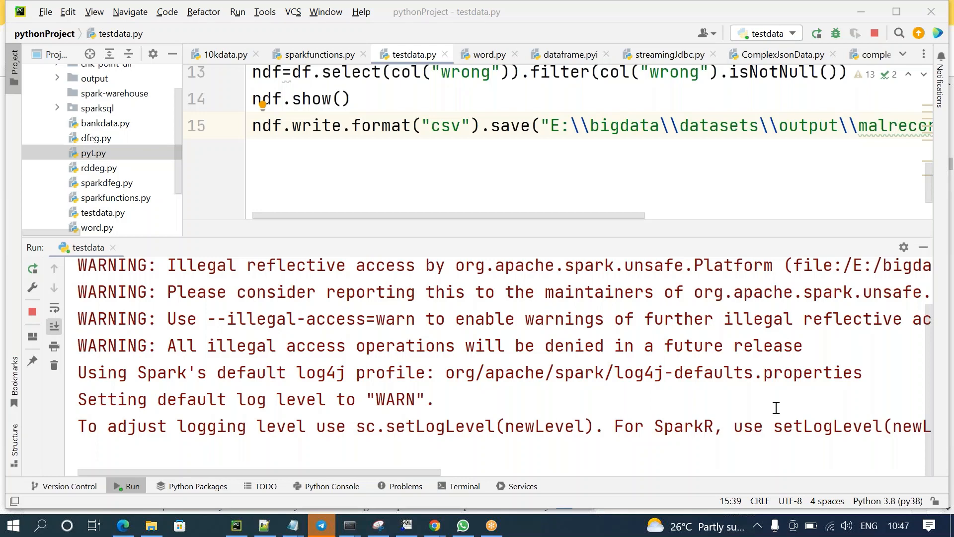
scroll(down, 3)
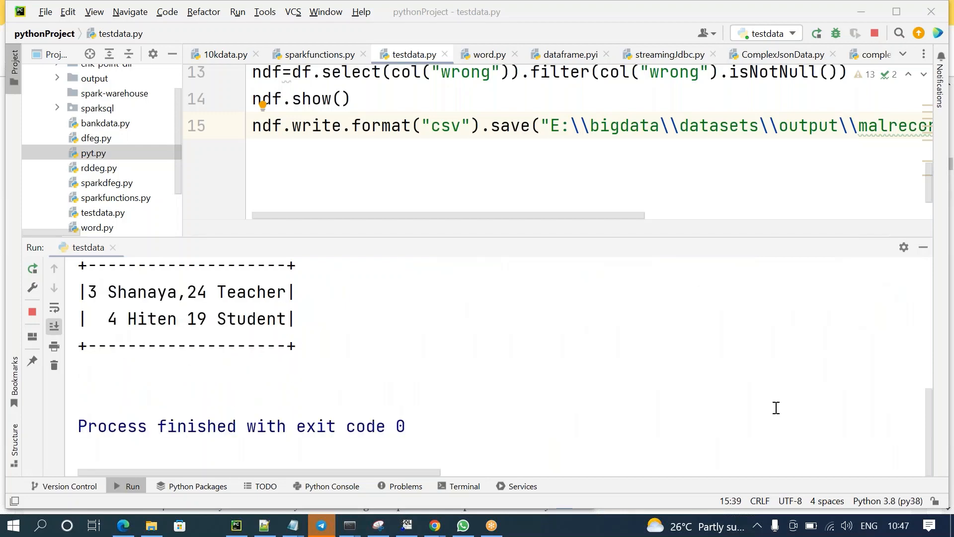
mouse_move(303, 366)
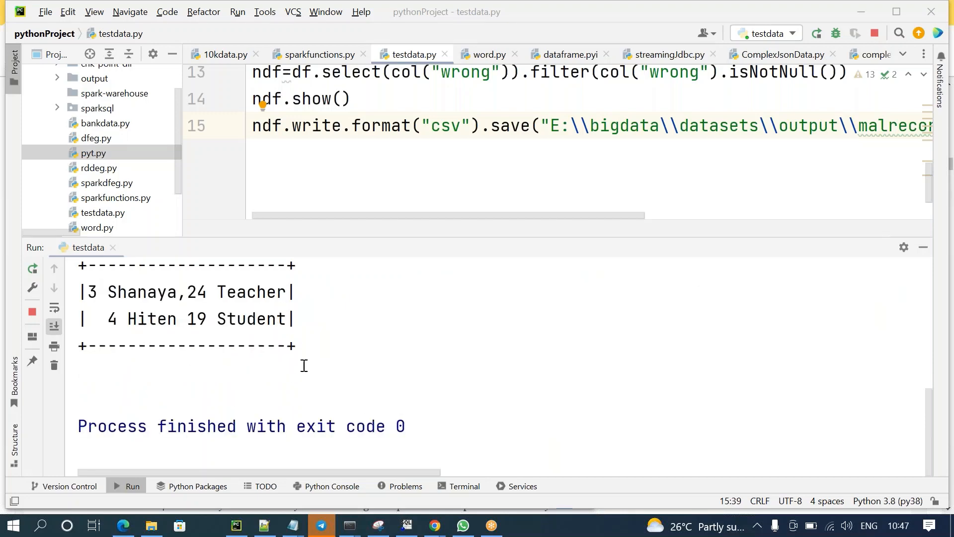
click(379, 126)
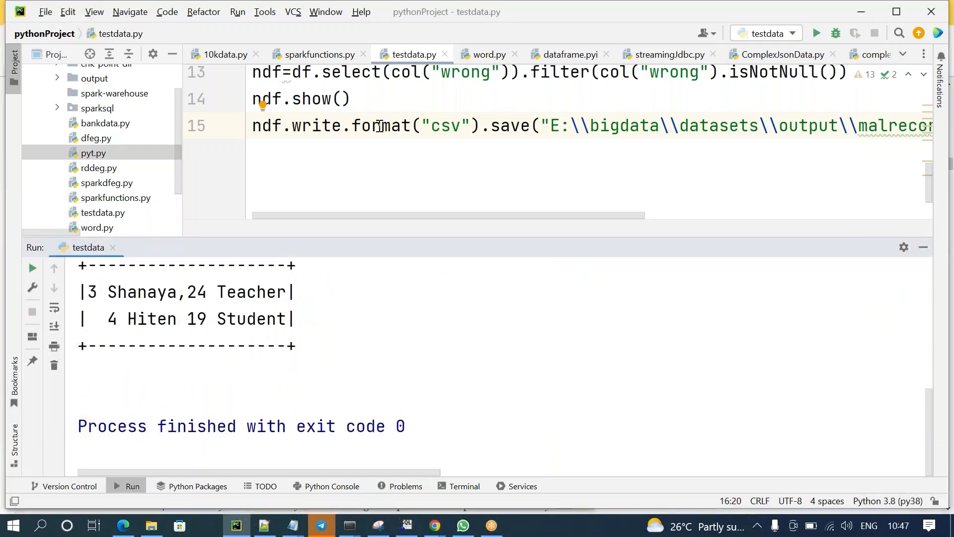
double_click(380, 125)
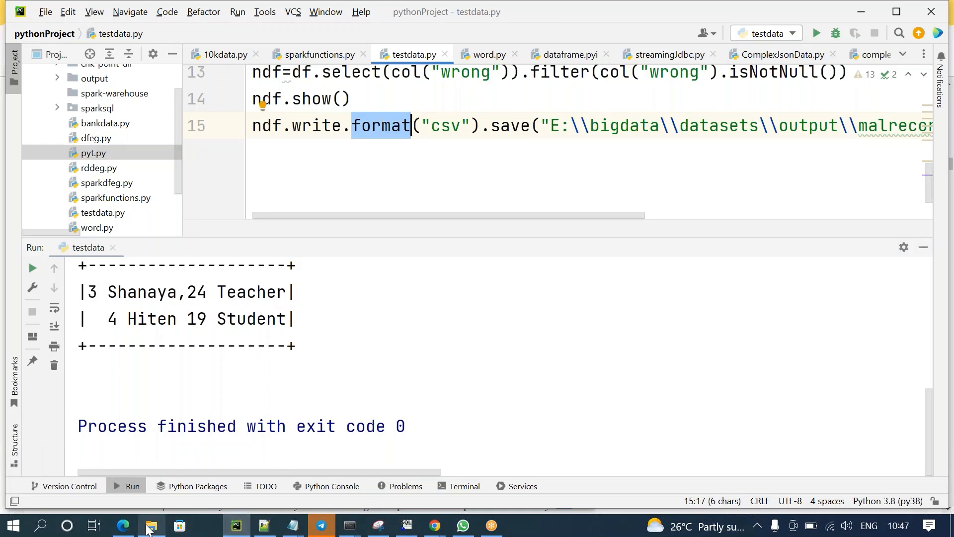
Open the part-00000 CSV file inside the new malrecords1 folder in File Explorer
click(150, 525)
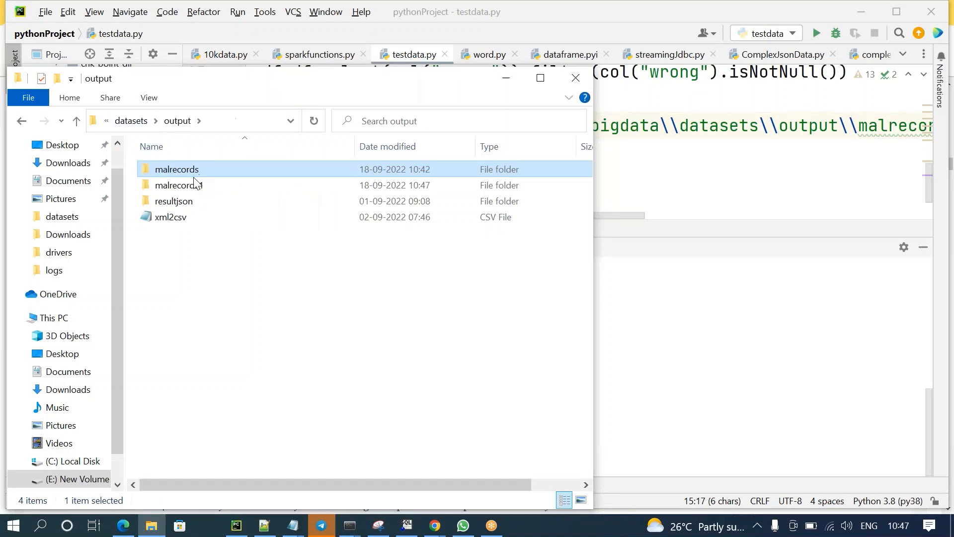
double_click(177, 185)
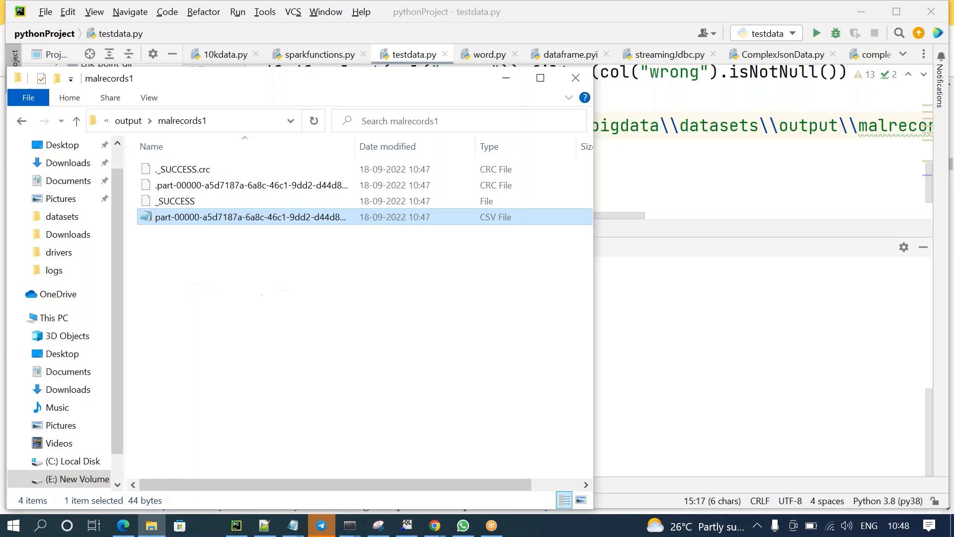
double_click(250, 217)
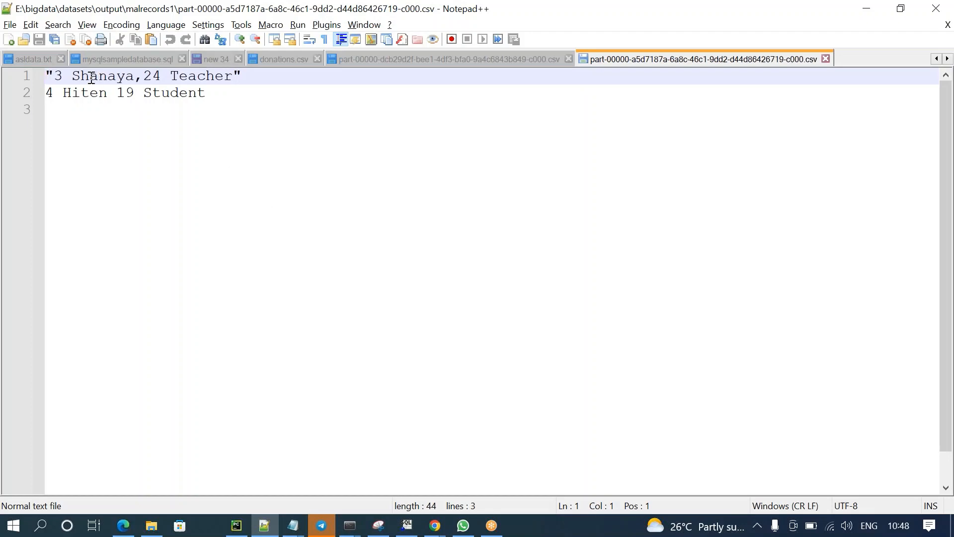
click(66, 76)
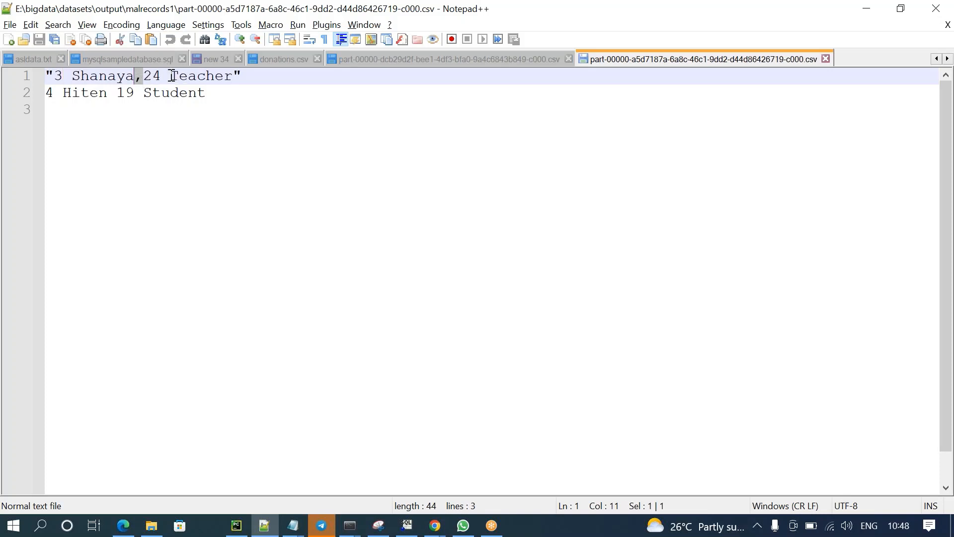
click(165, 75)
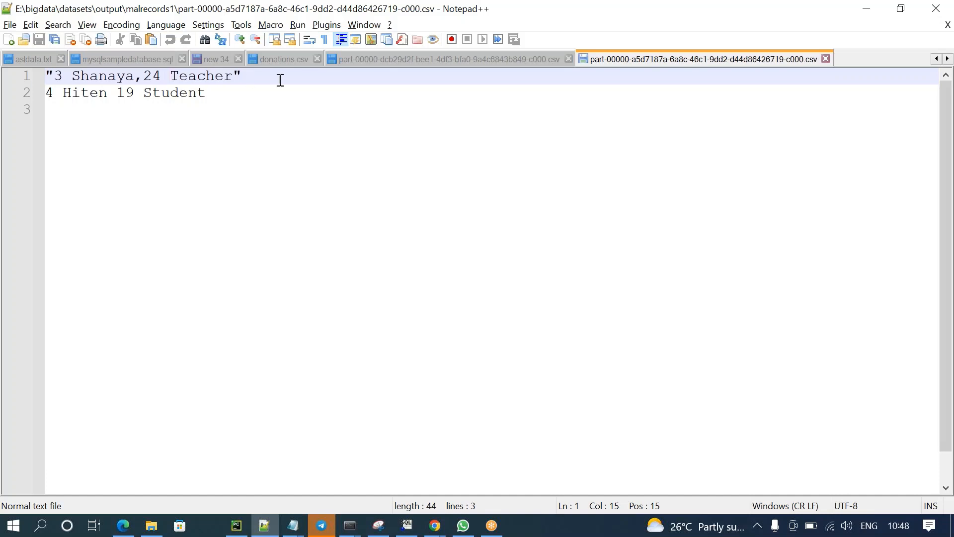
click(240, 76)
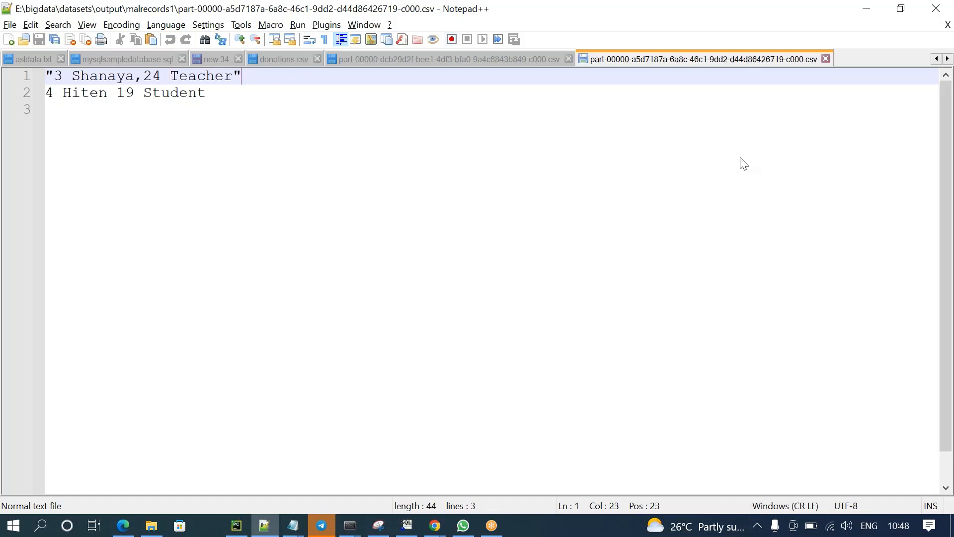
mouse_move(660, 30)
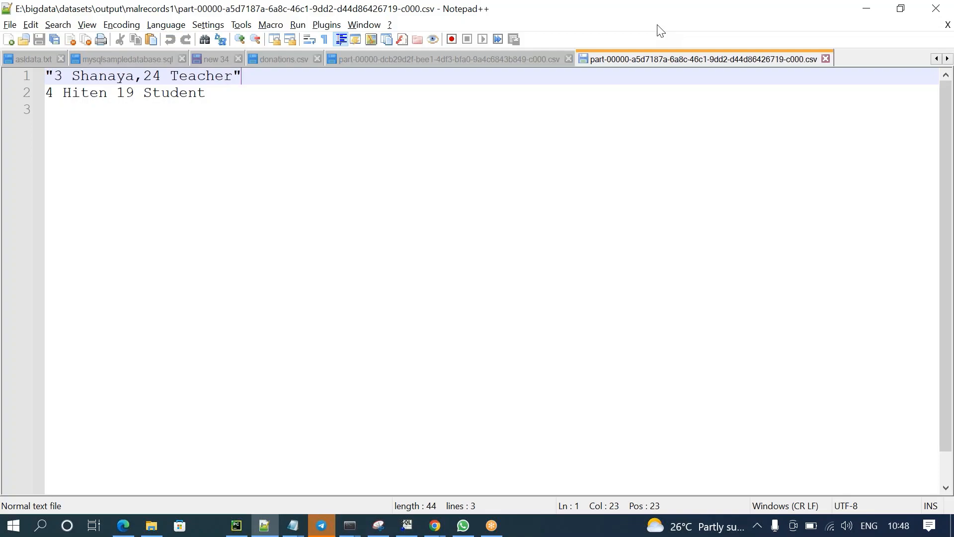